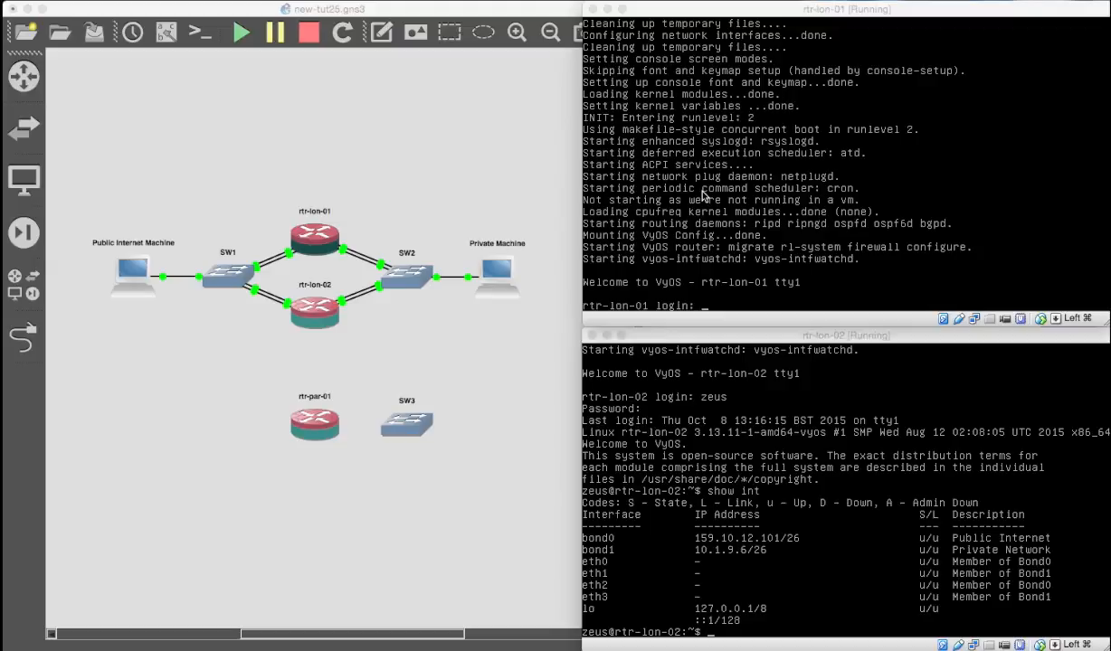
mouse_move(746, 575)
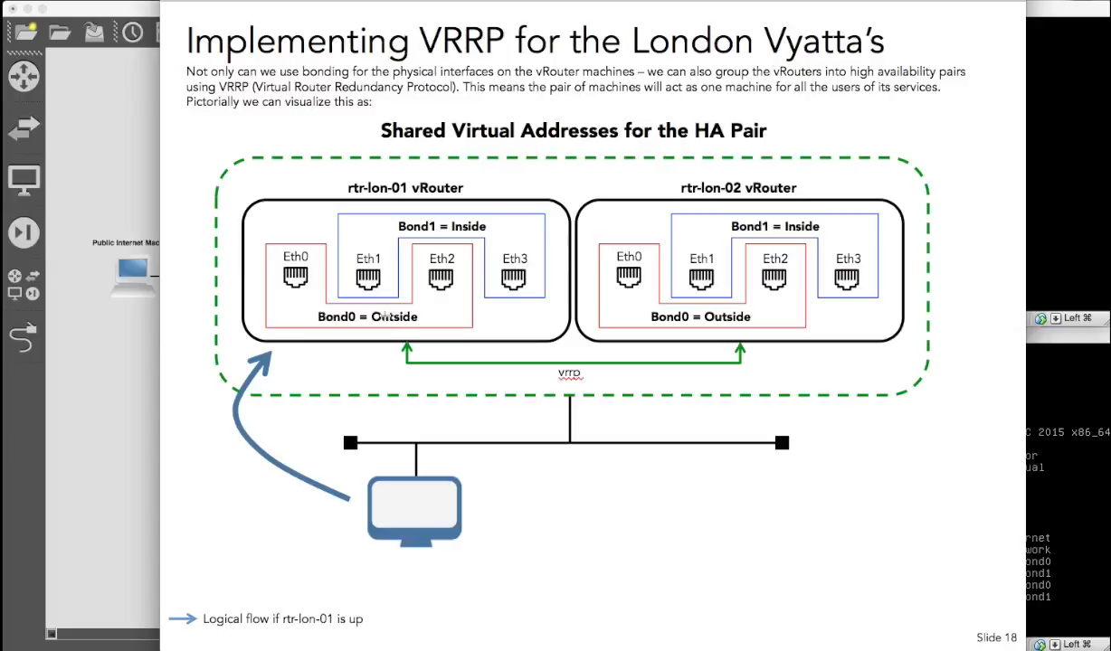
mouse_move(444, 532)
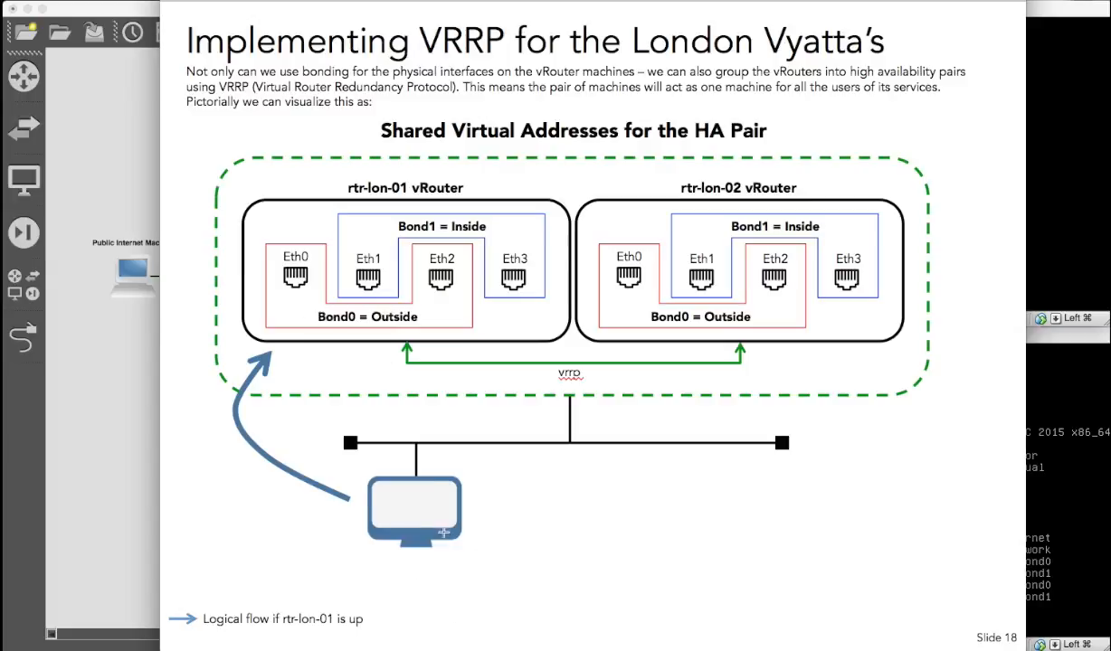
mouse_move(208, 275)
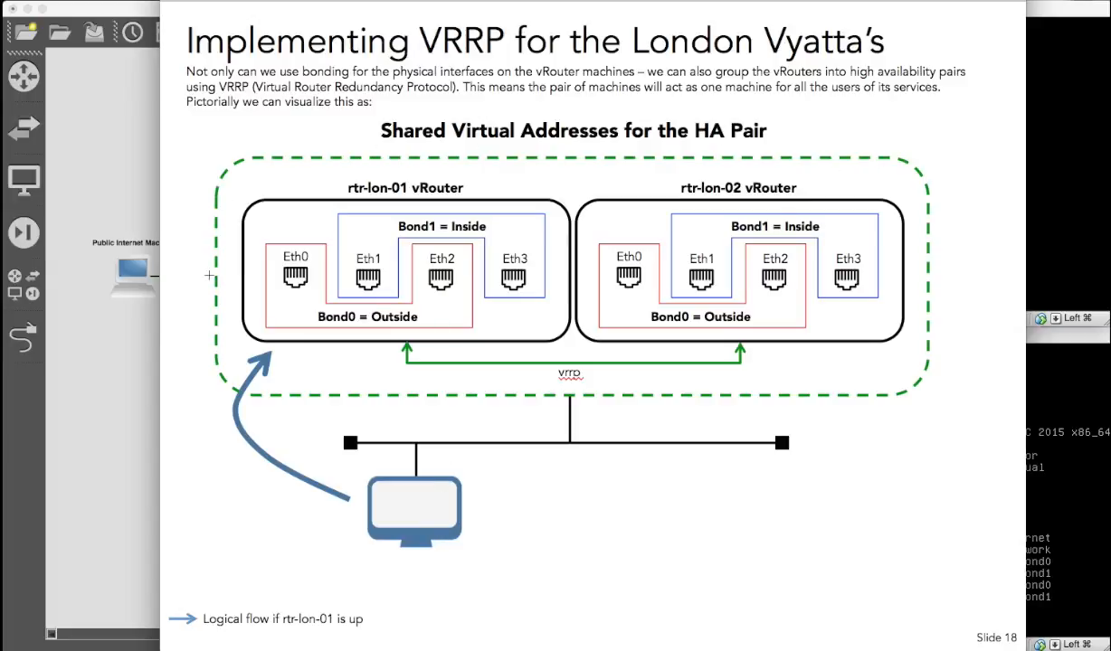
mouse_move(228, 217)
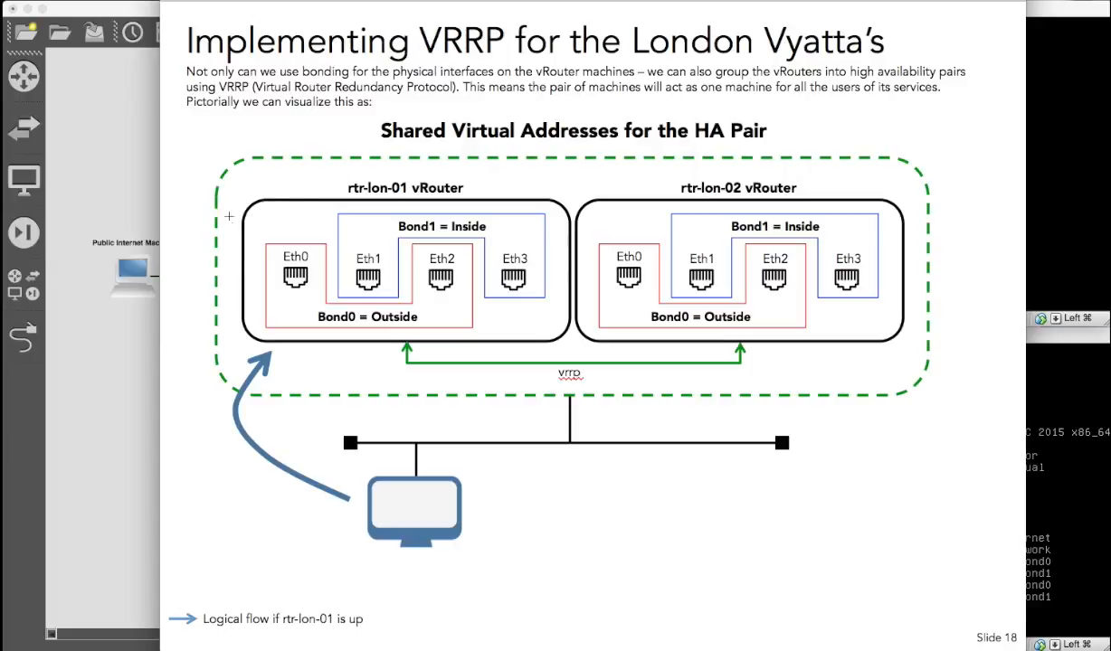
mouse_move(365, 329)
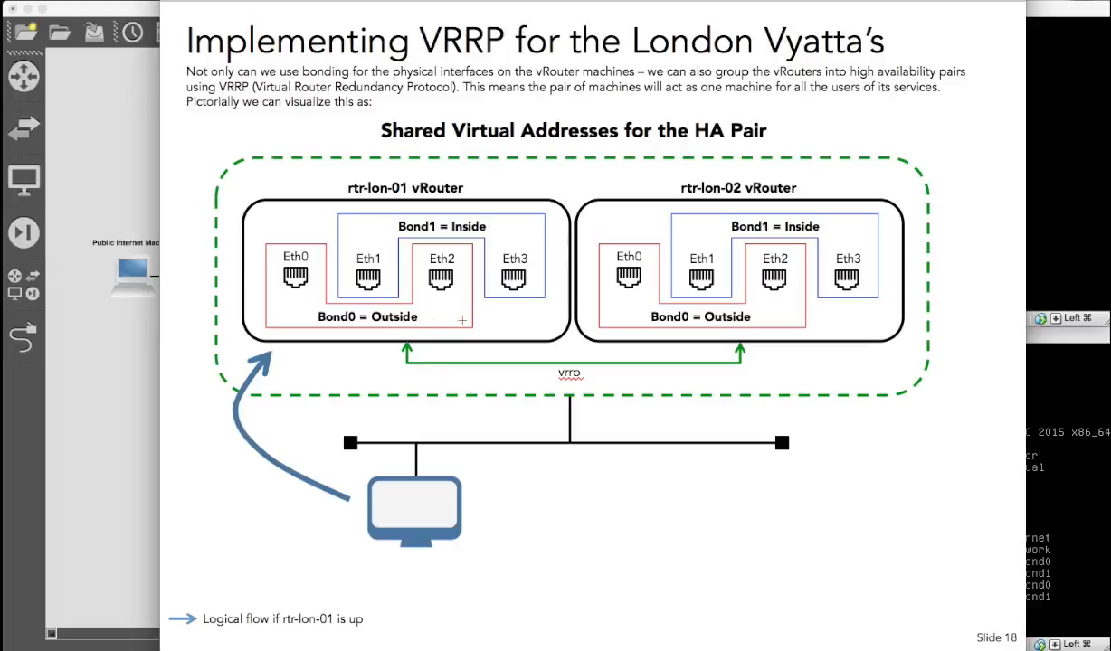
mouse_move(622, 319)
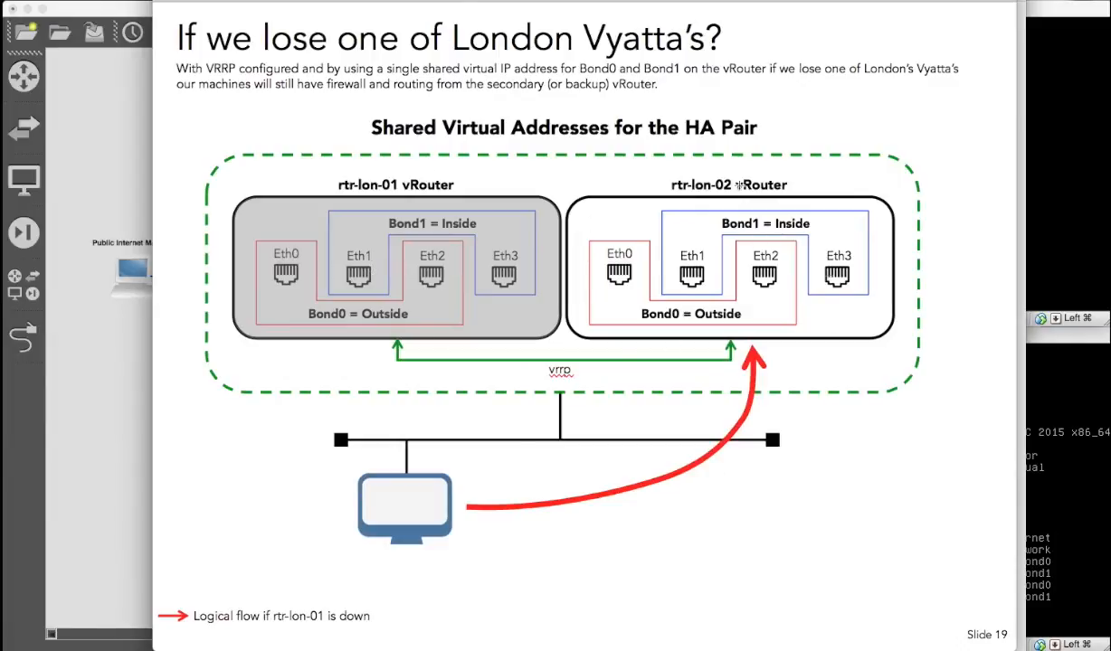
mouse_move(607, 296)
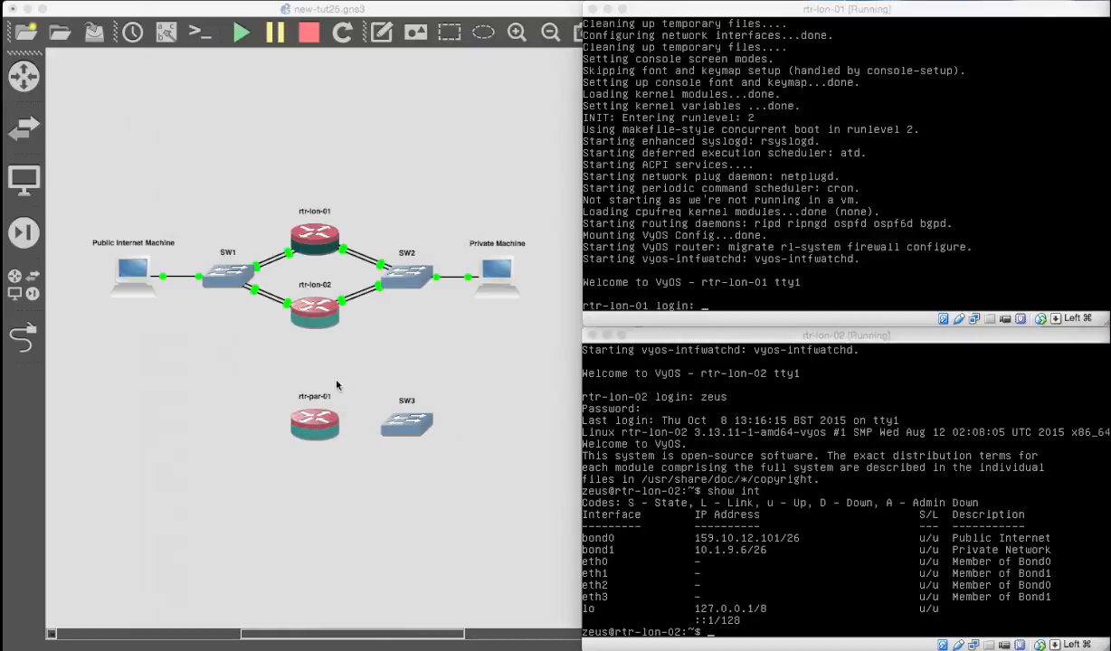
mouse_move(800, 242)
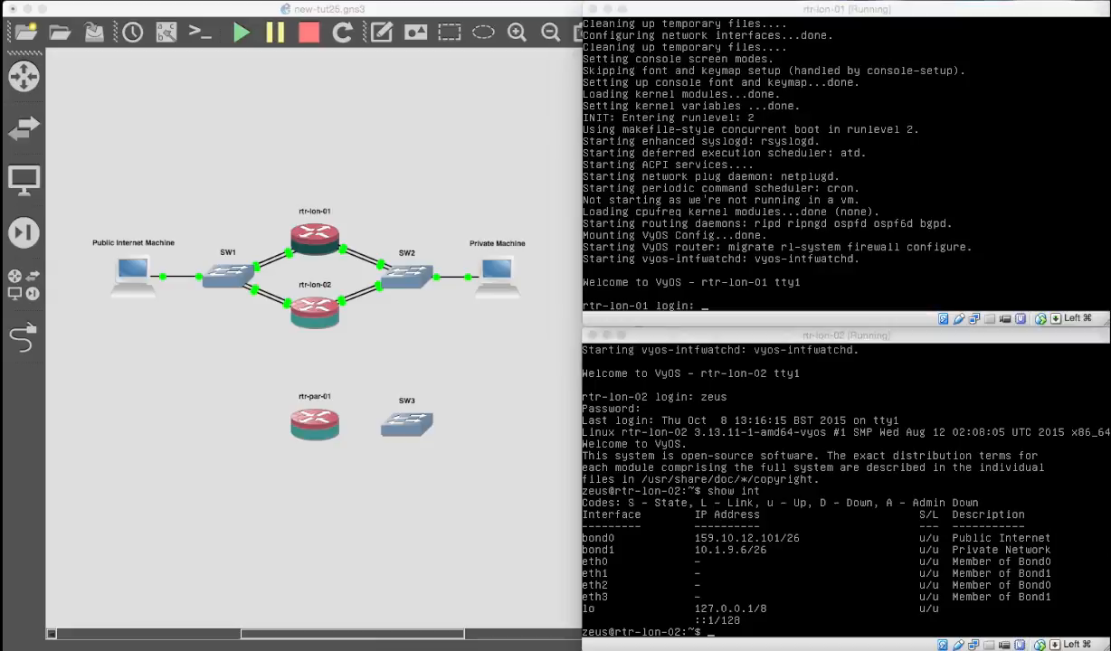
mouse_move(529, 577)
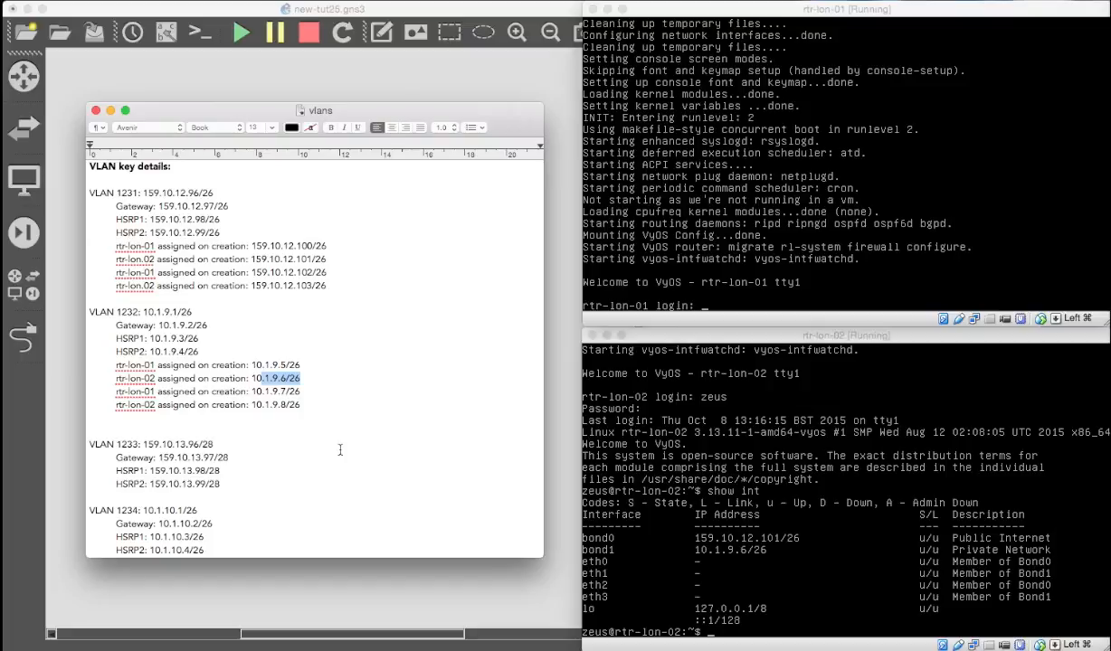
mouse_move(284, 355)
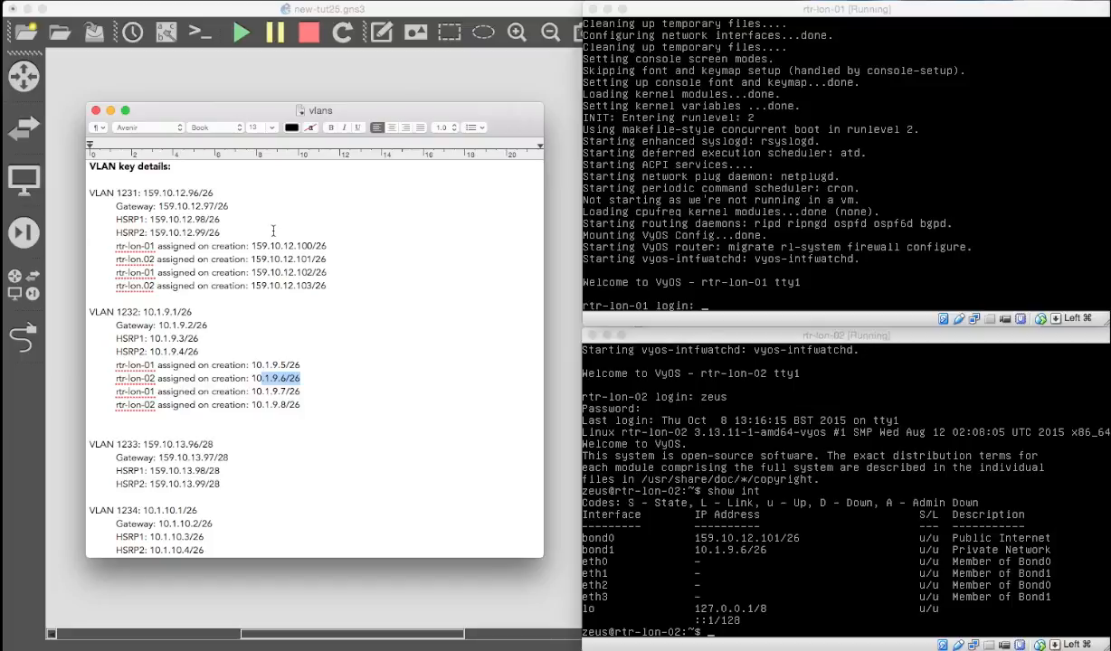
Select an HSRP address for VLAN 1231 in the vlans notes
double_click(127, 219)
type("zeus")
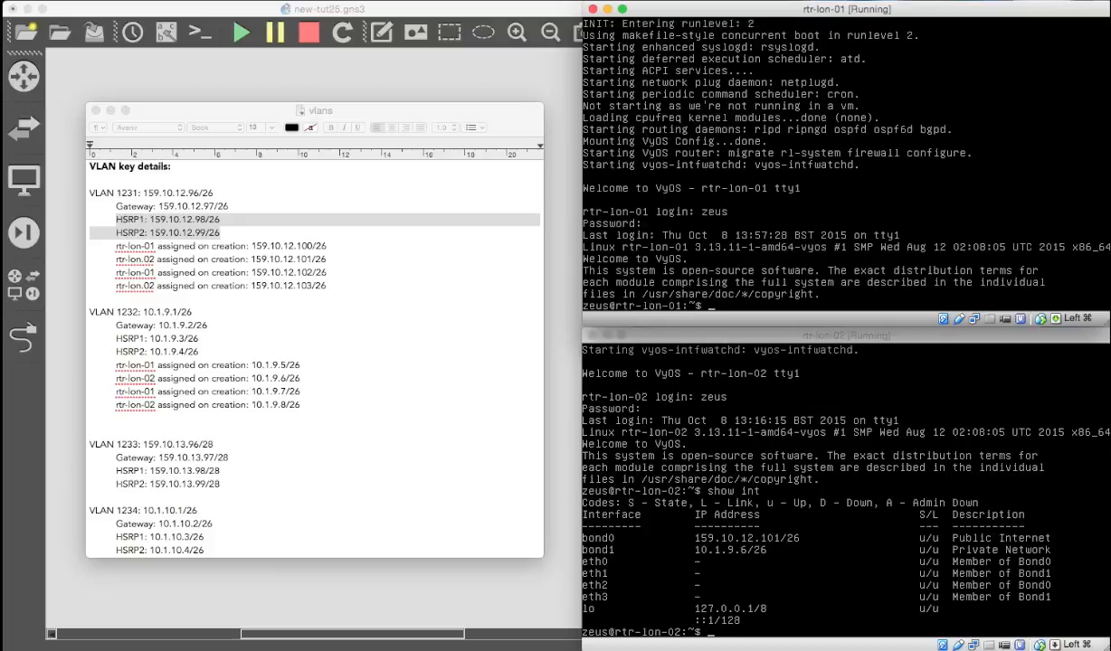
Enter configuration mode on rtr-lon-01 and list interfaces showing bond0 159.10.12.100/26 and bond1 10.1.9.5/26
type("config")
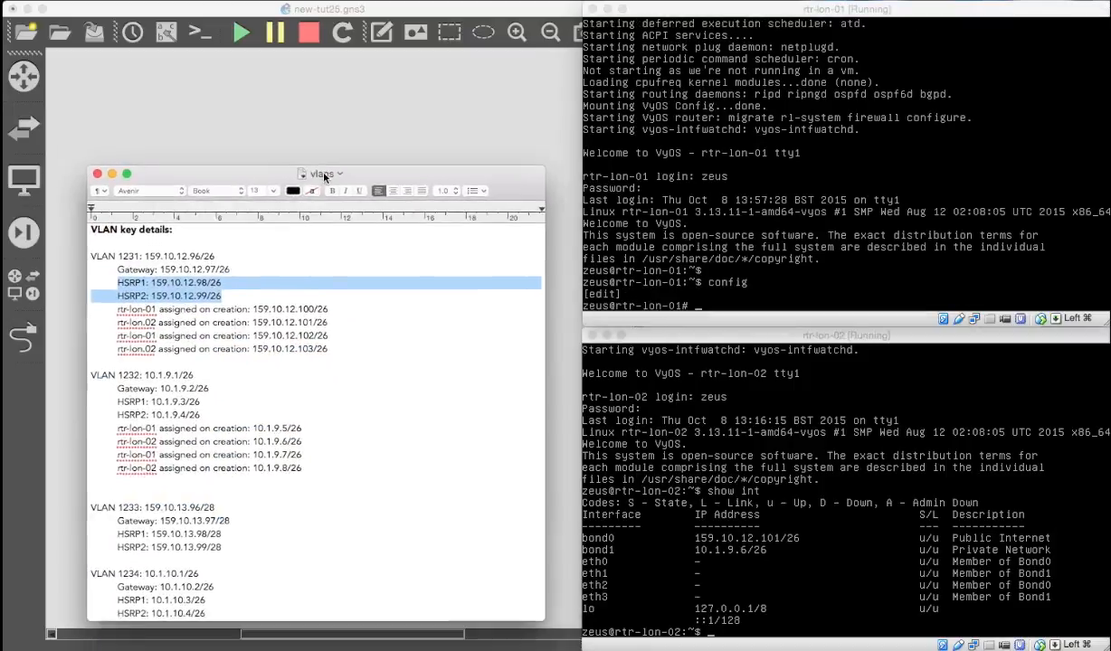
left_click_drag(320, 174, 297, 463)
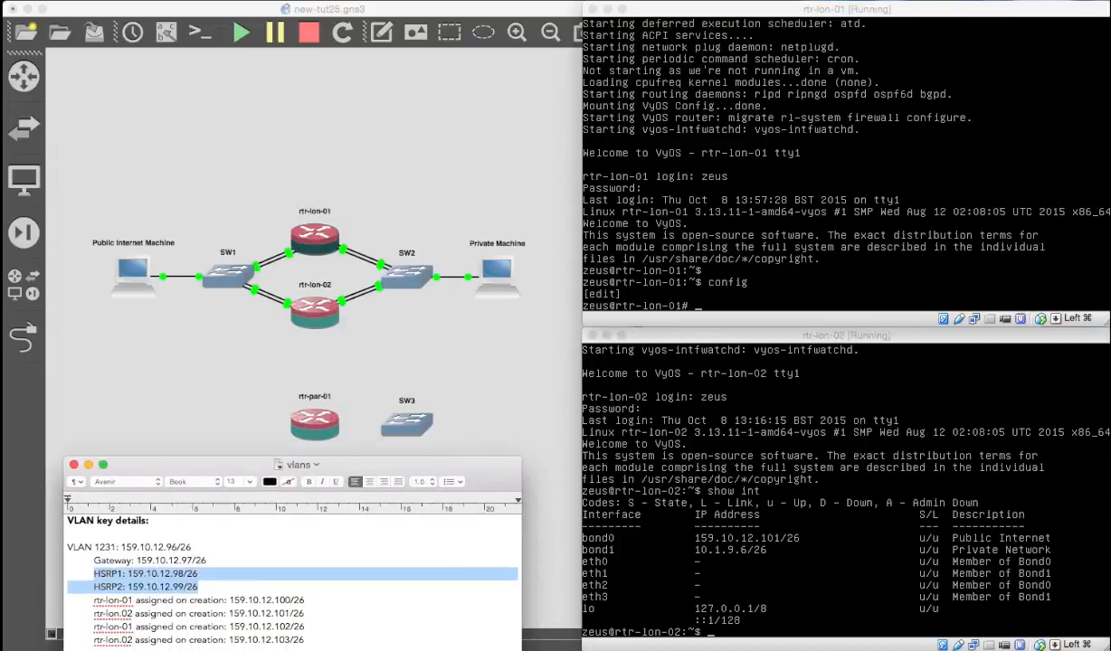
mouse_move(318, 268)
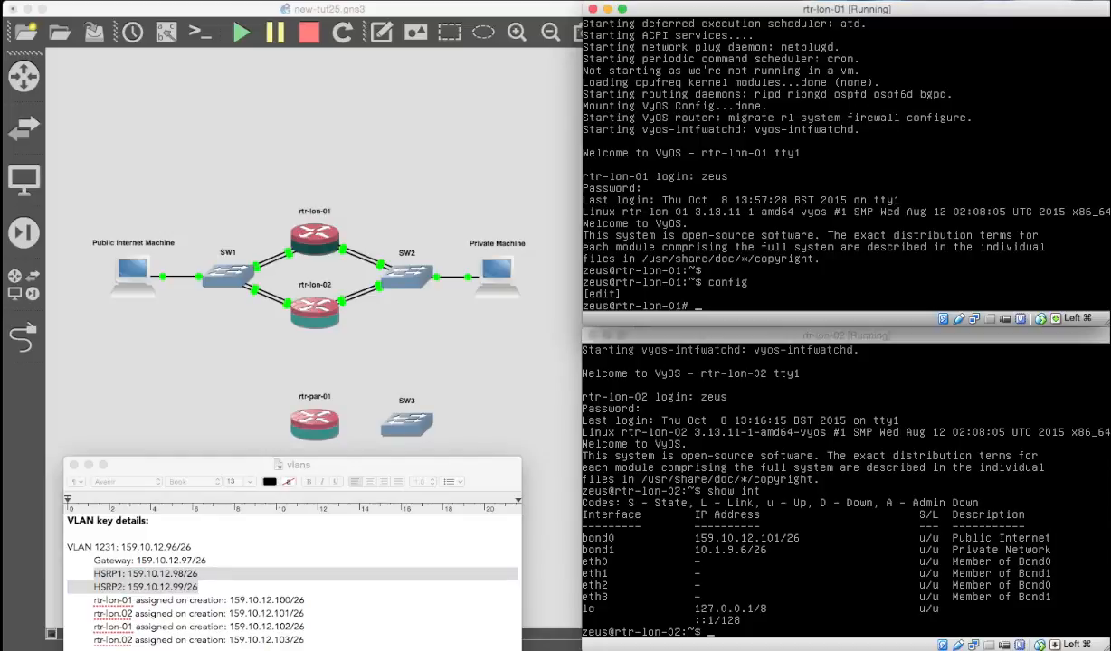
type("run show inter")
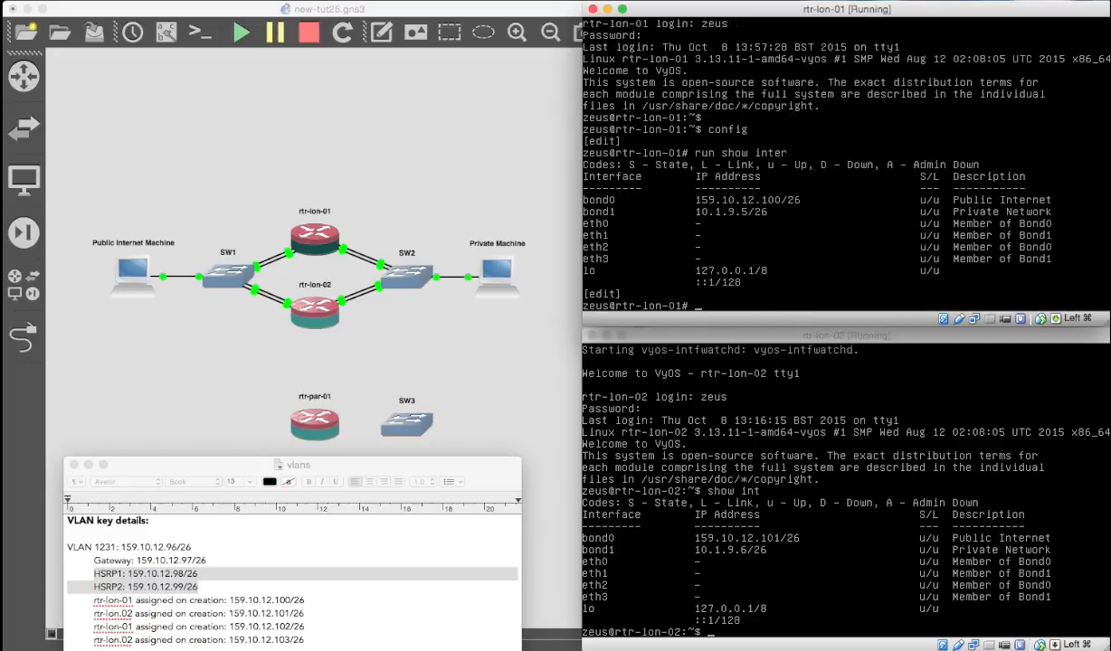
mouse_move(554, 235)
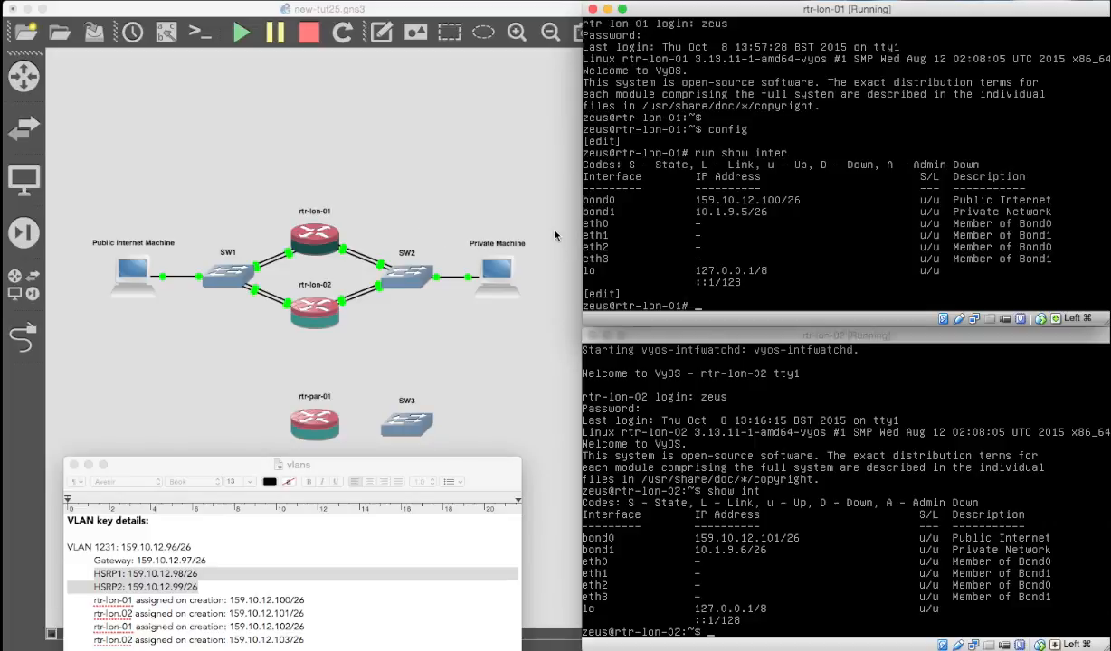
mouse_move(1002, 608)
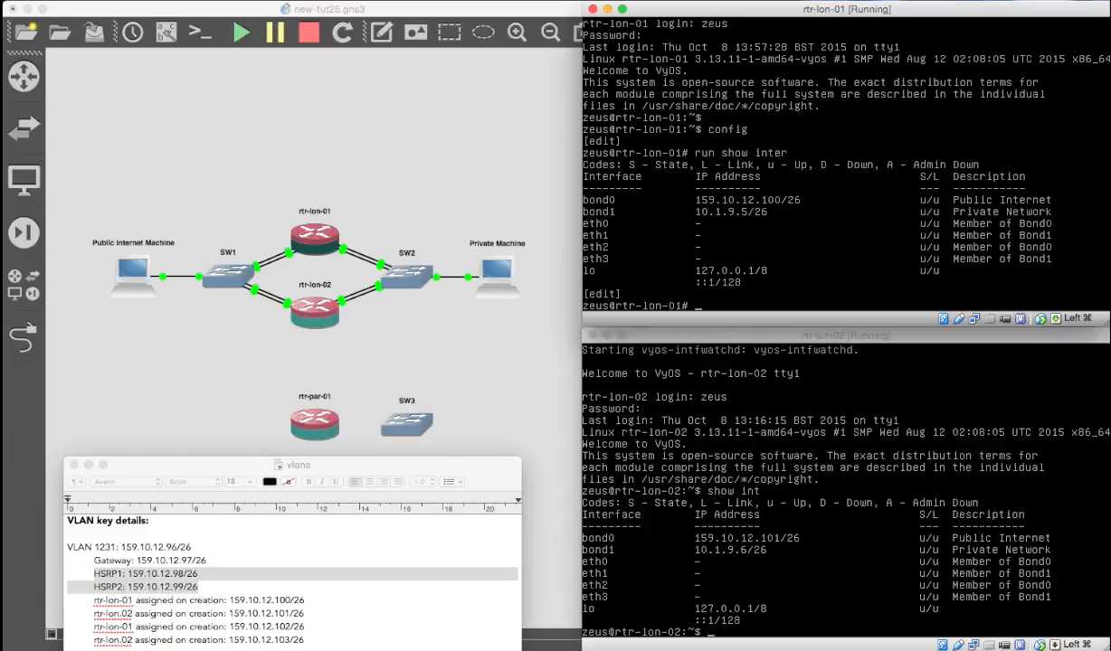
Set VRRP group 1 on rtr-lon-01's bond0 with advertise interval 1
type("s")
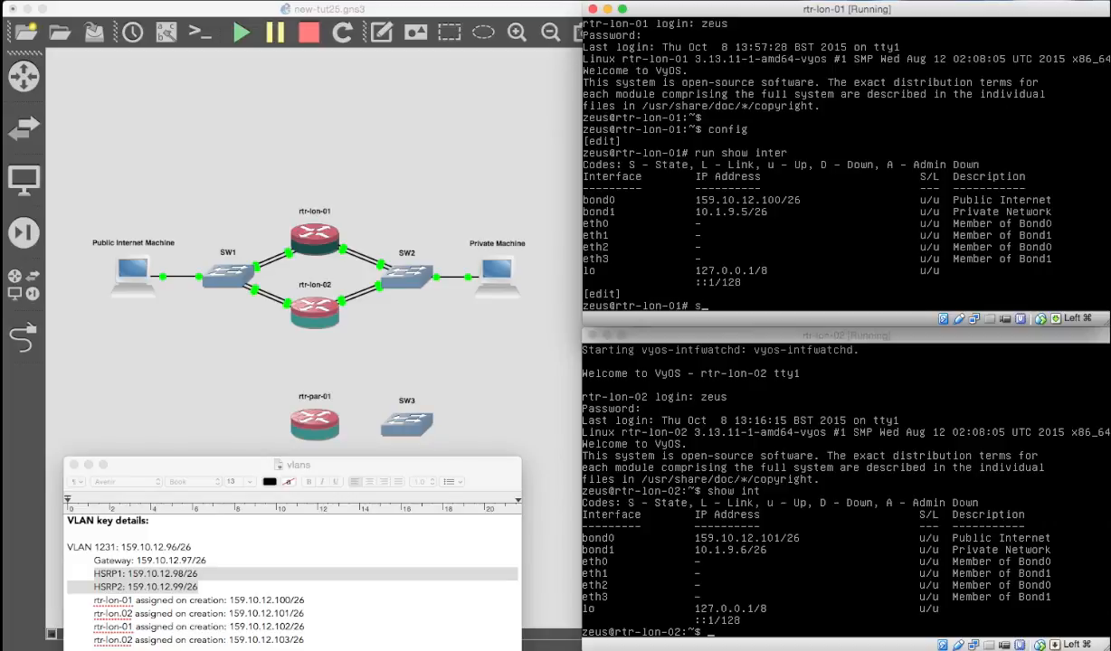
type("et interfaces bonding")
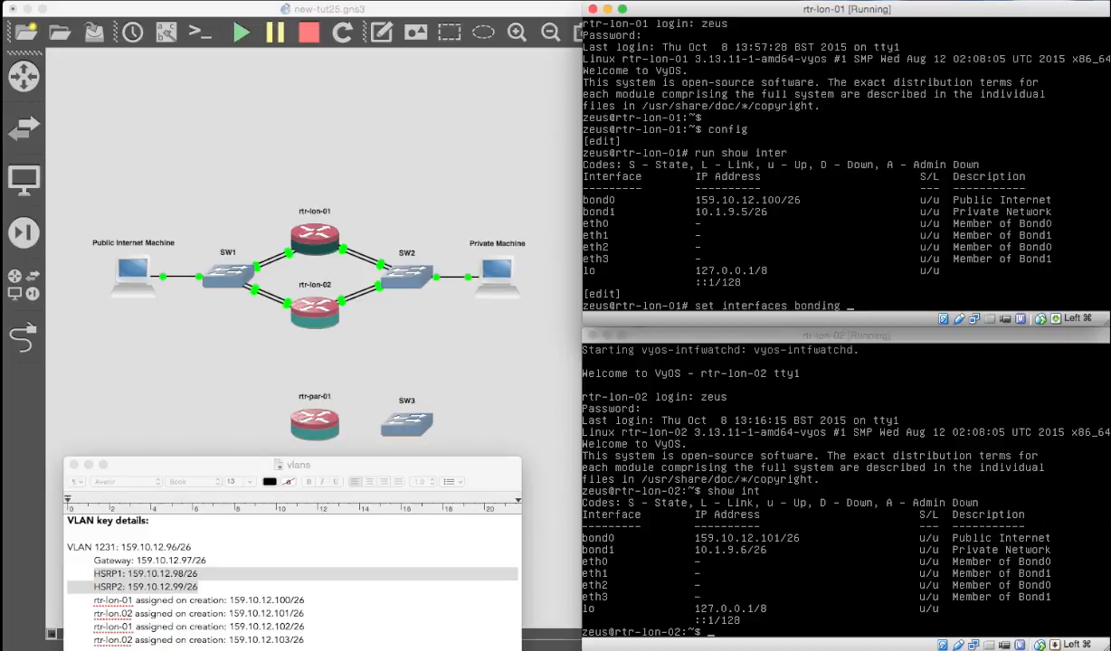
type("bond0")
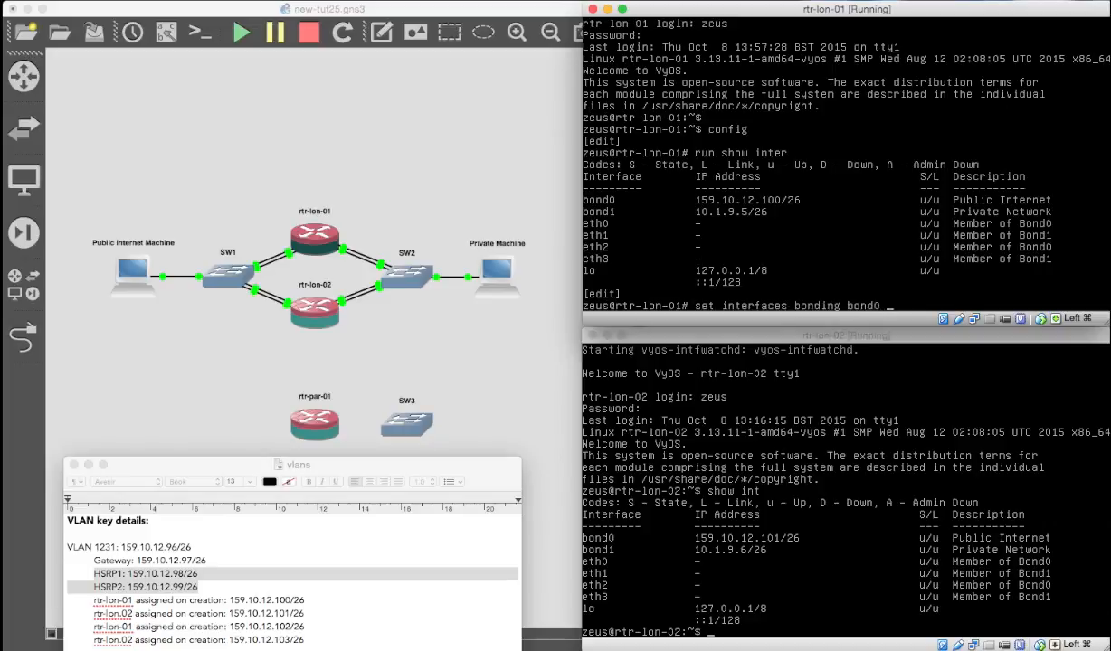
type("vrrp")
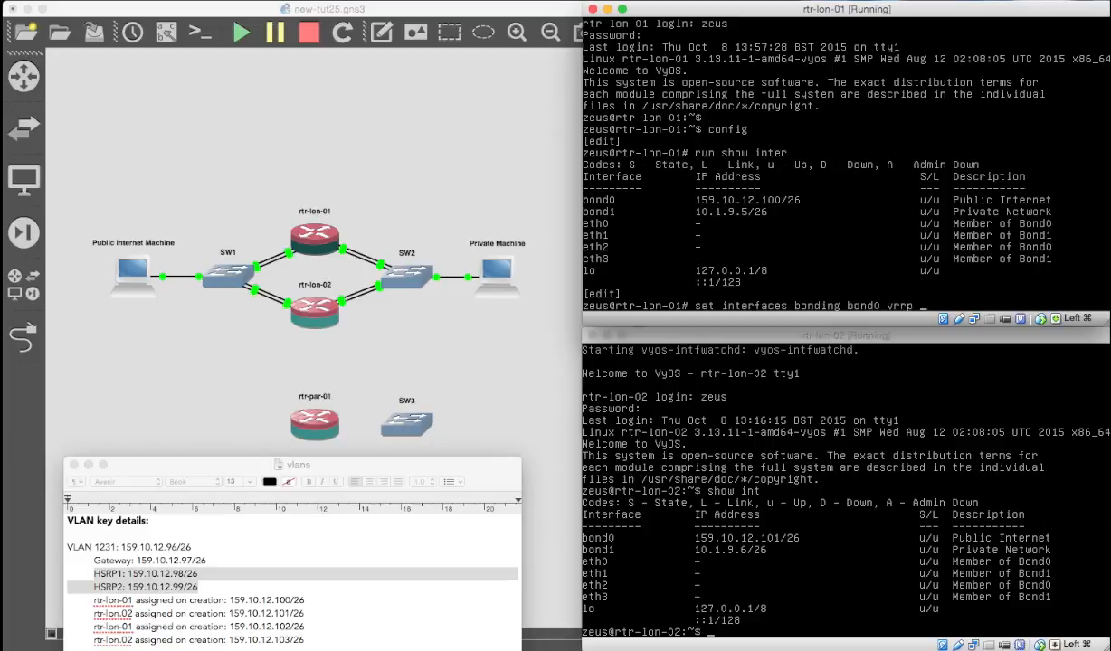
type("vrrp-group 1 advertise-interval")
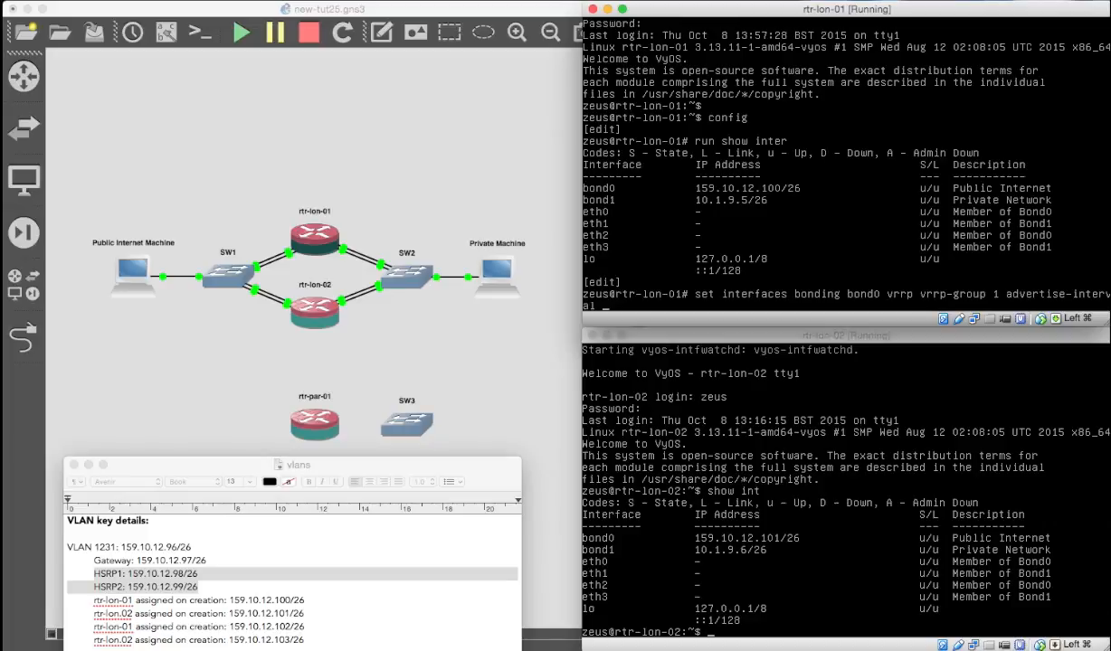
type("1")
type("set interfaces bonding bond0 vrrp vrrp-group 1")
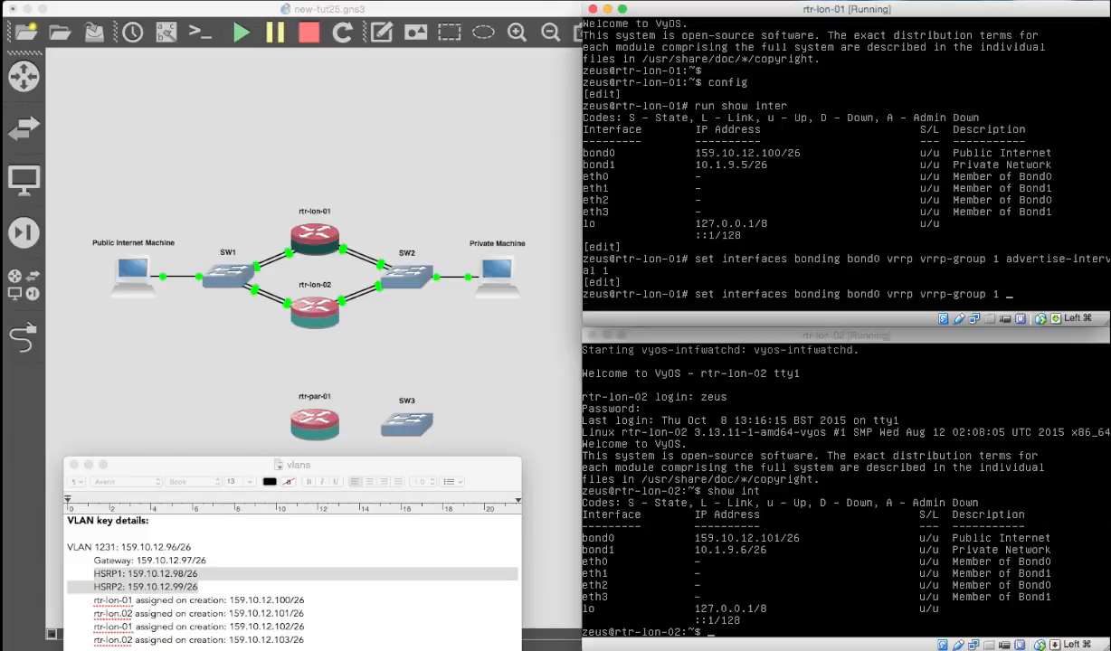
Set preempt false, priority 254 and rfc3768-compatibility for bond0's VRRP group 1
type("preempt")
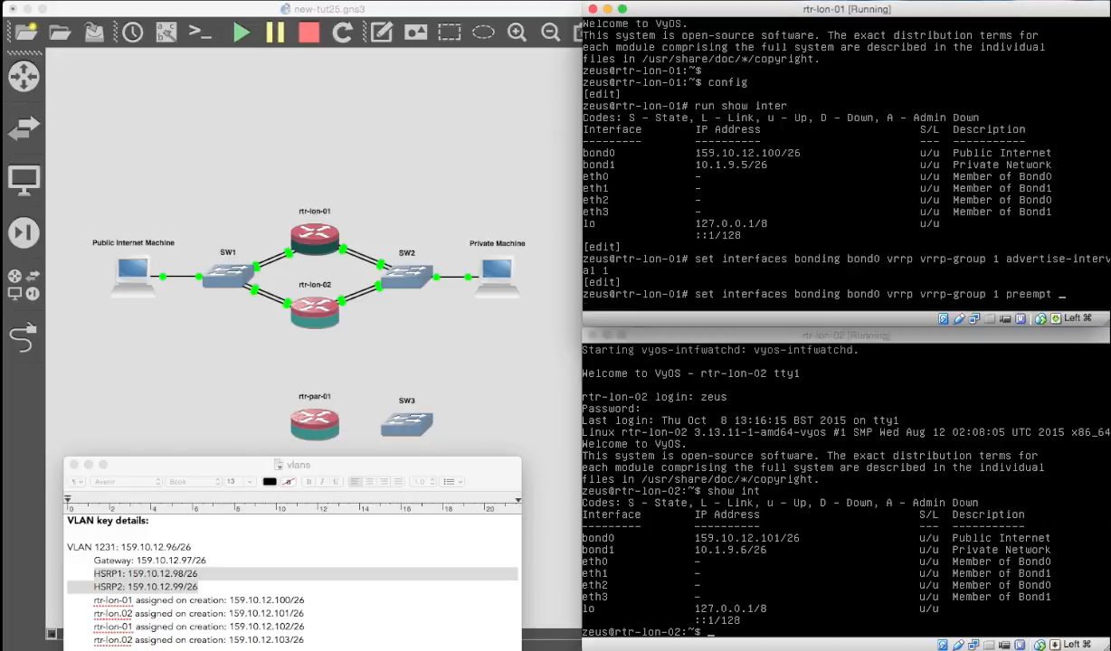
type("false")
type("set interfaces bonding bond0 vrrp vrrp-group 1")
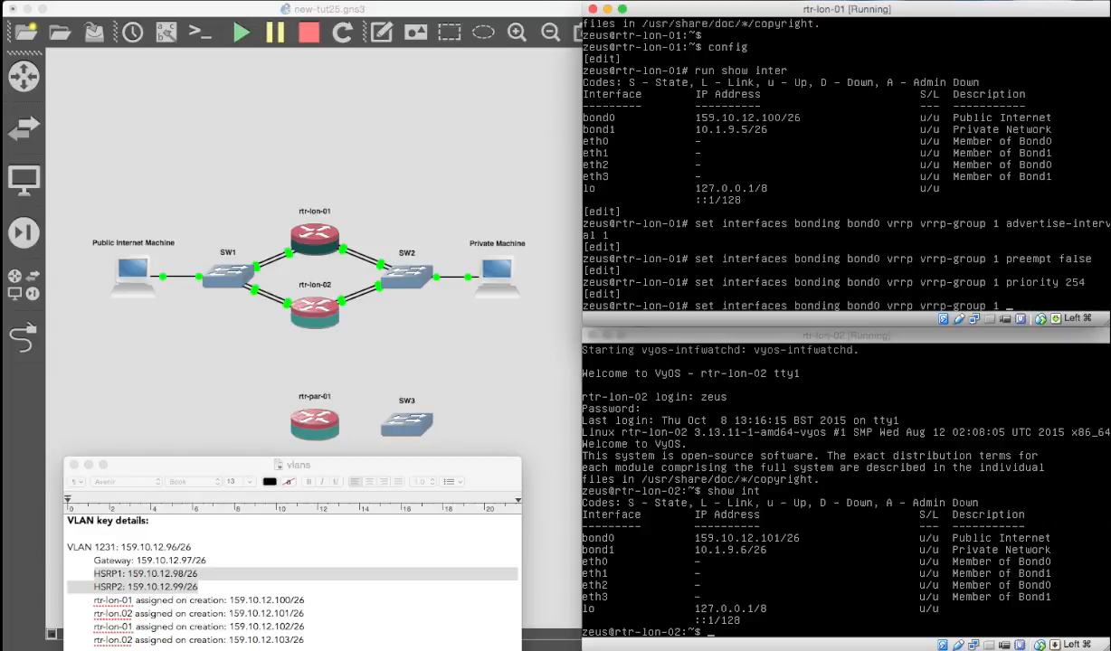
type("rfc3768-compatibility")
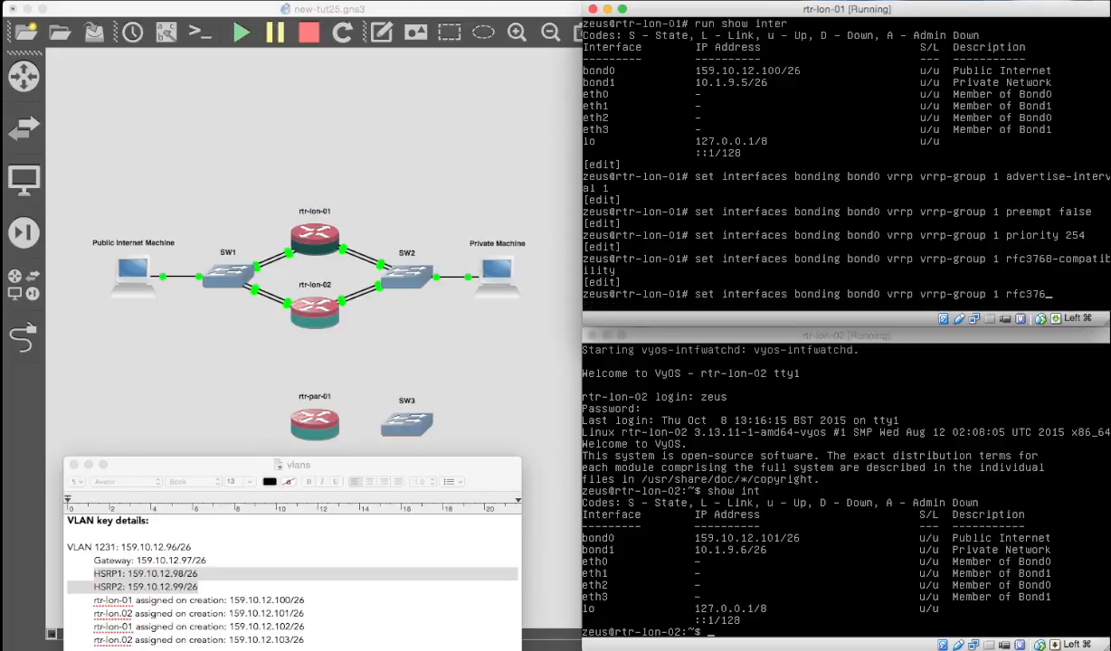
Assign bond0's VRRP group 1 to sync-group vgroup1
key("Backspace")
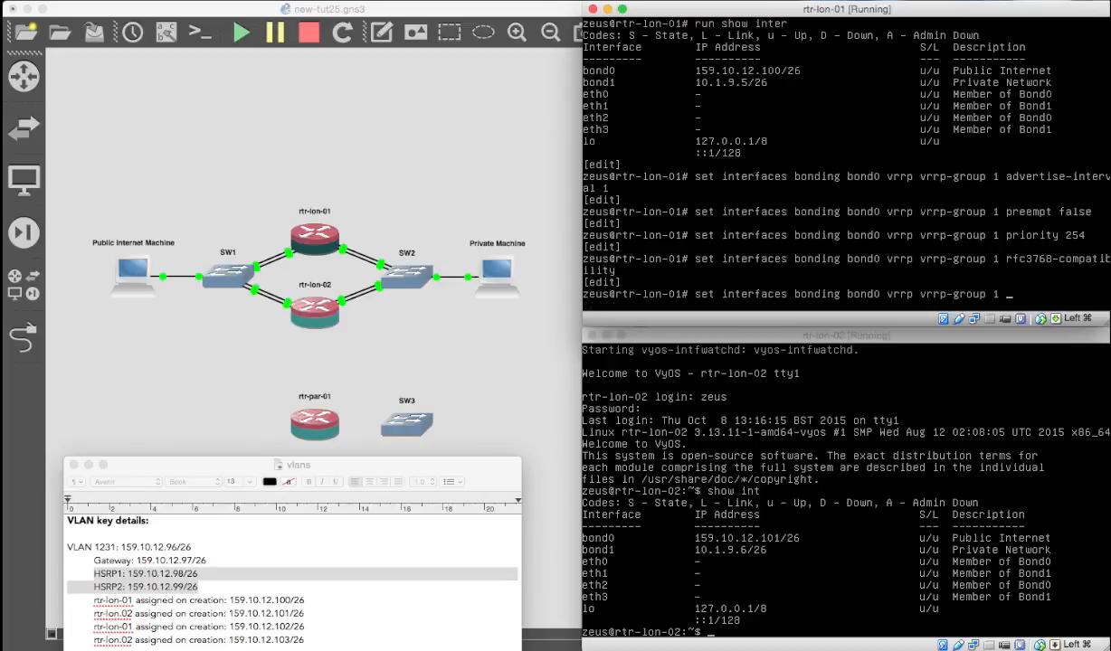
type("sync")
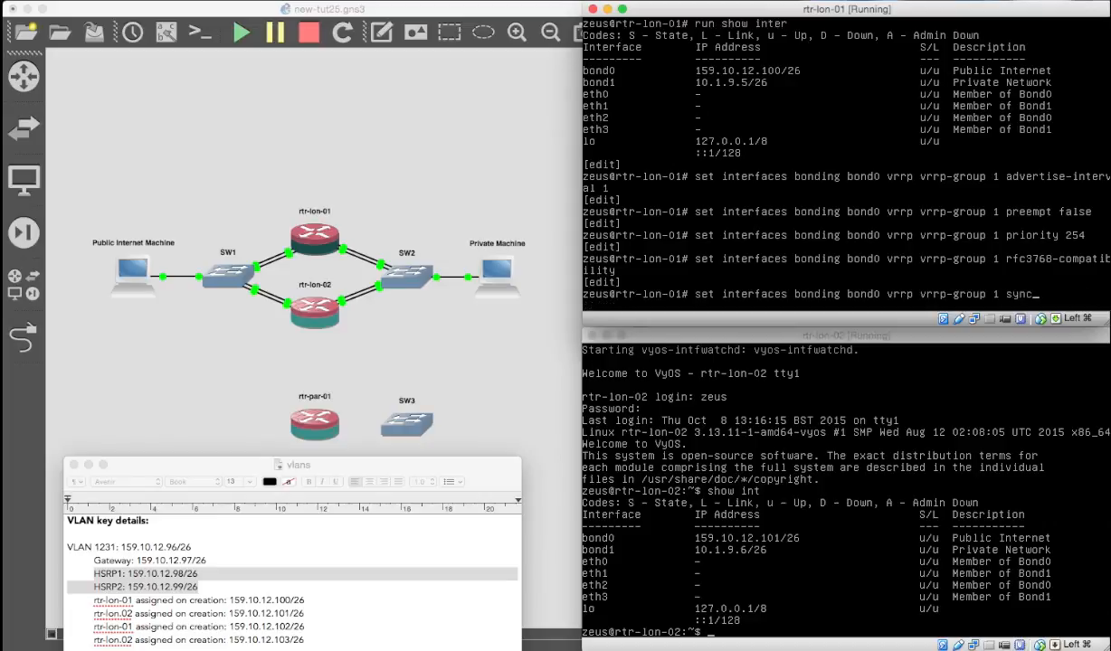
type("-group")
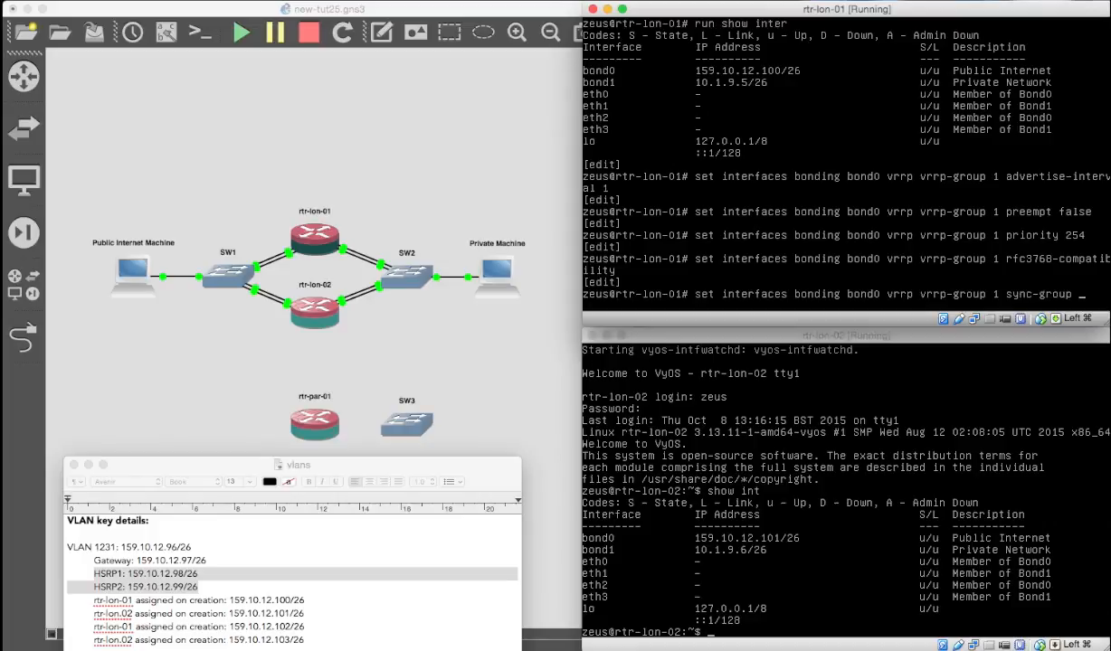
type("vgroup1")
type("set interfaces bonding bond0 vrrp vrrp-group 1 v")
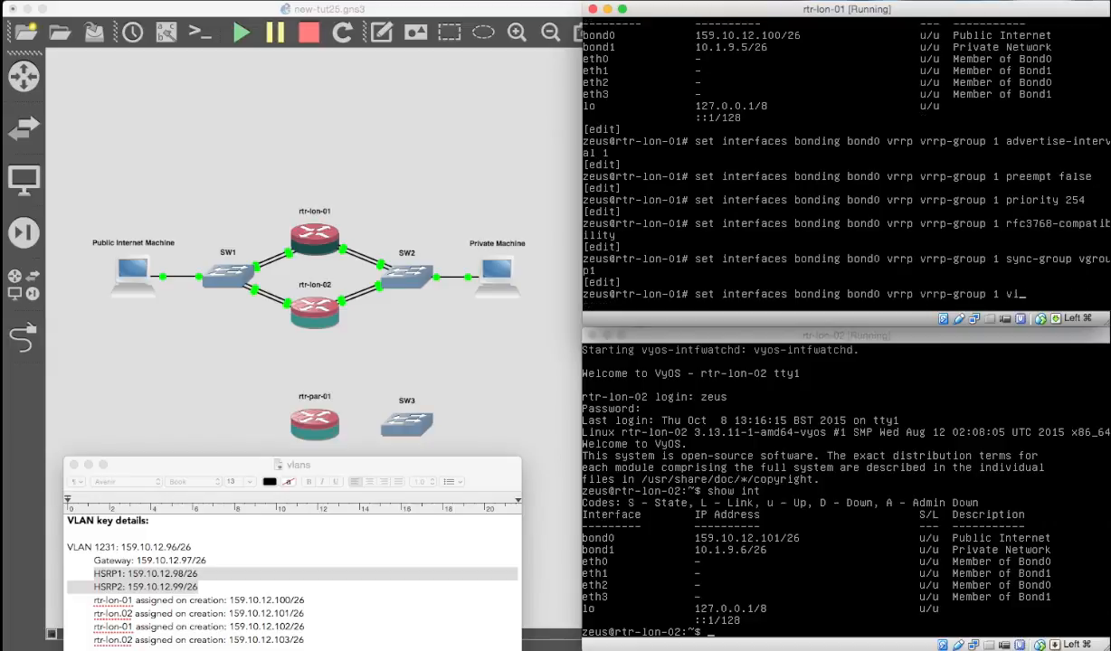
Set 159.10.12.98/26 as the virtual address of bond0's VRRP group 1
type("irtual-address")
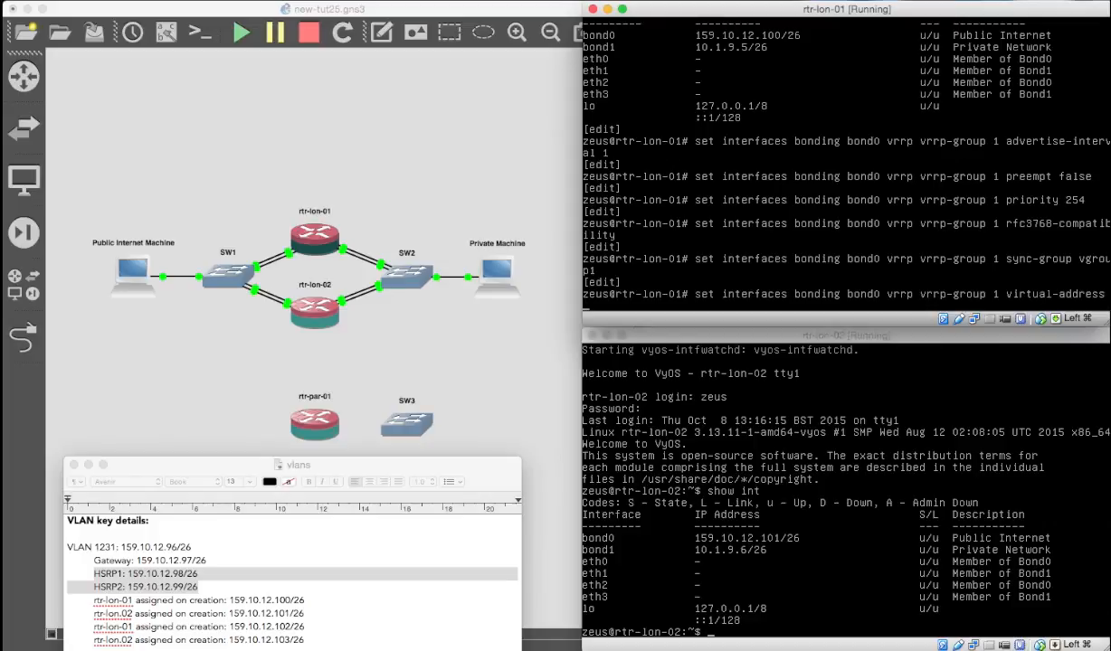
type("159.10.12.98/")
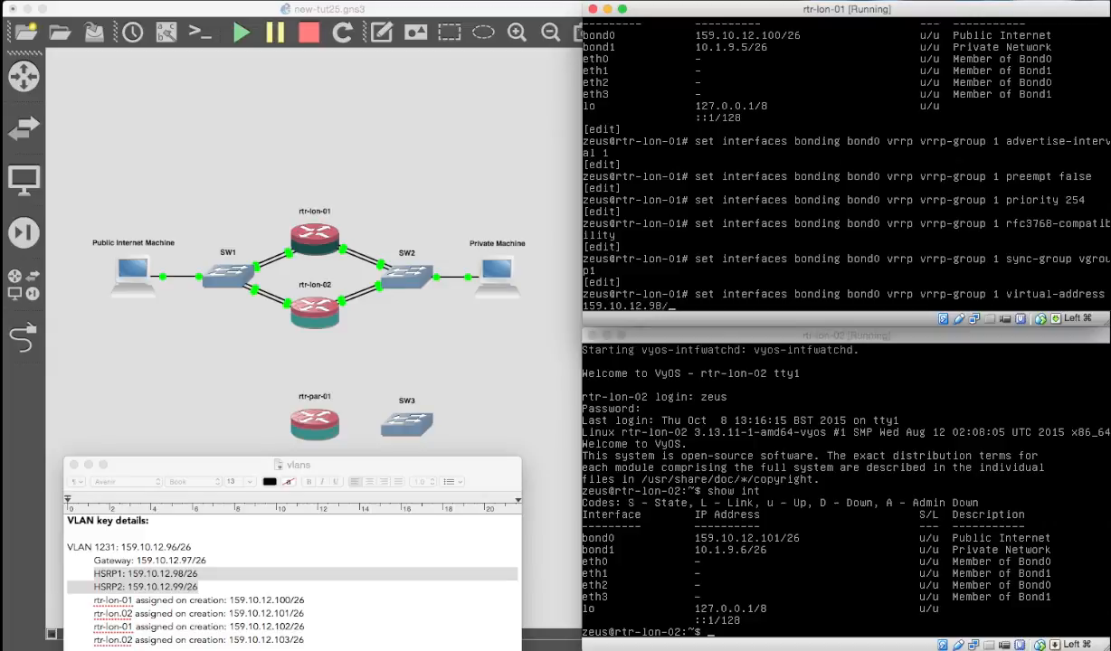
type("26")
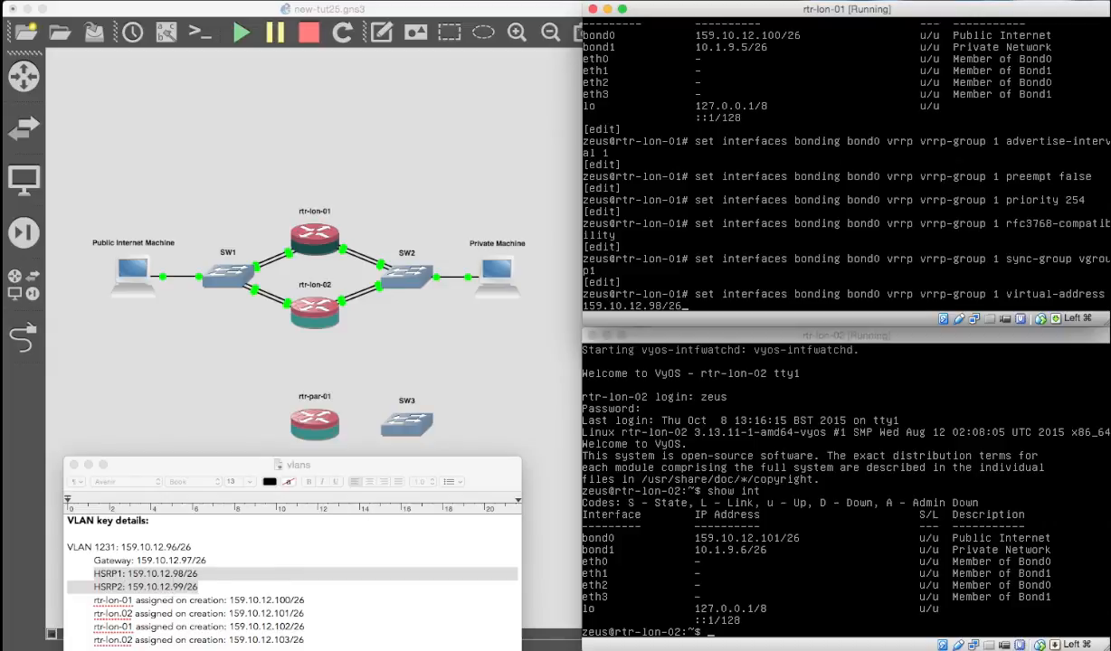
key("Return")
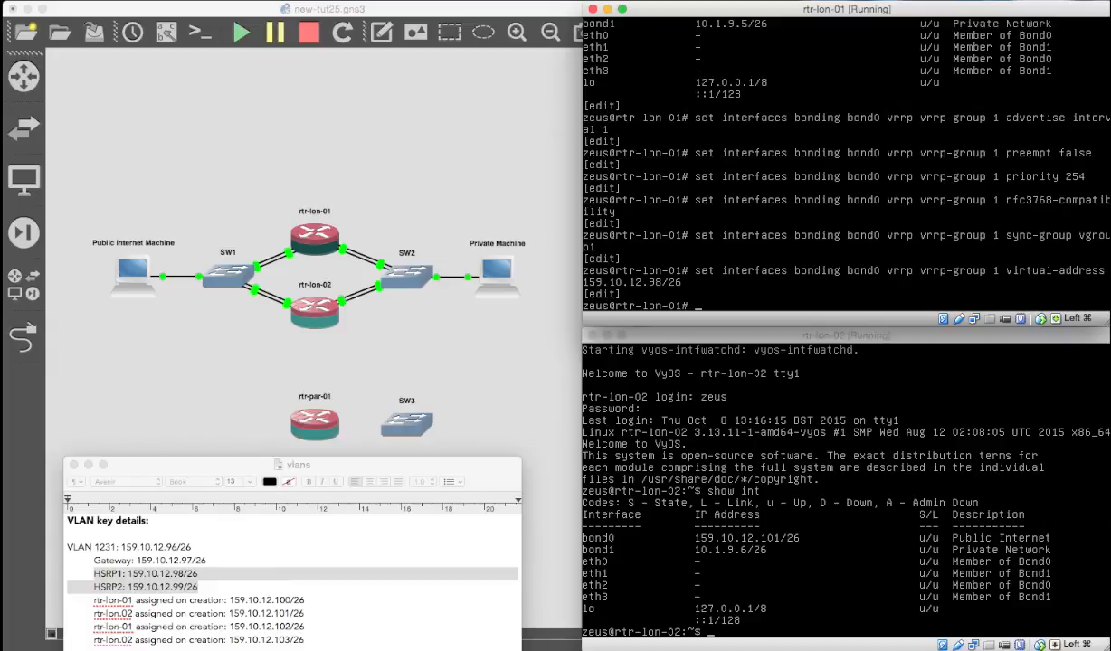
Set bond1 VRRP group 1 with advertise interval, preempt false, priority 254, rfc3768-compatibility and sync-group vgroup1
type("set interfaces")
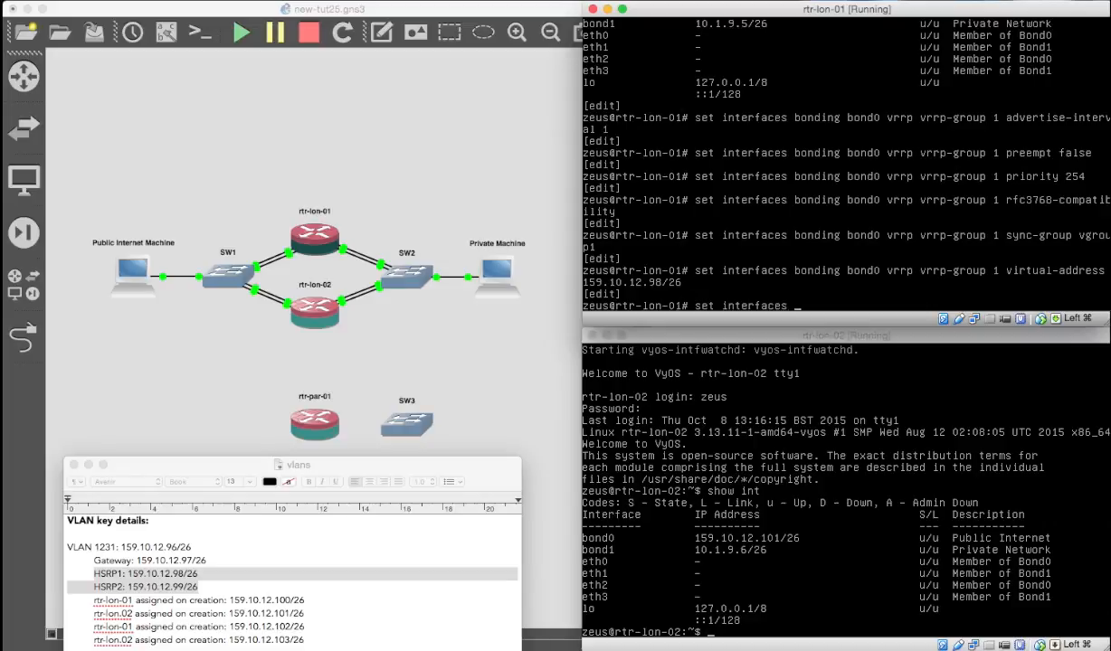
type("bonding bond1")
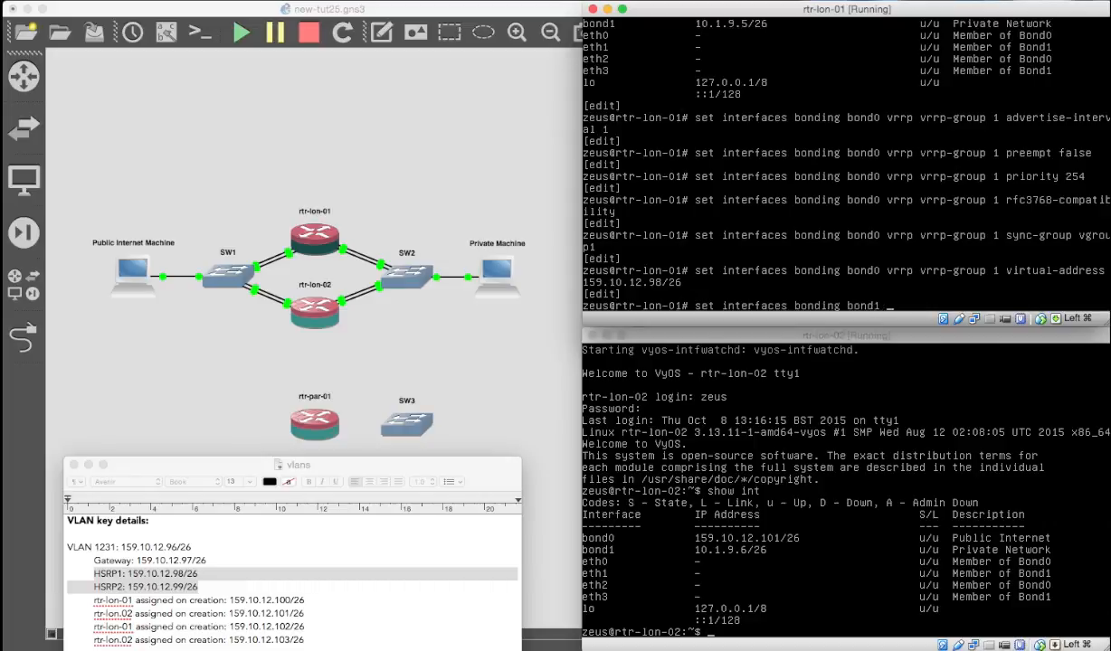
type("vrrp vrrp-group 1")
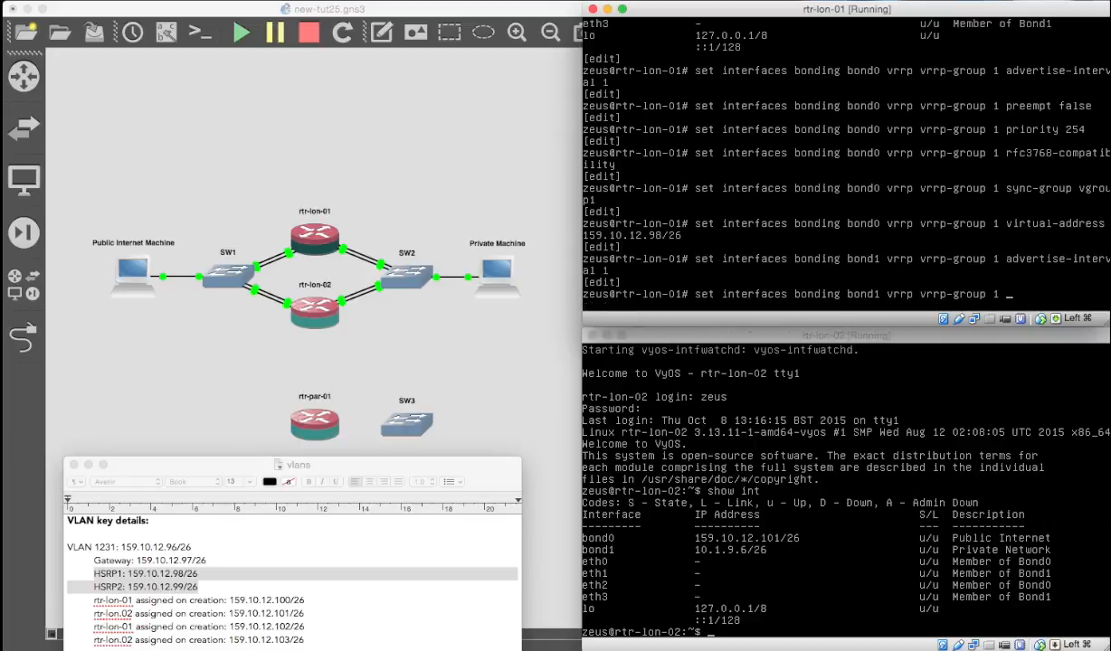
type("preempt false")
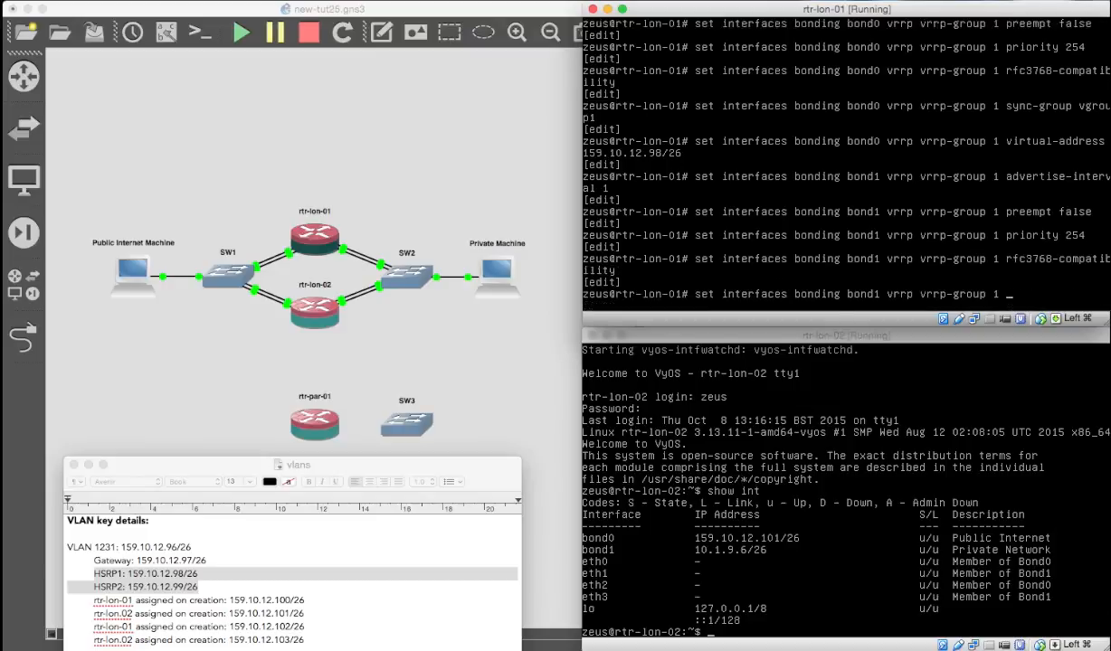
type("sync-group vgroup")
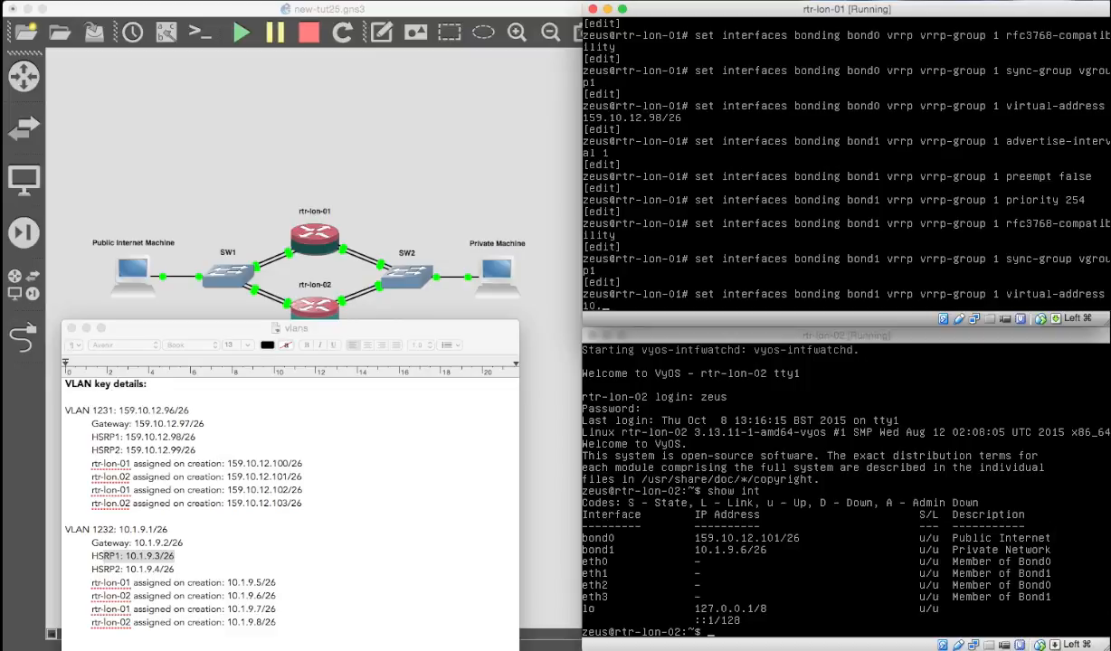
Set bond1 virtual address 10.1.9.3/26, commit and save, confirming bond0v1 and bond1v1 appear
type("1.9.3/26")
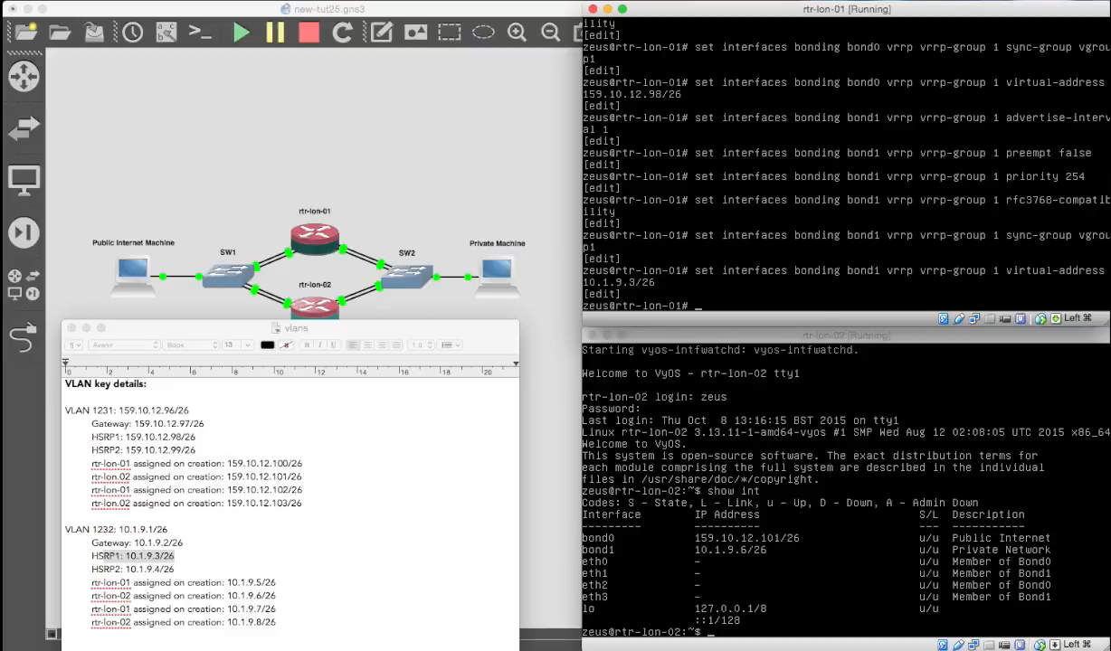
type("commit")
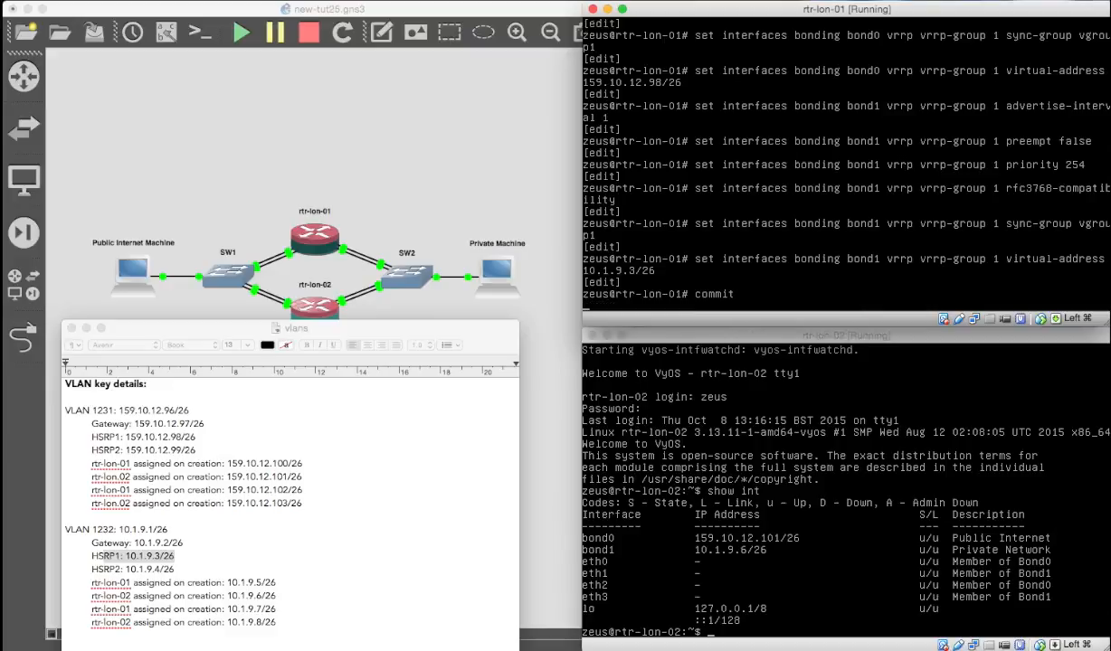
type("save")
type("run show inter")
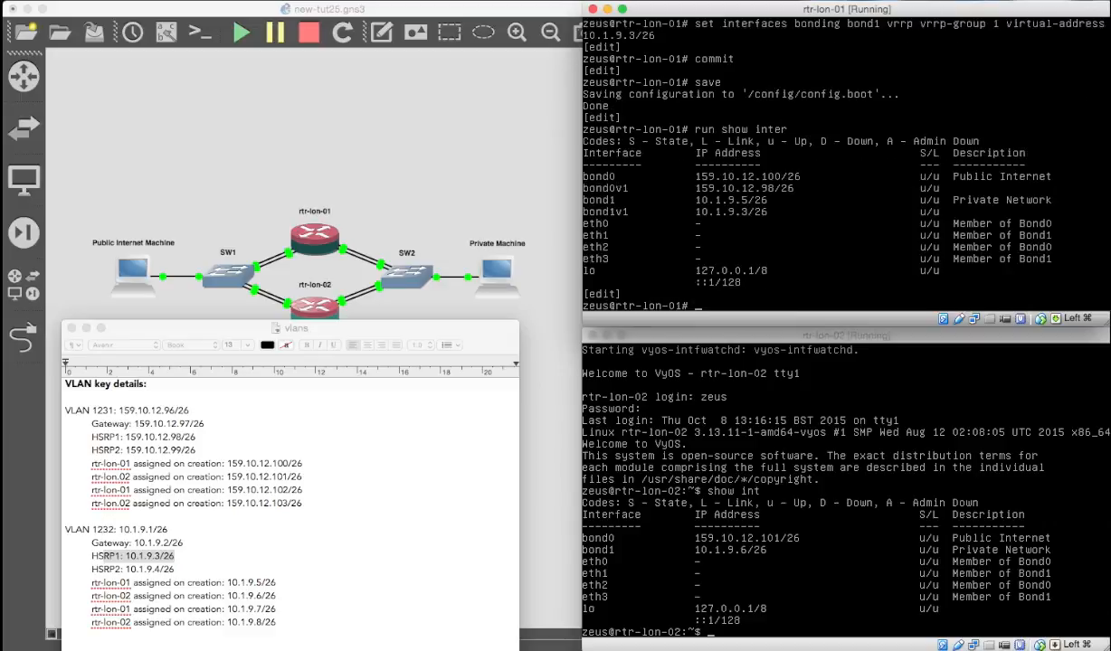
mouse_move(572, 186)
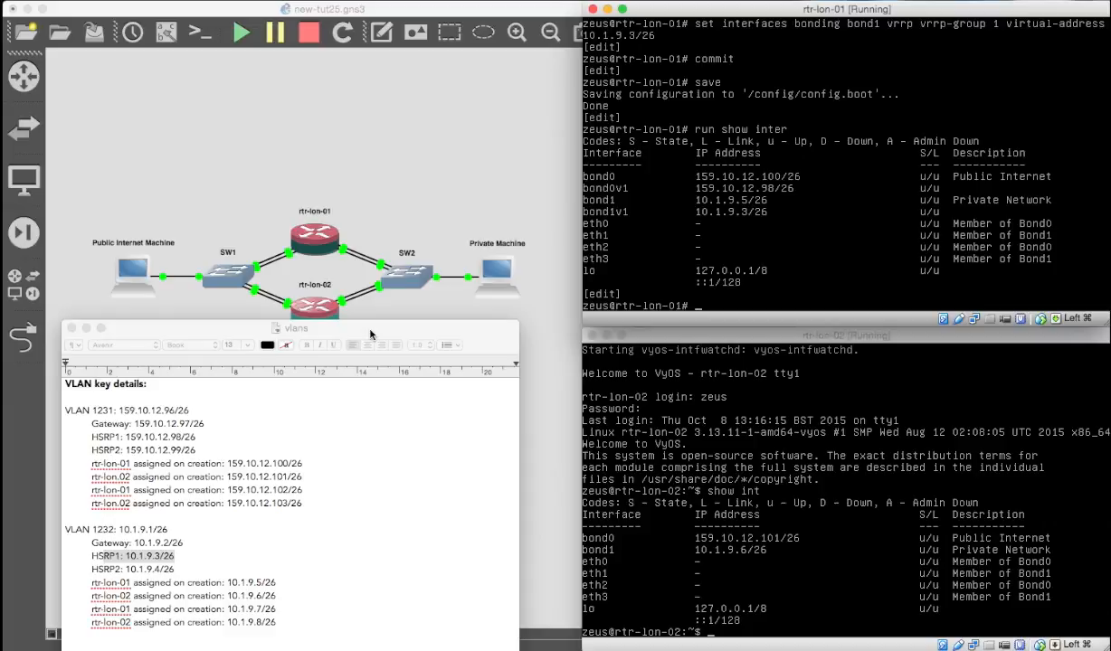
mouse_move(503, 407)
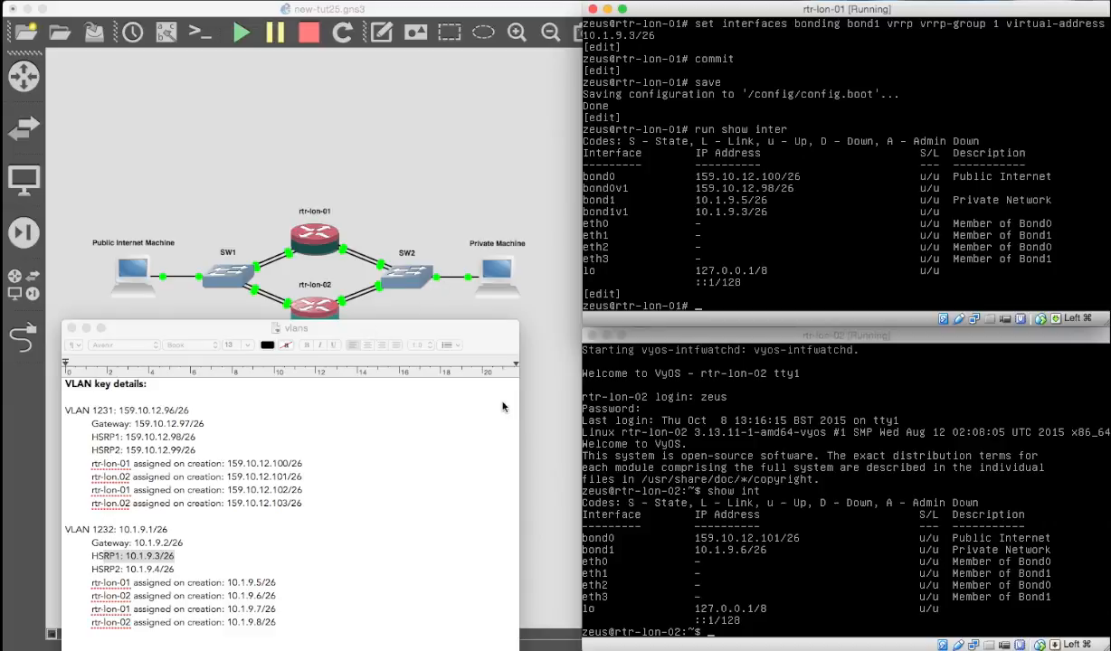
left_click(847, 335)
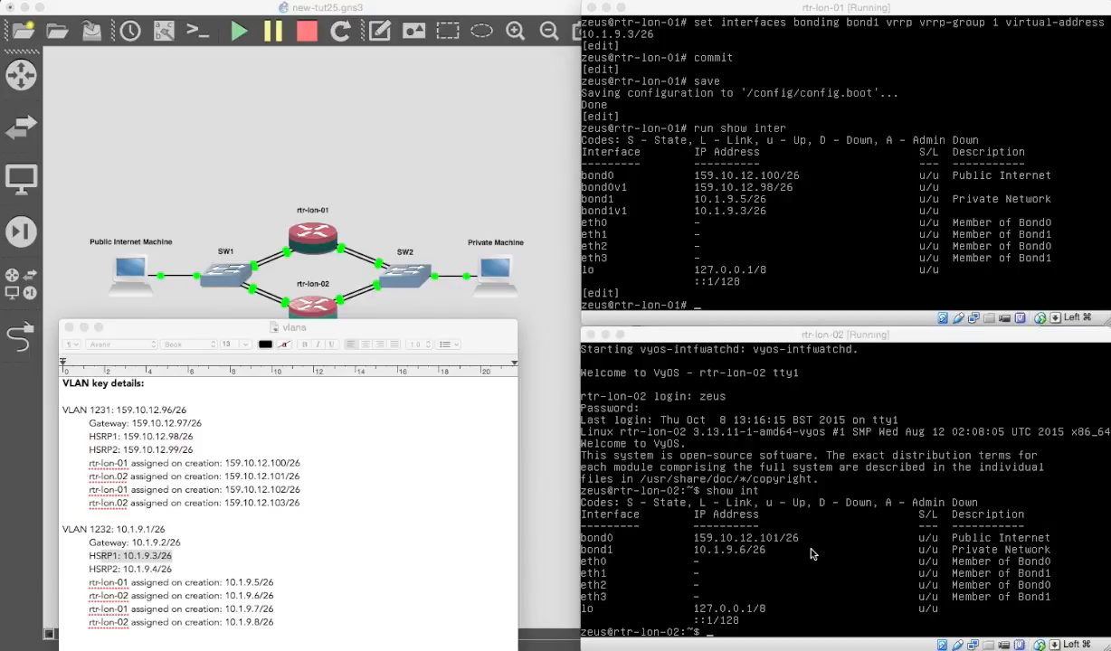
mouse_move(689, 405)
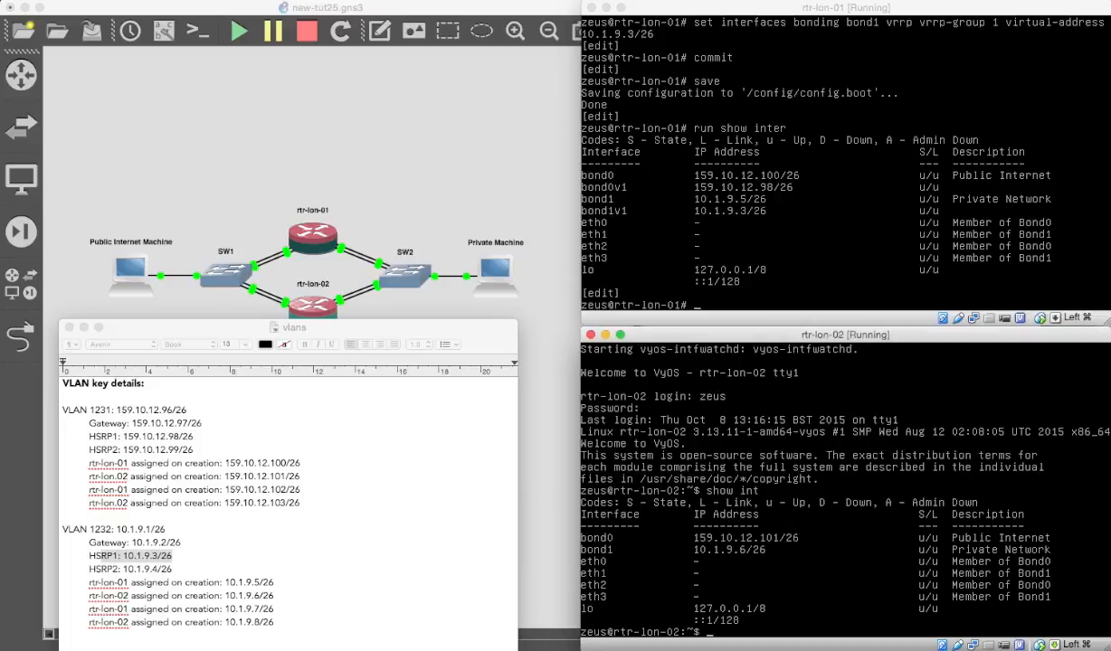
Show VRRP status: rtr-lon-01 MASTER on bond0 and bond1, rtr-lon-02 not running VRRP
type("config")
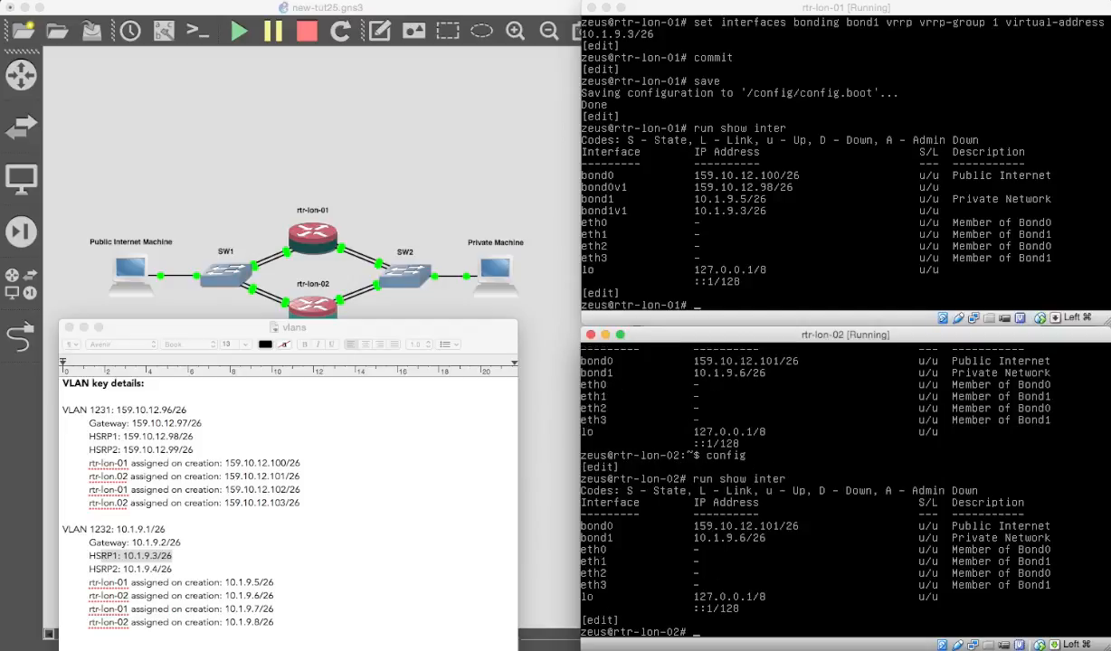
mouse_move(709, 261)
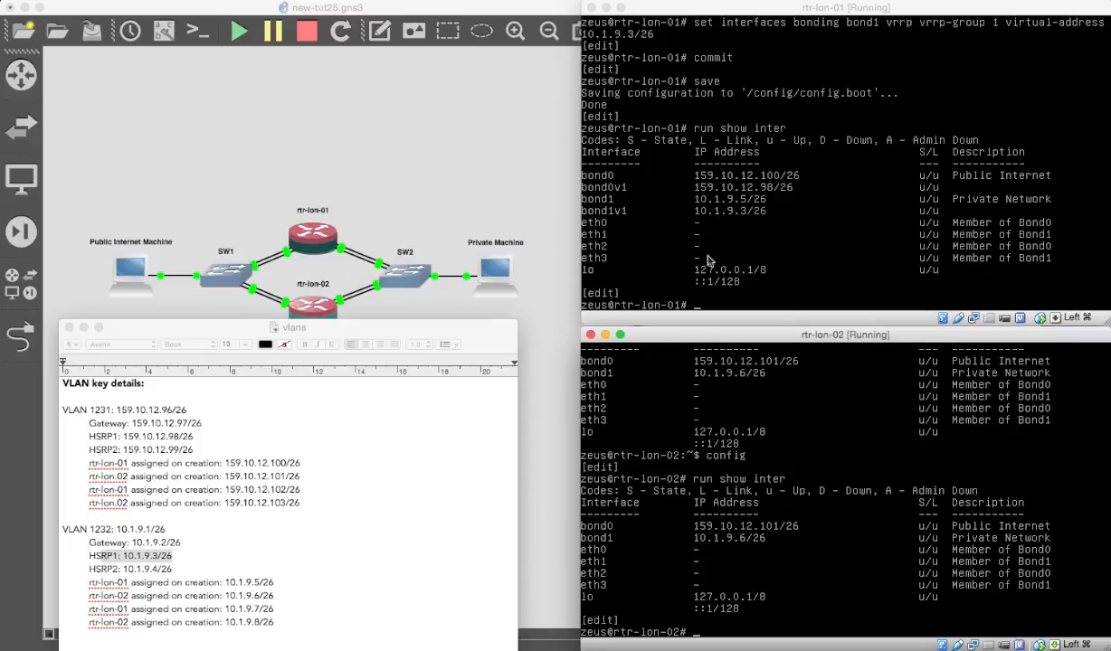
mouse_move(652, 210)
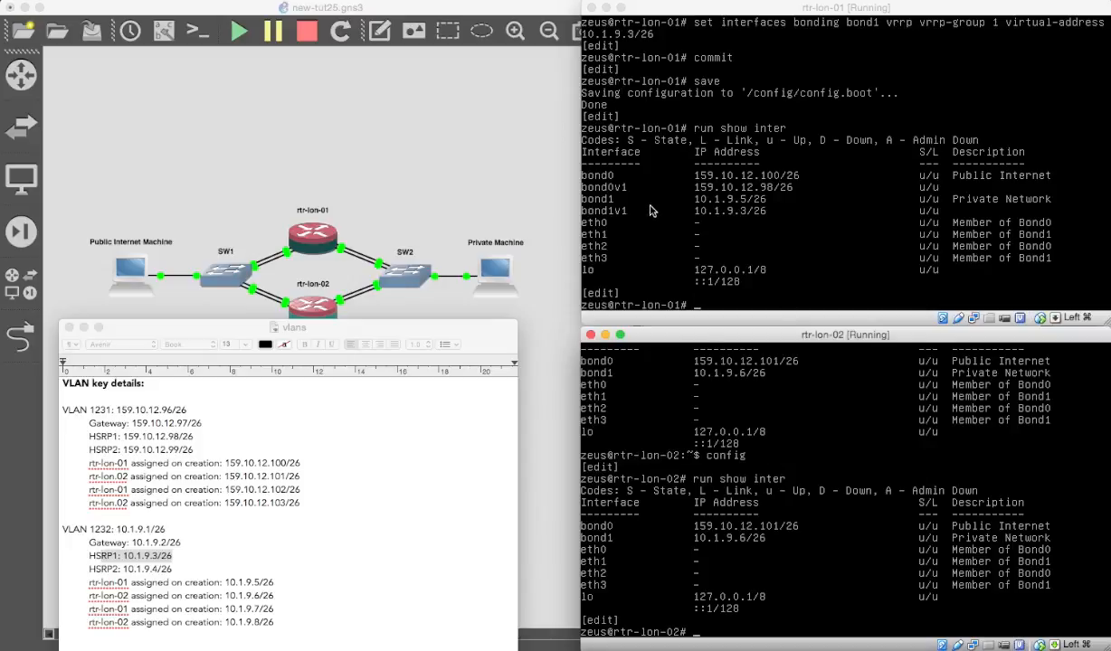
mouse_move(651, 210)
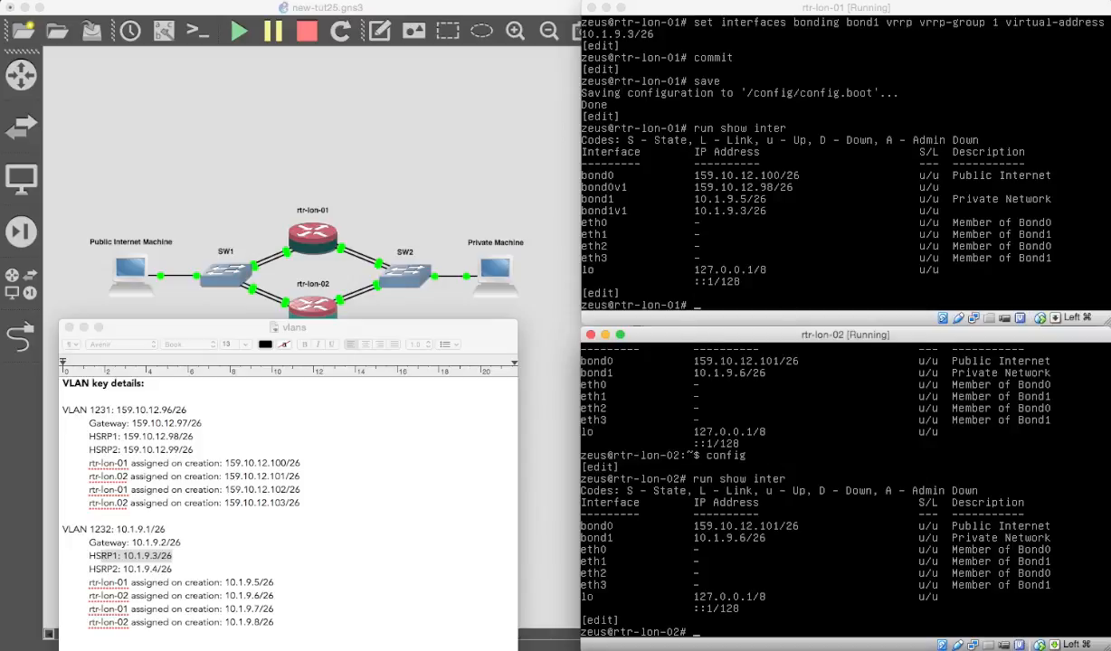
type("show")
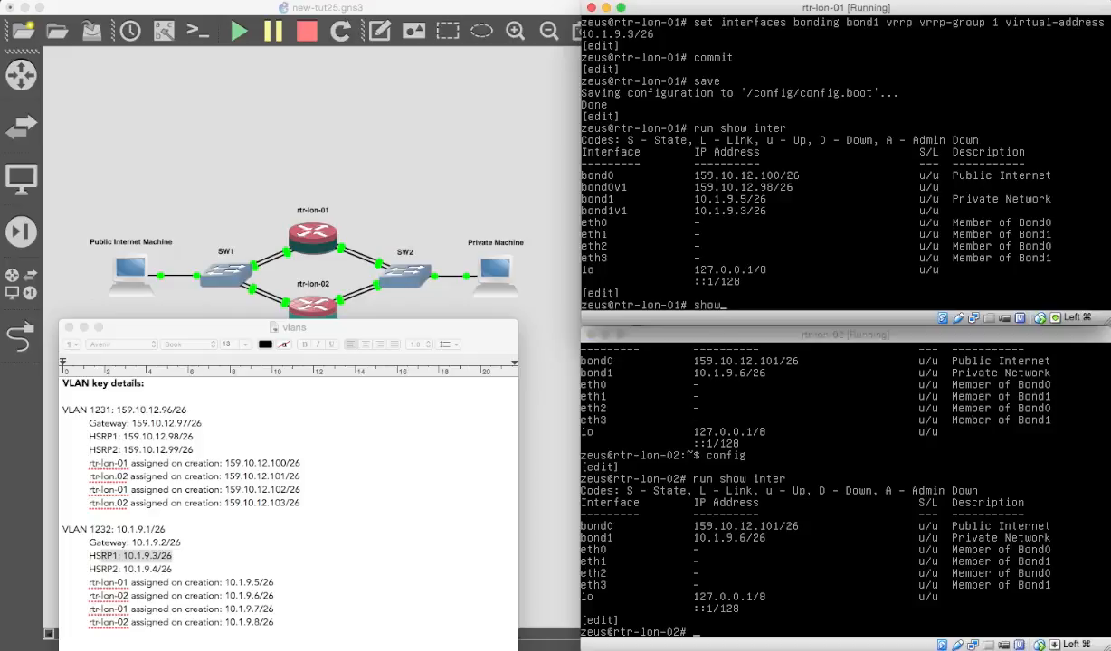
key("BackSpace")
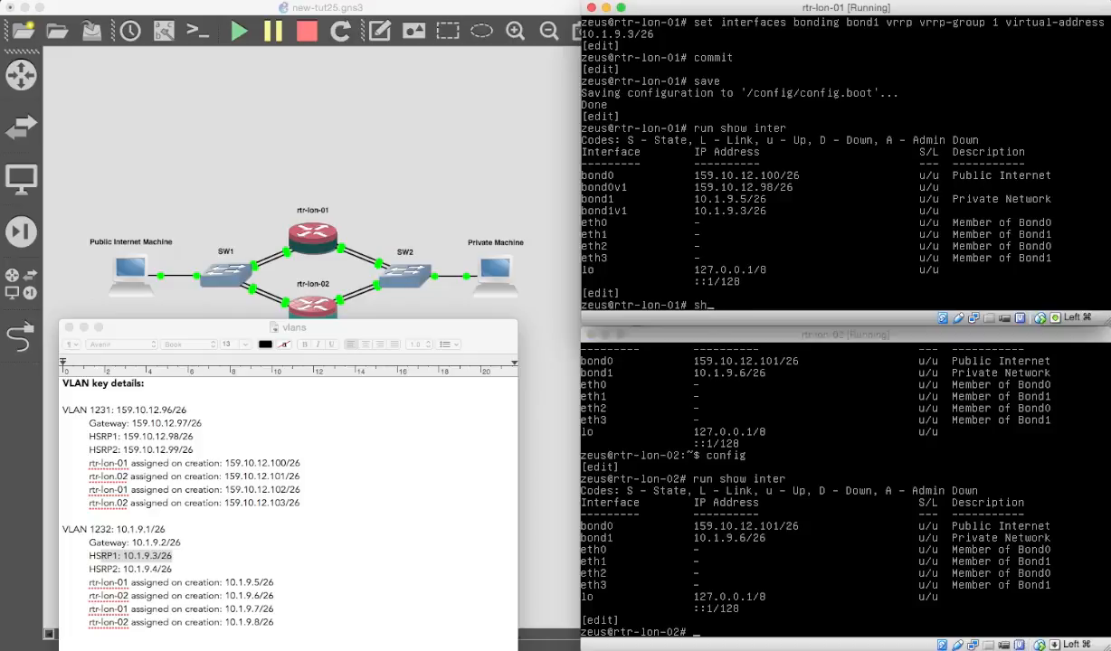
type("run show vrr")
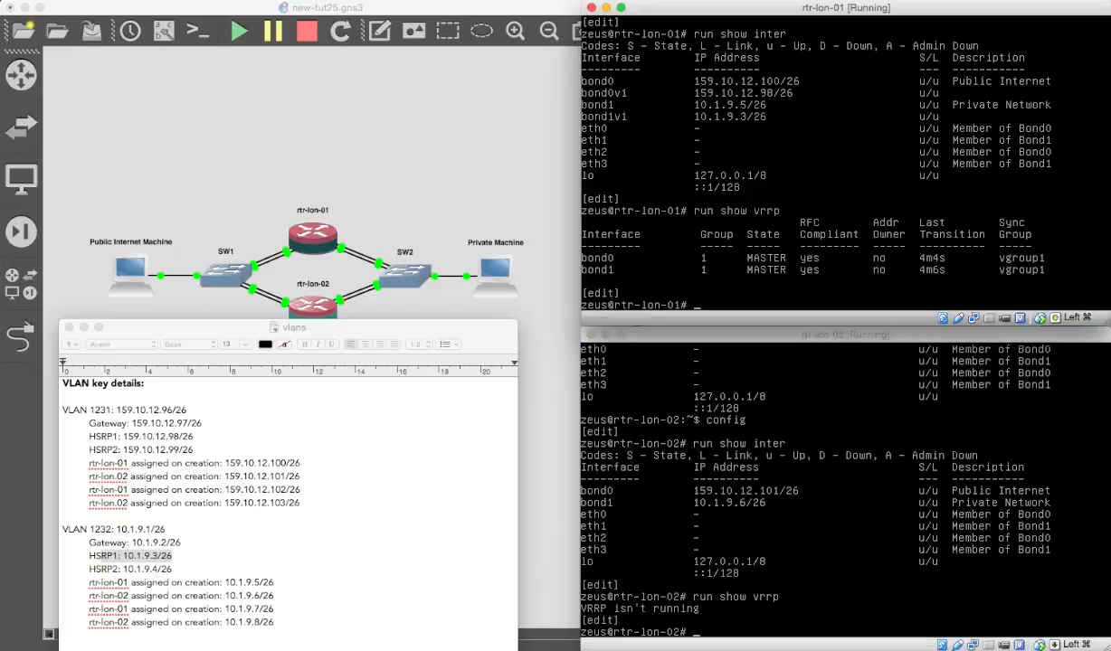
Ping rtr-lon-02 at 159.10.12.101 and 10.1.9.6 from rtr-lon-01 with no packet loss
type("ping")
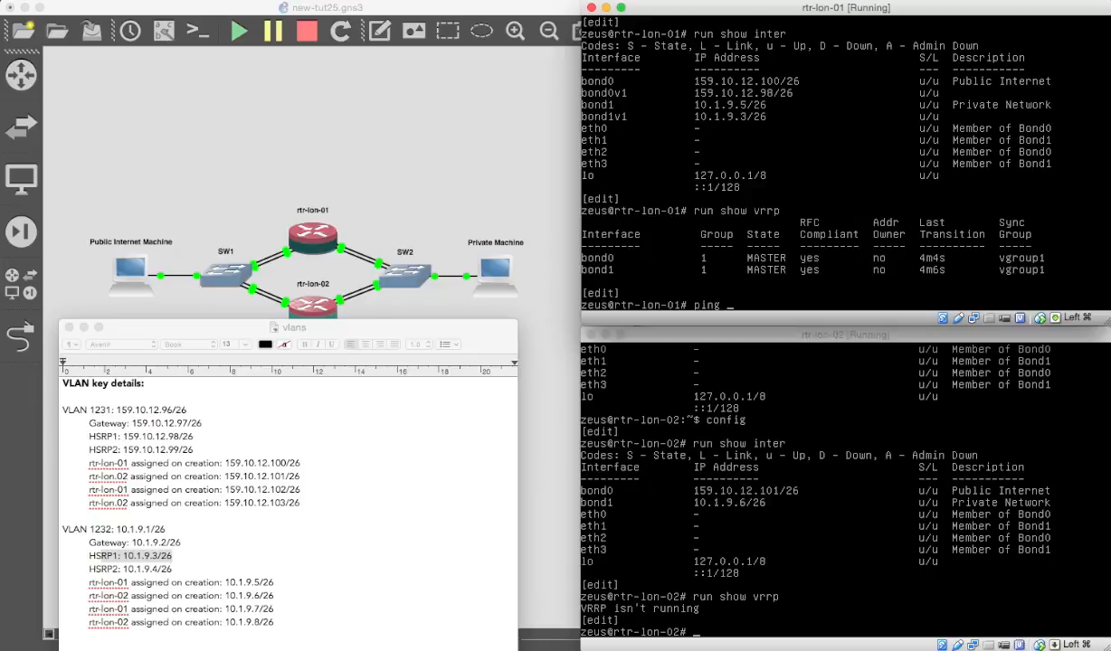
type("159.10.12.101")
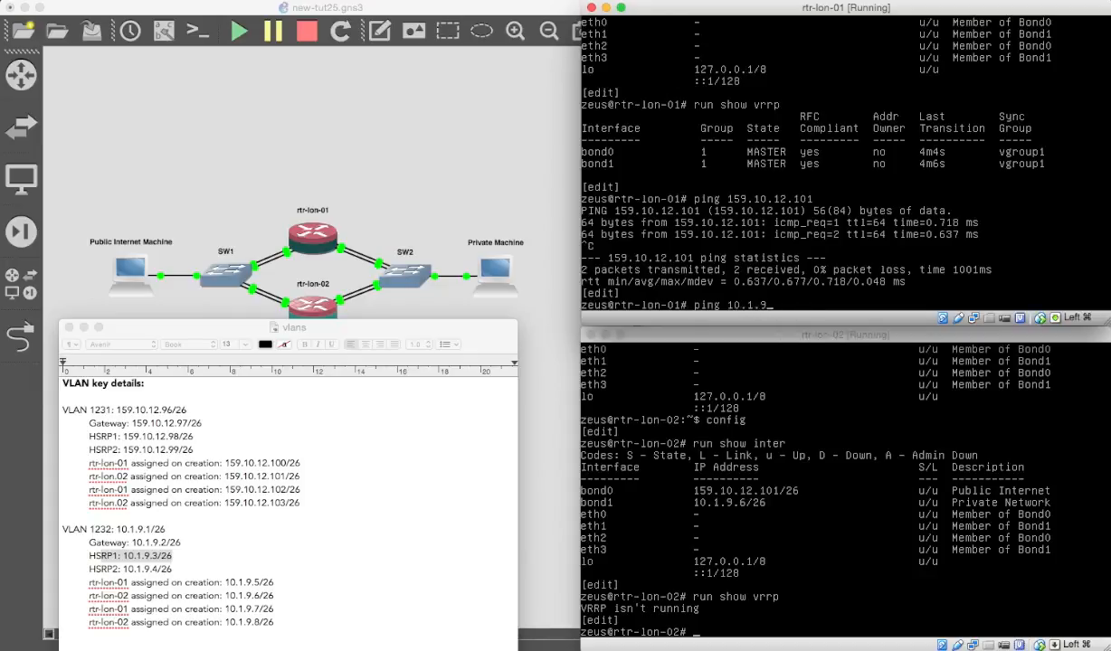
type("6")
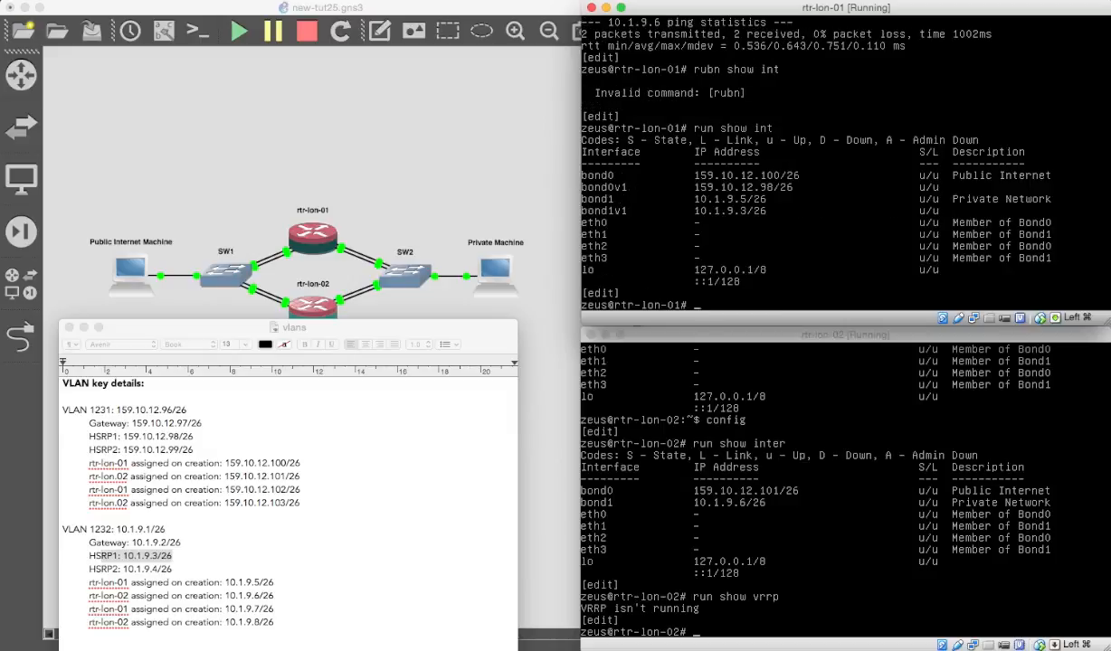
mouse_move(822, 507)
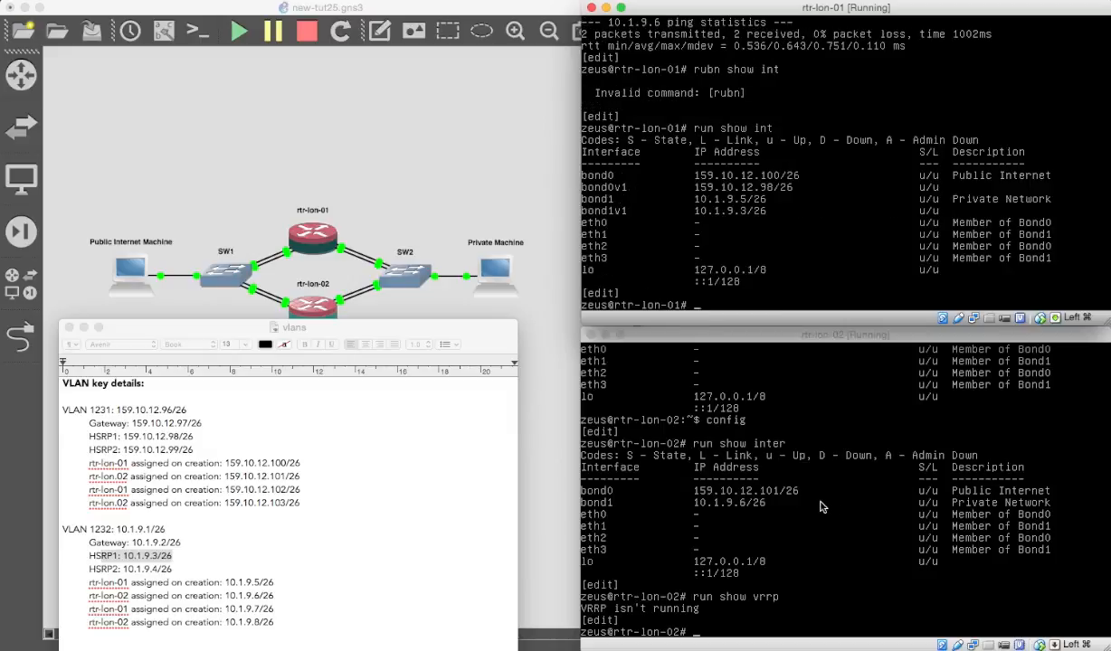
mouse_move(745, 517)
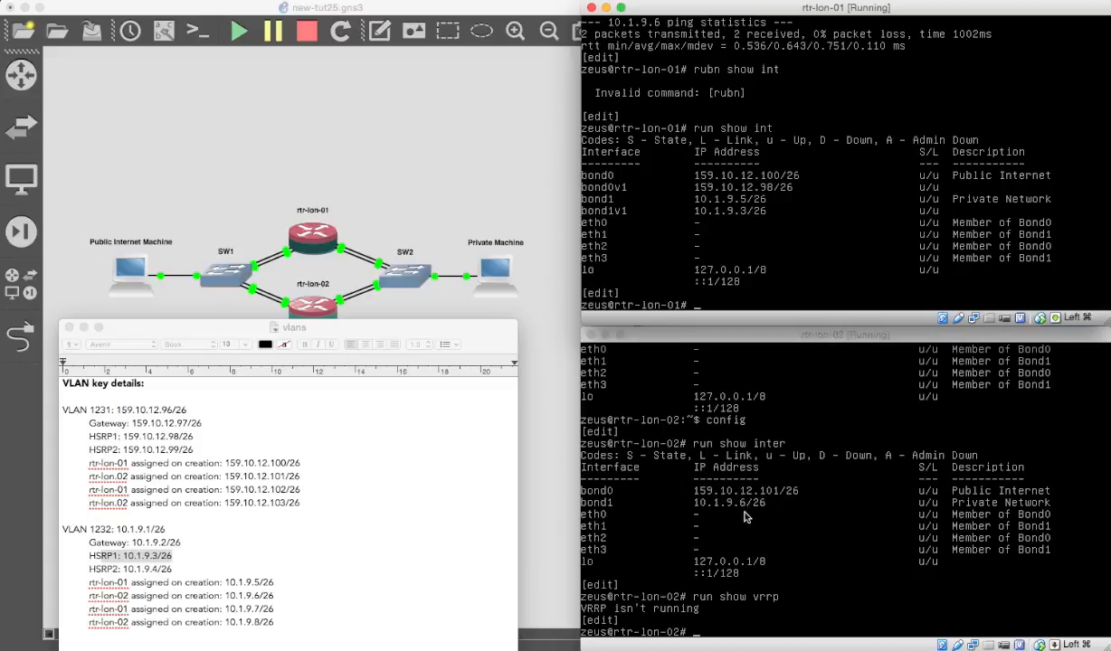
mouse_move(767, 572)
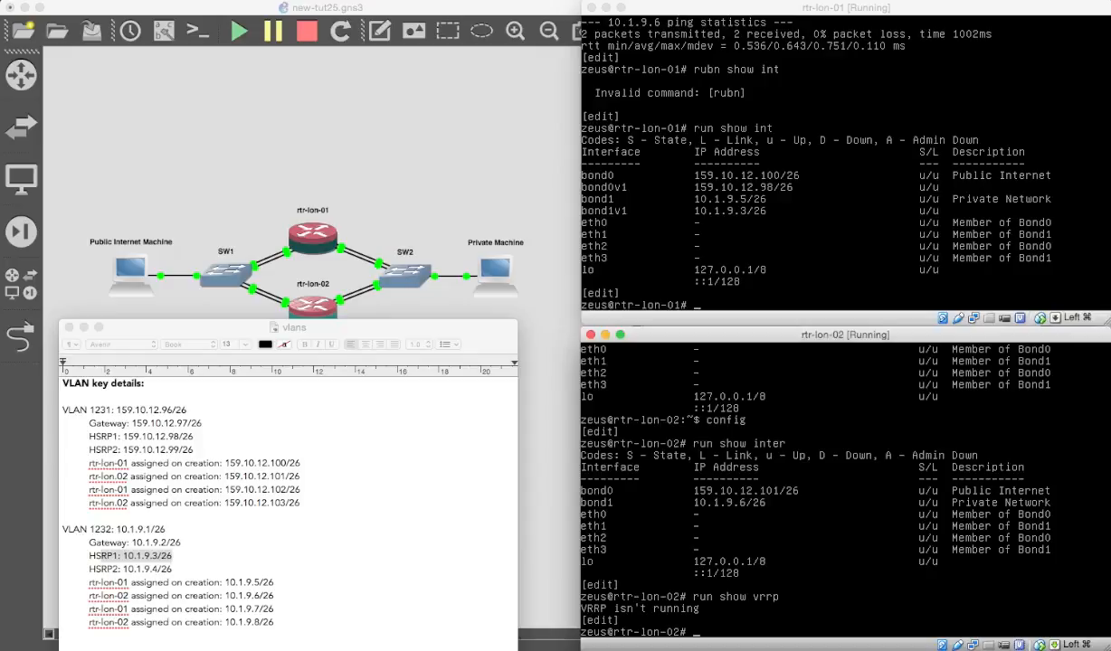
Set rtr-lon-02's bond0 VRRP group 1 with advertise interval 1, preempt false, priority 253 and rfc3768-compatibility
type("set i")
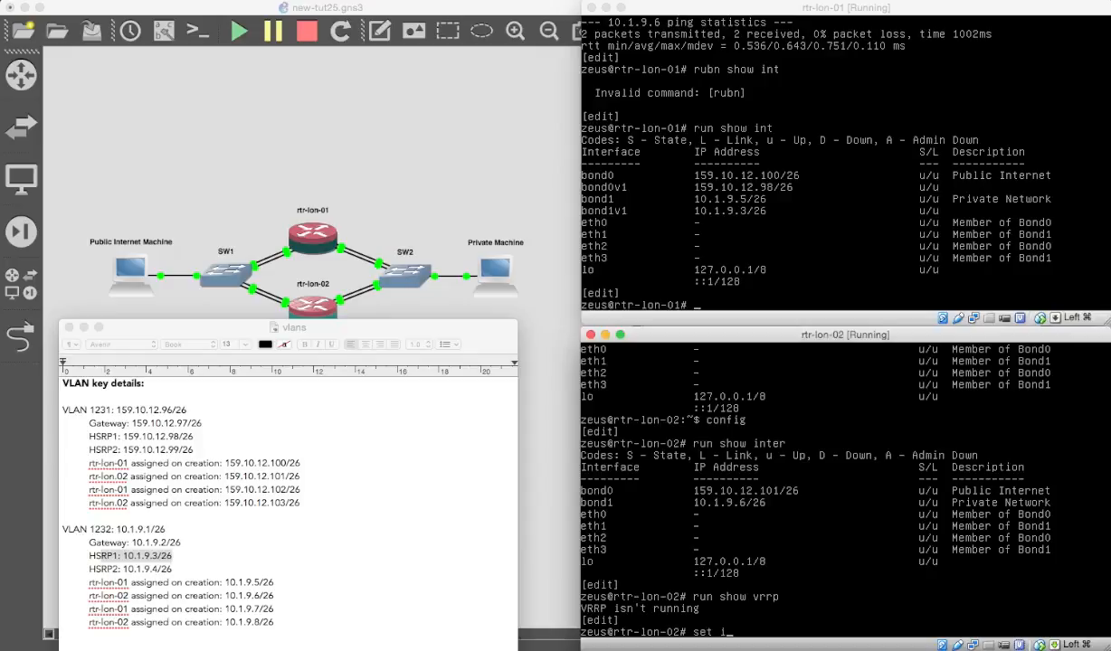
type("nter")
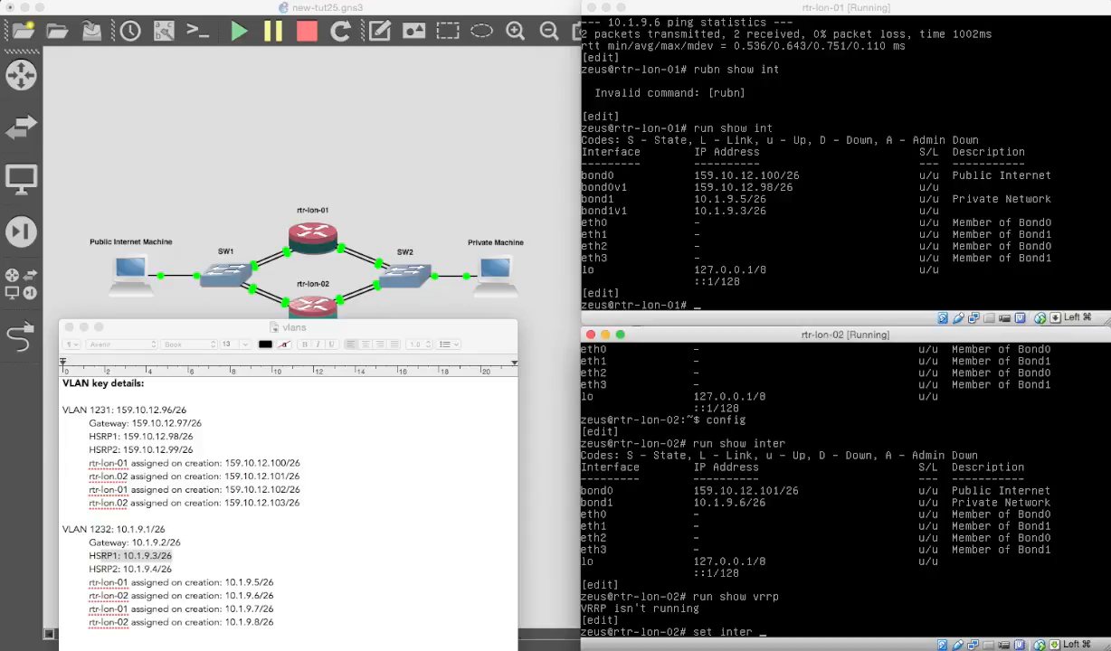
type("bonding bond0 v")
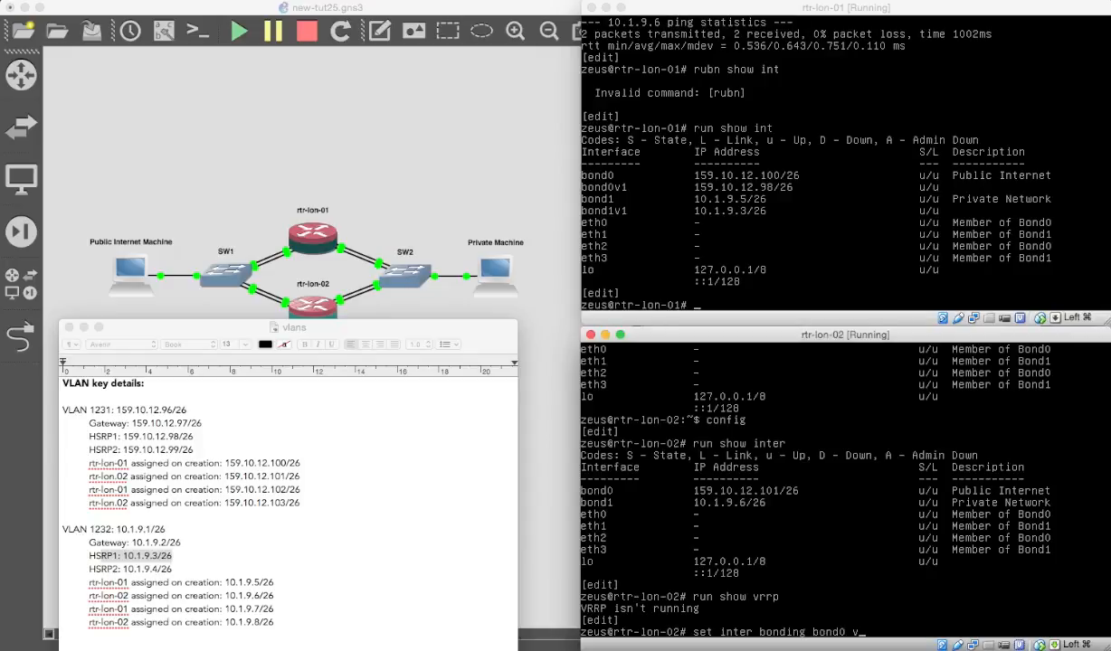
type("rrp vrrp-group")
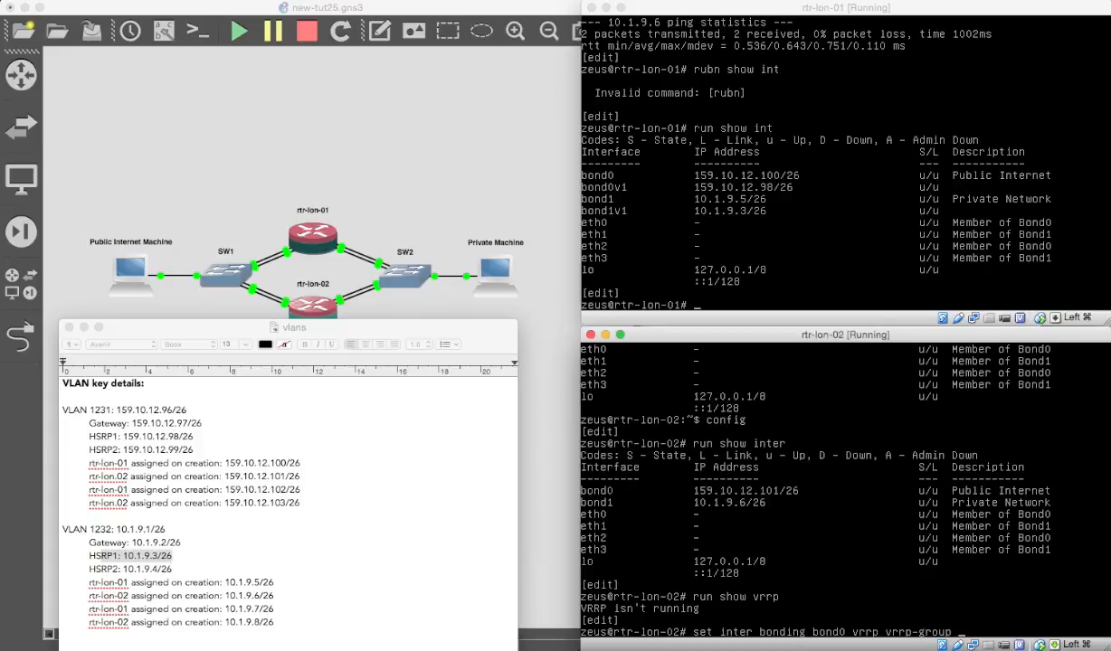
type("1 rfc3")
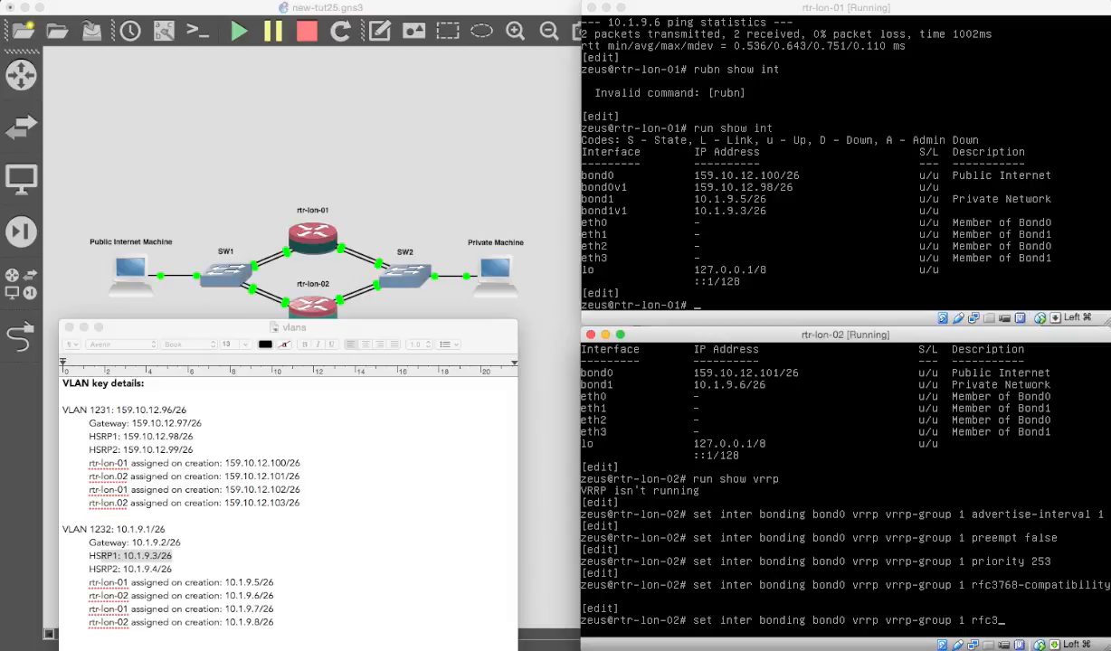
key("BackSpace")
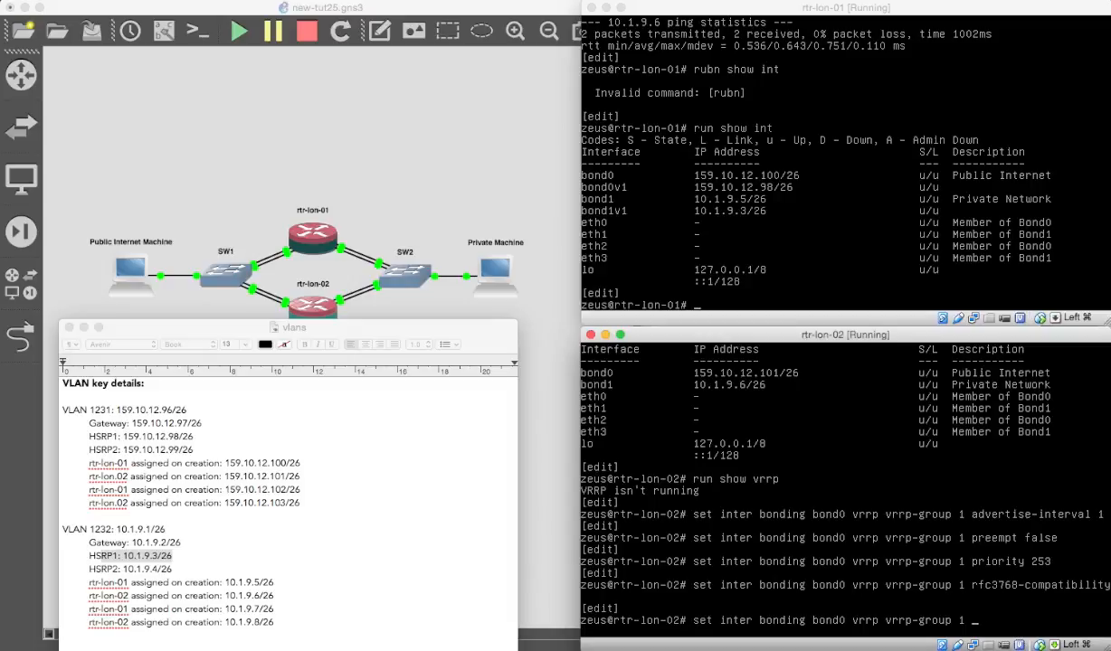
Assign sync-group vgroup1, list interfaces, commit and ping 159.10.12.101
type("sync-g")
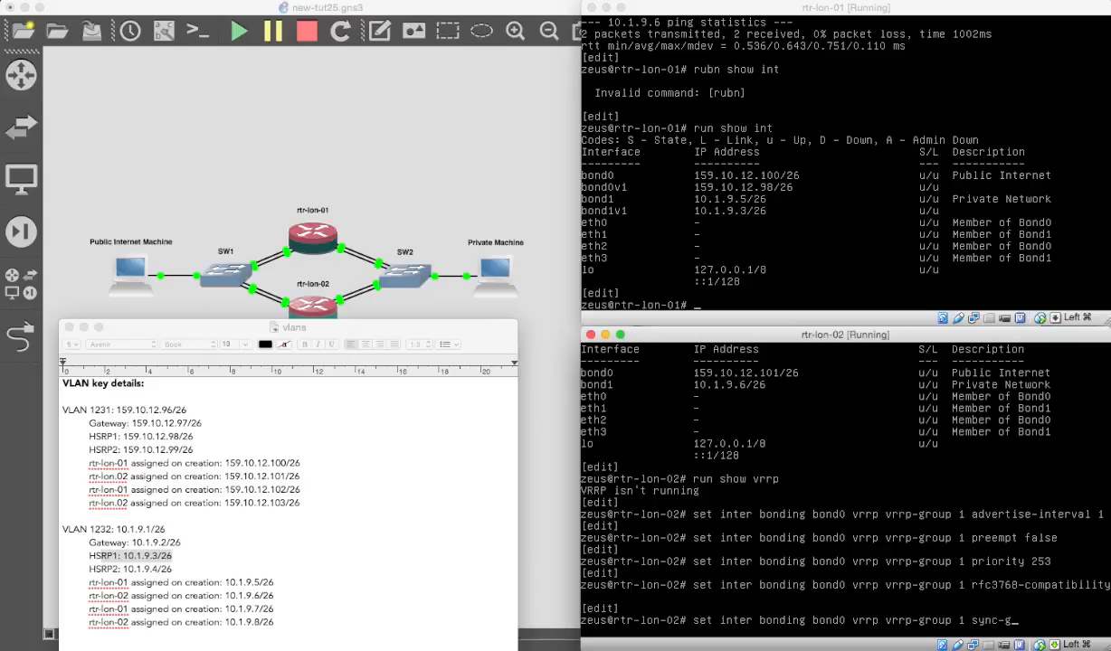
type("vgroup1")
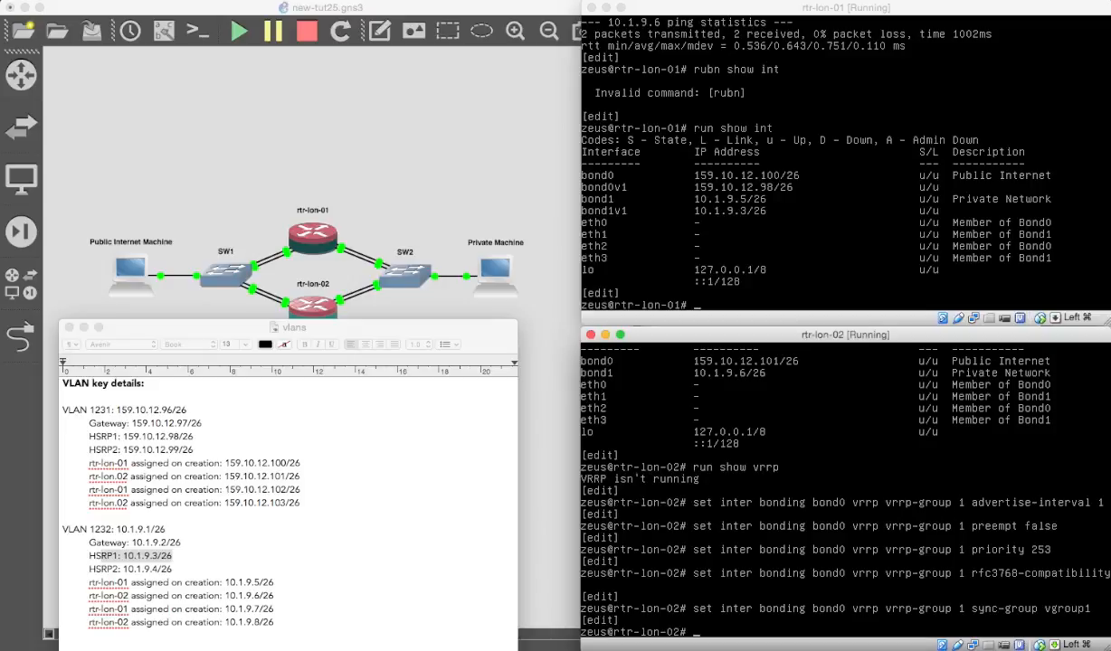
type("run show int")
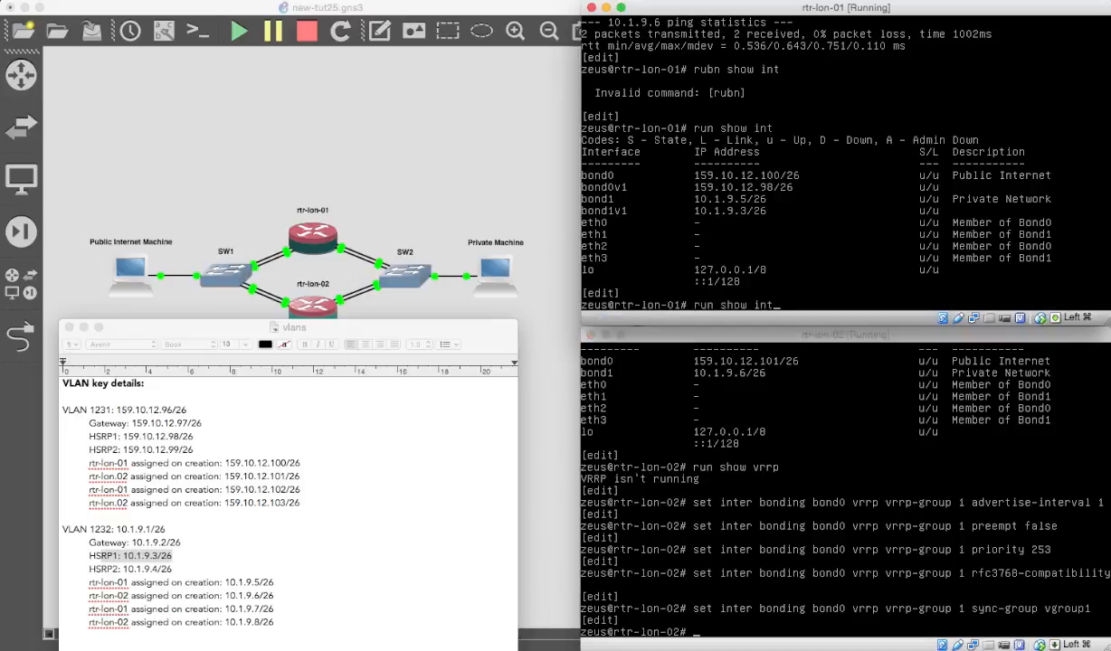
type("commit")
type("set interfaces bonding bond1 vrrp vrrp-group 1 sync-group vgroup1")
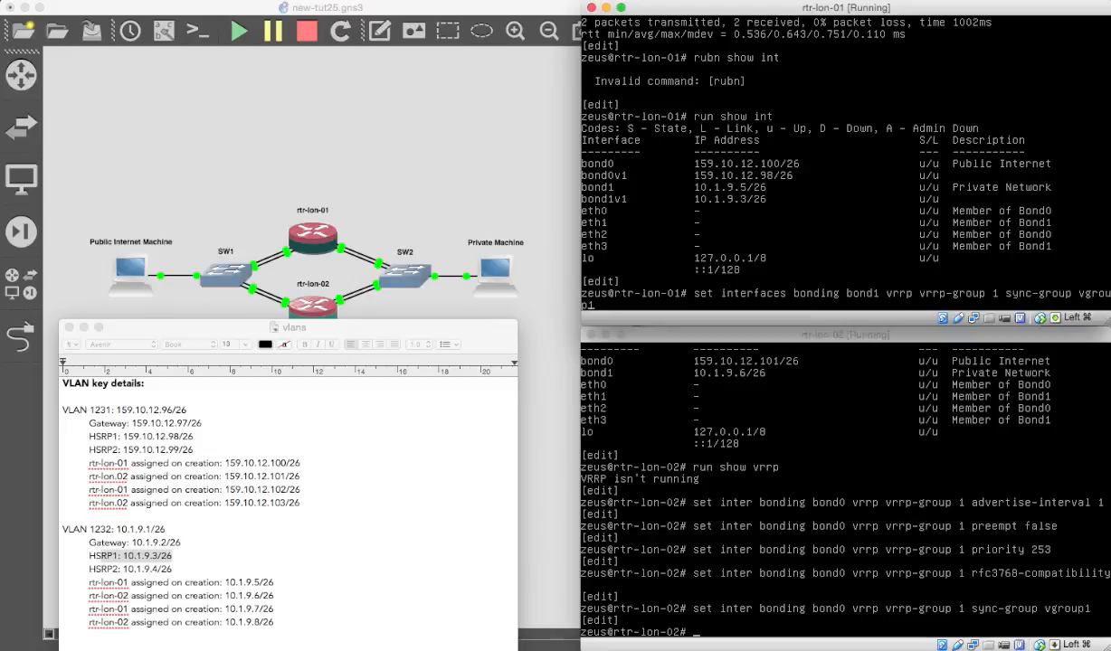
type("ping 159.10.12.101")
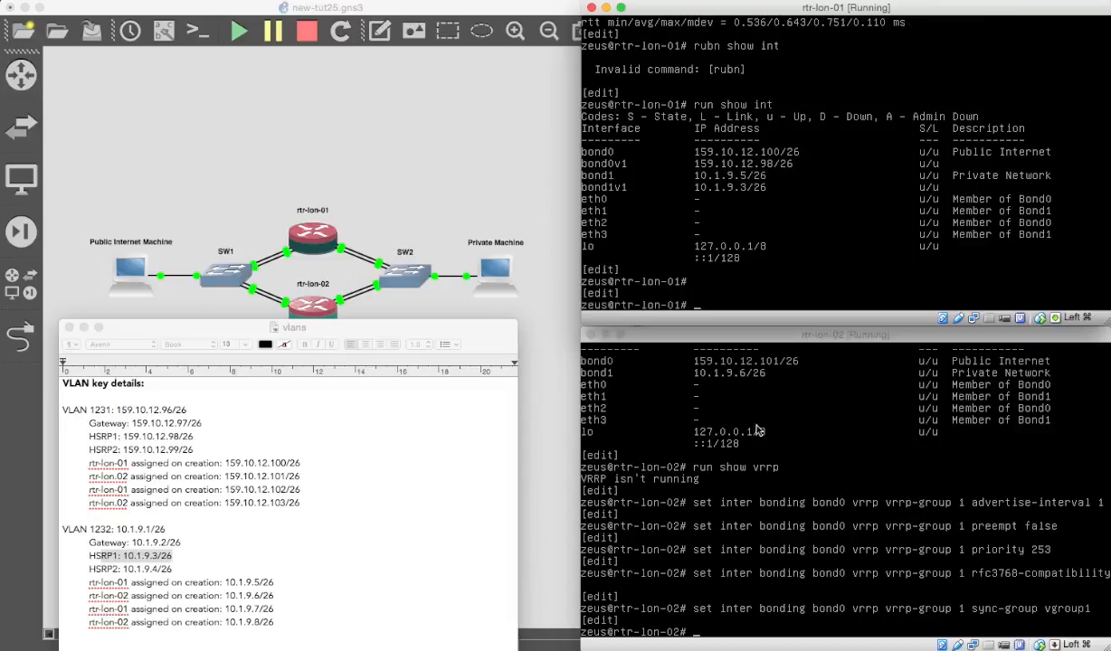
Set 159.10.12.98/26 as the virtual address of rtr-lon-02's bond0 VRRP group 1
left_click(843, 335)
type("set inter bonding bond0 vrrp vrrp-group 1 virtual-address")
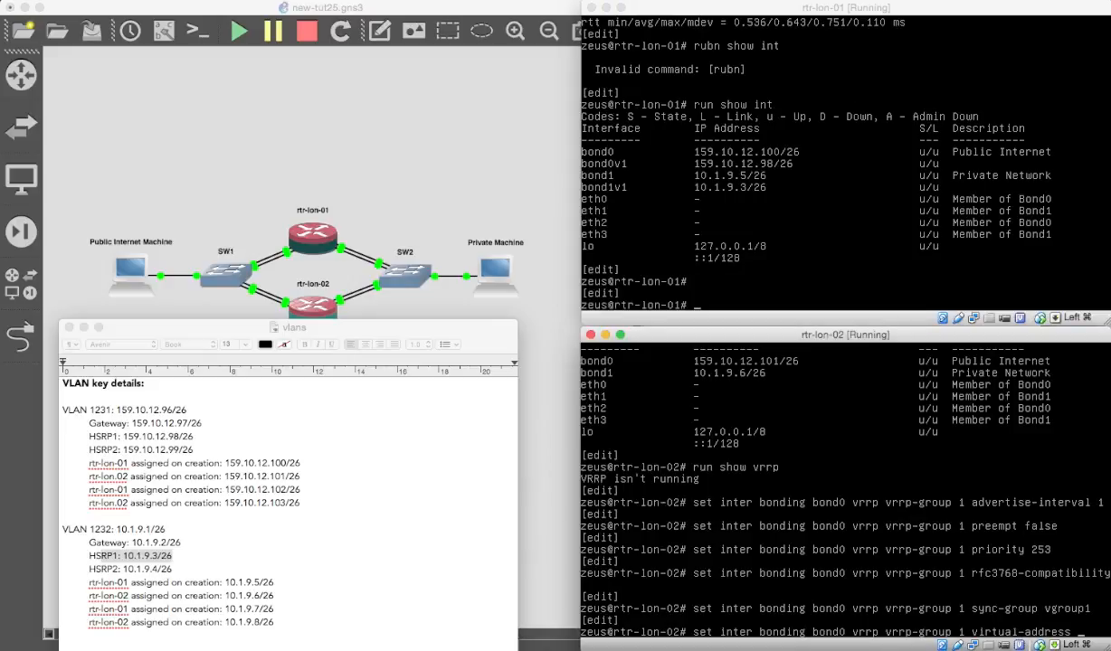
scroll("down", 3)
type(" 159.10.12.9")
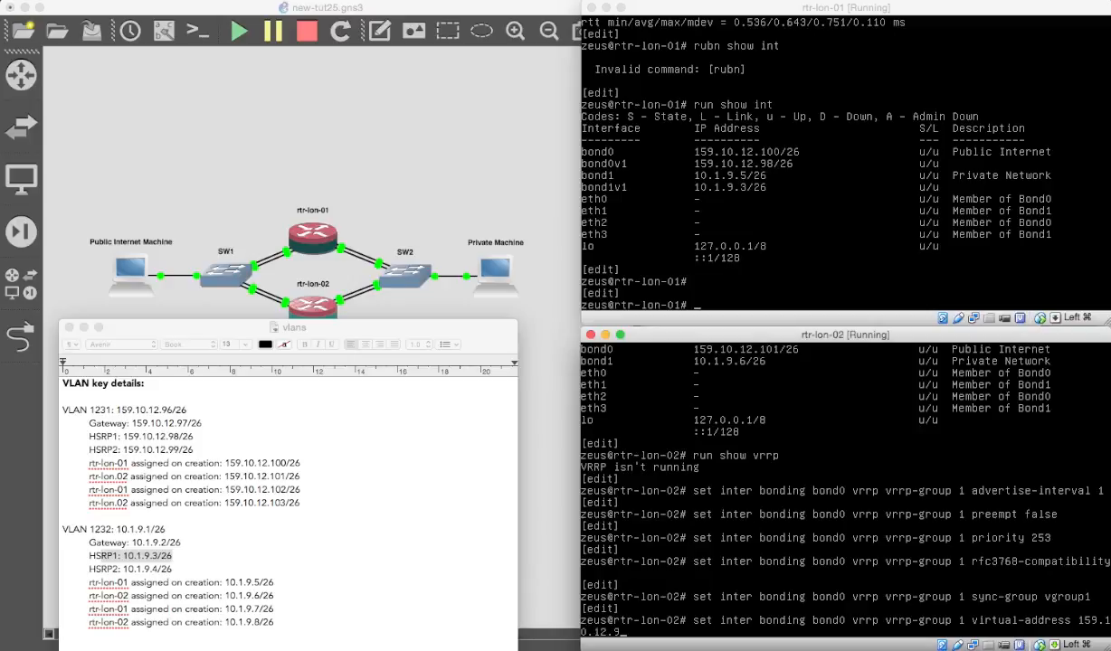
type("8/26")
type("set")
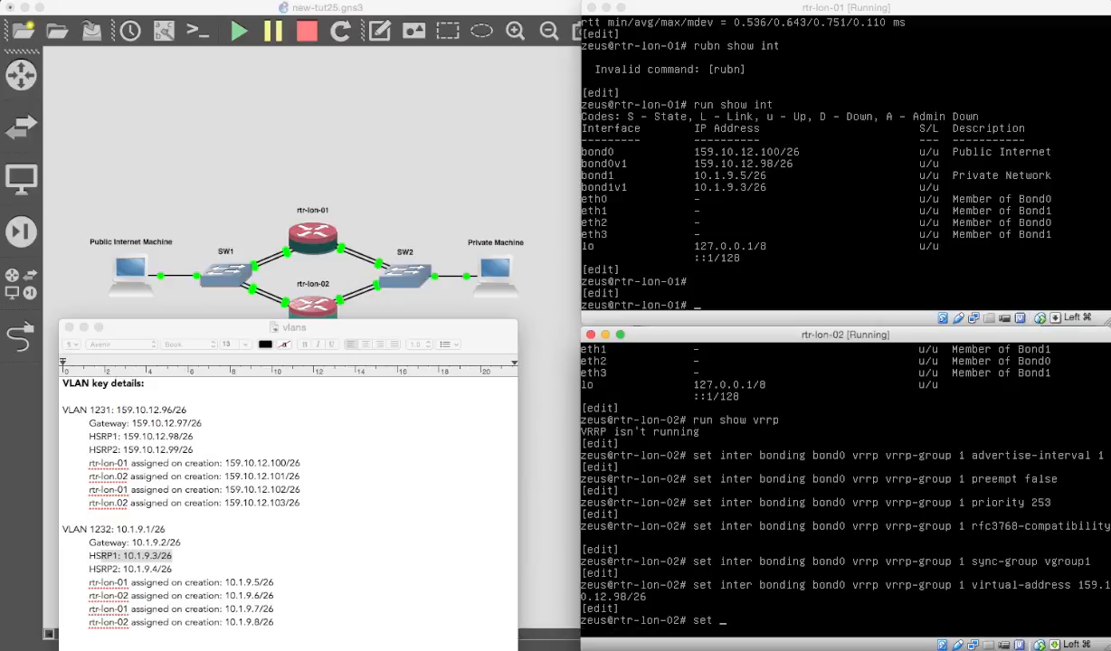
Set rtr-lon-02's bond1 VRRP group 1 with matching interval, preempt, priority and compatibility settings
type("inter")
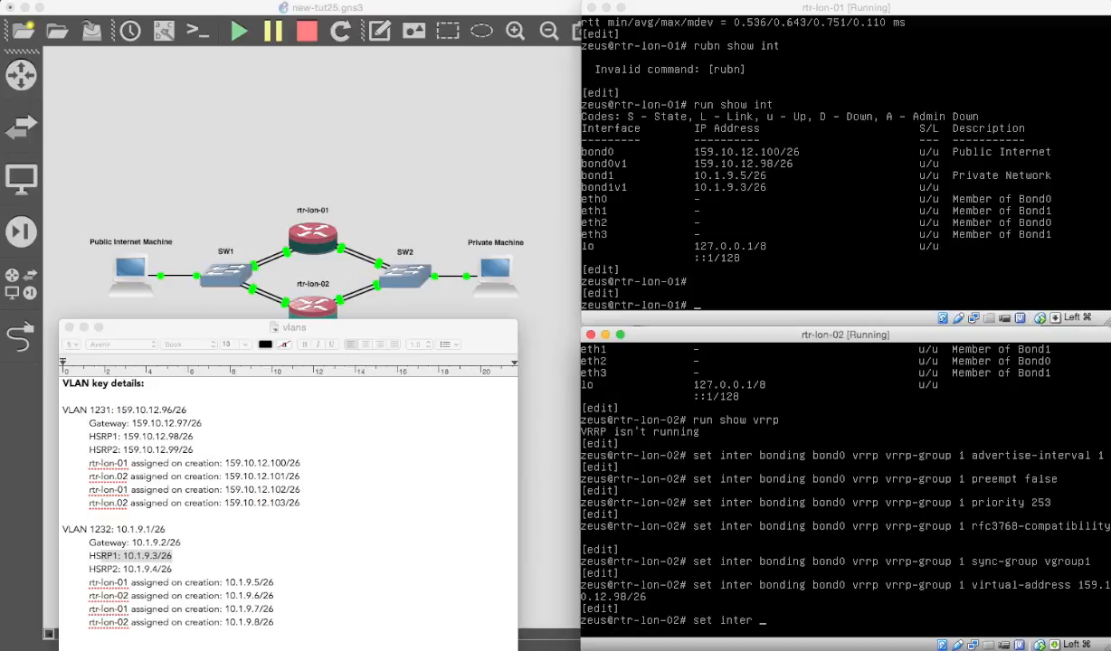
type("bonding bond1")
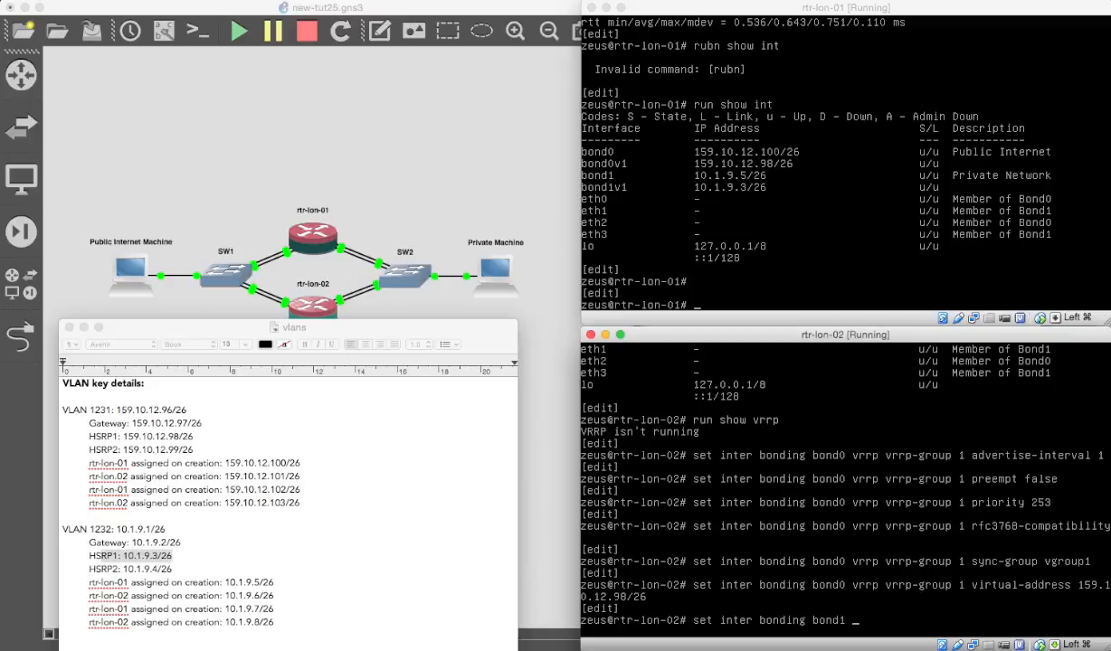
type("vrrp v")
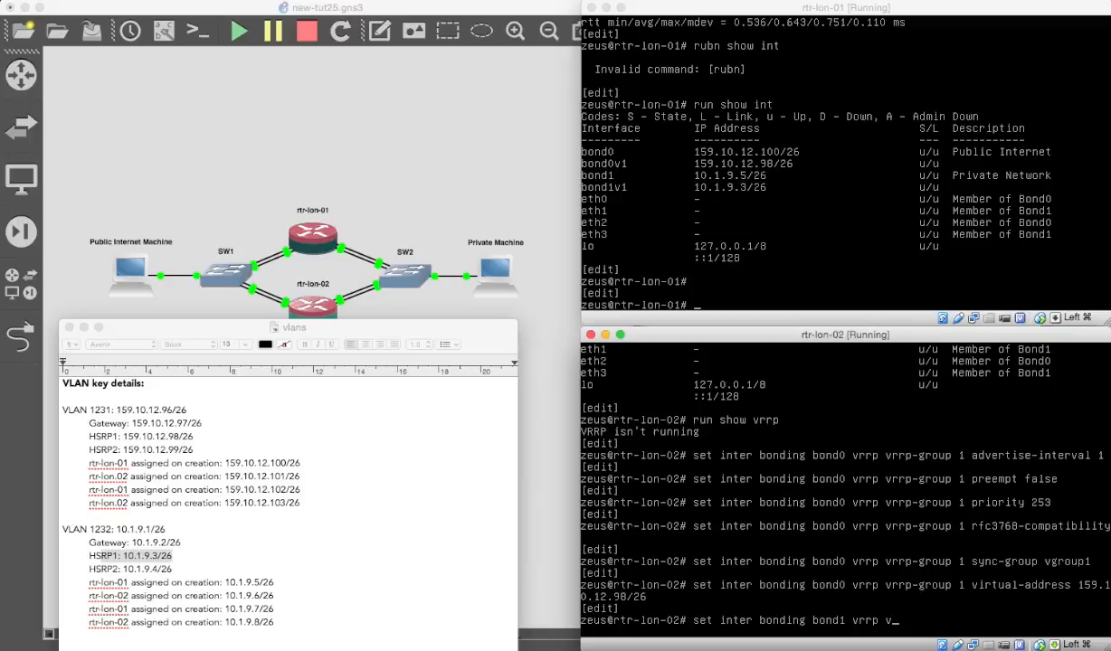
type("rrp-group 1 ad")
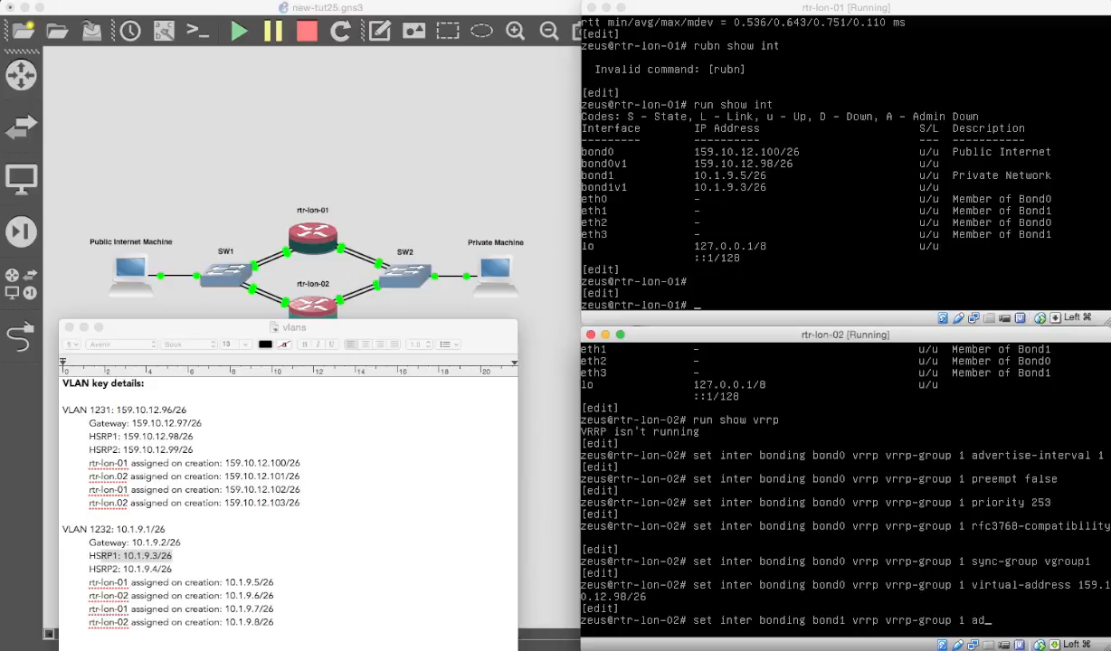
scroll("down", 3)
type("preempt")
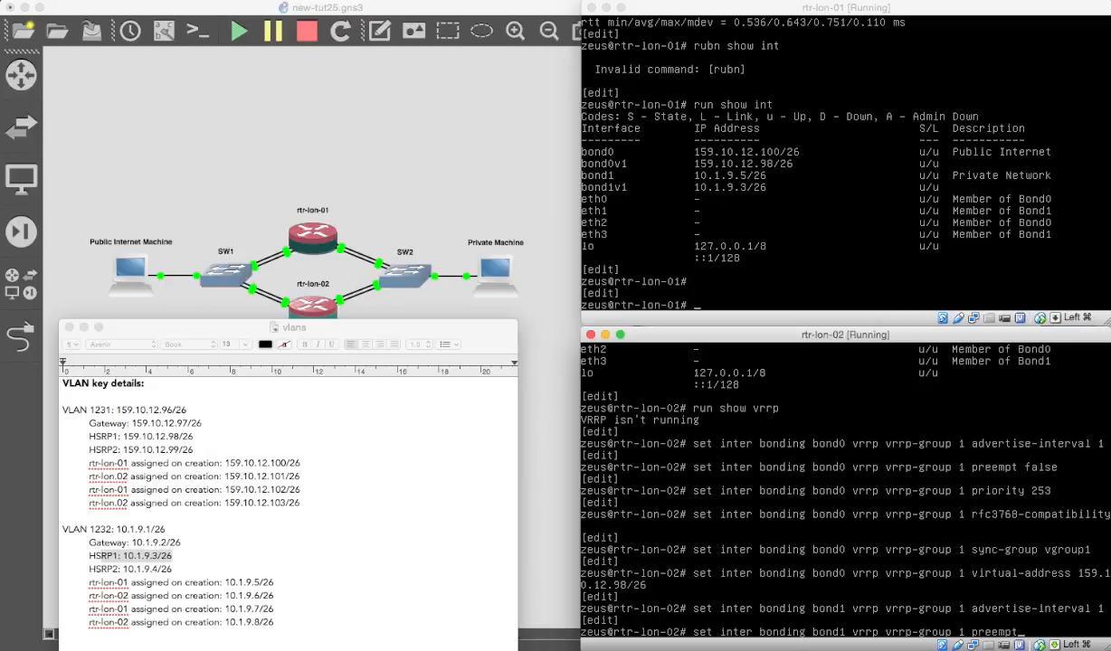
scroll("down", 3)
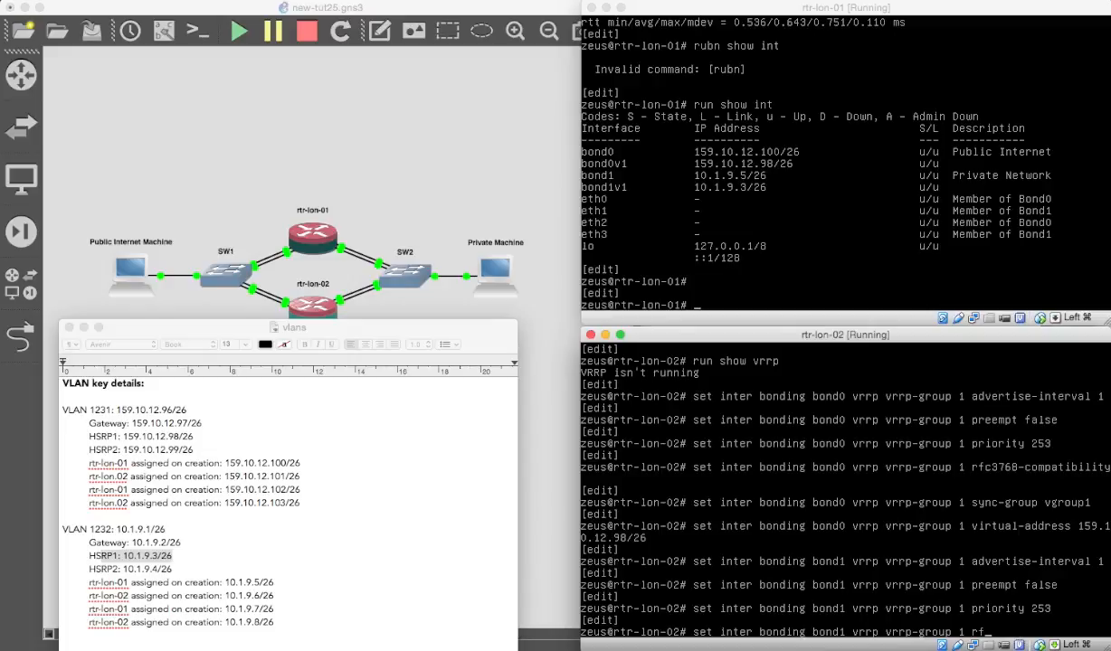
scroll("down", 3)
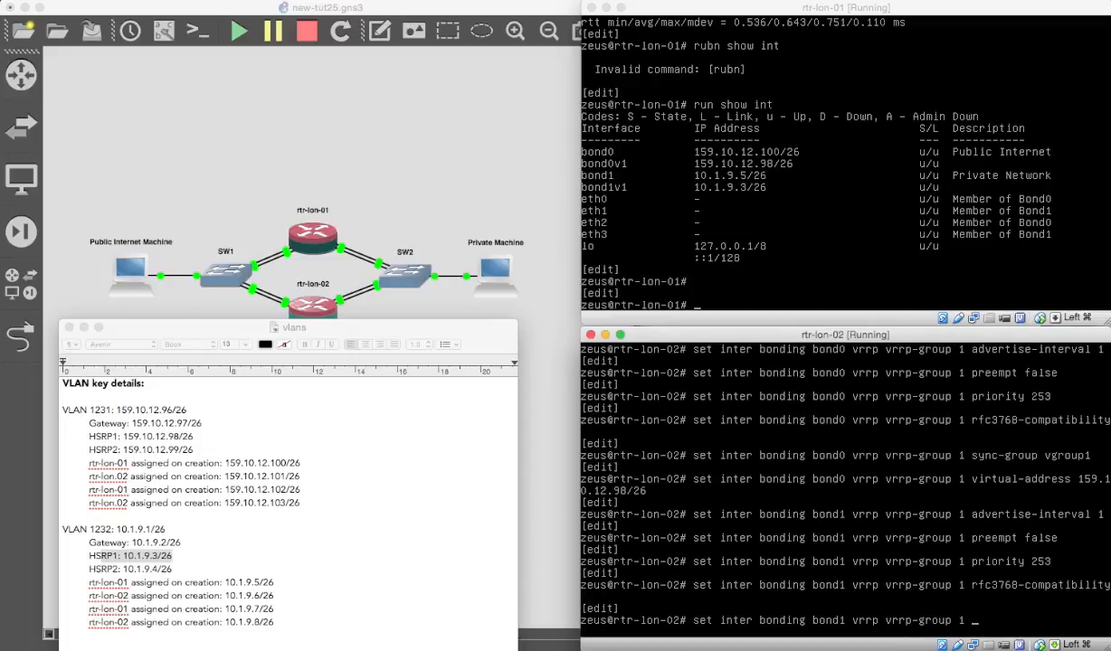
Assign bond1's group to sync-group vgroup1 with virtual address 10.1.9.3/26
type("s")
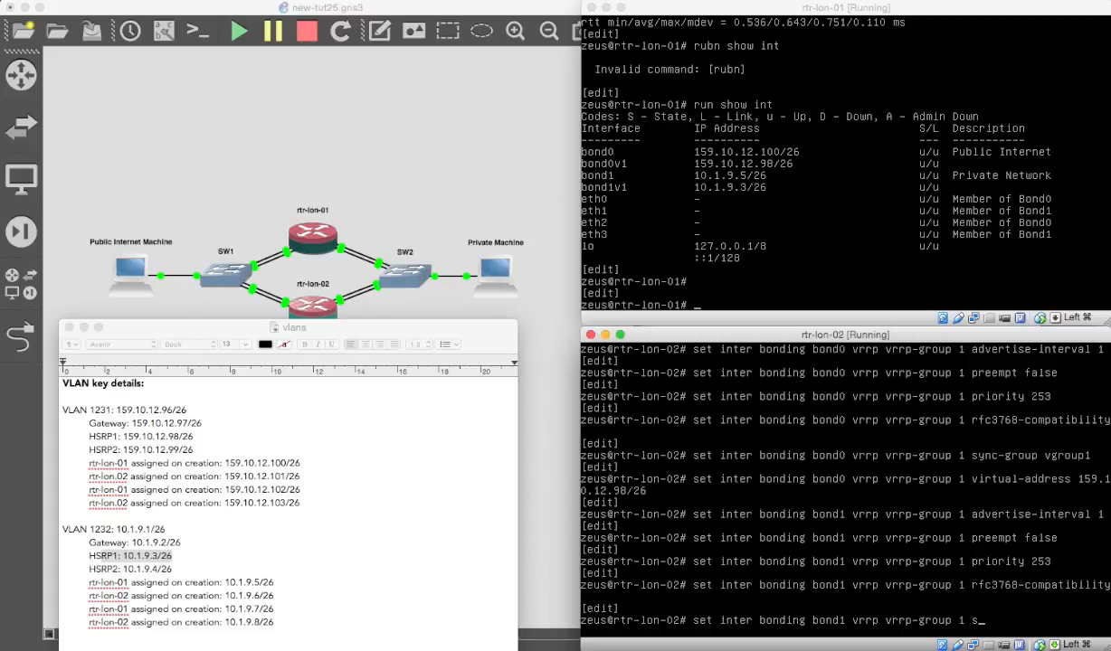
type("ync-group vgroup1")
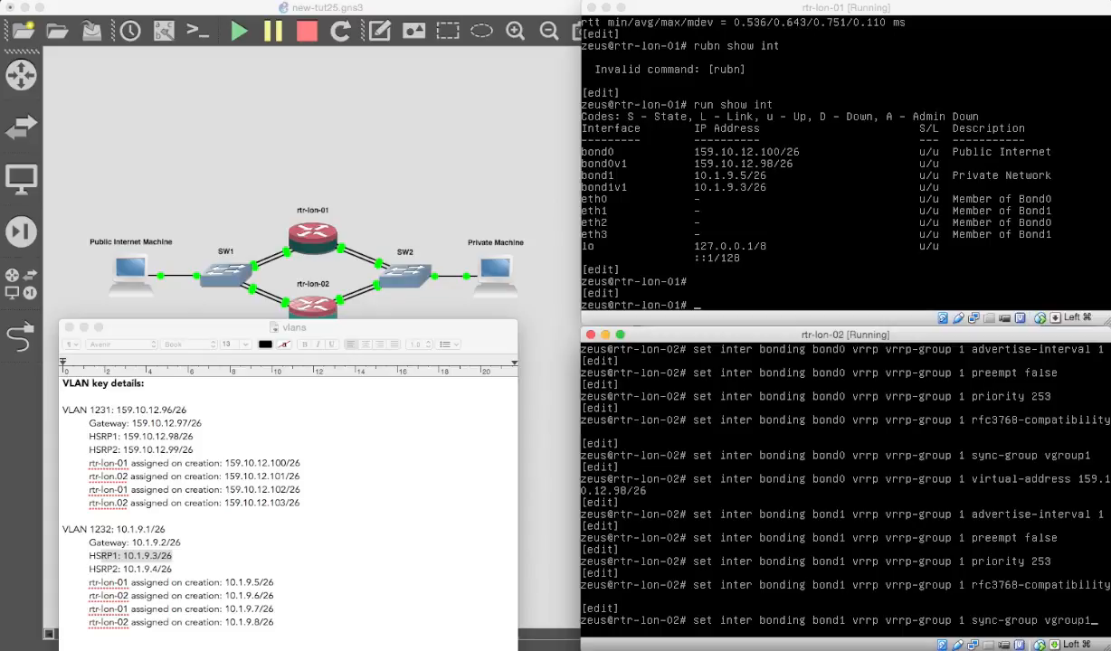
scroll("down", 3)
type("set inter bonding bond1 vrrp vrrp-group 1 virtual-address 10.1.")
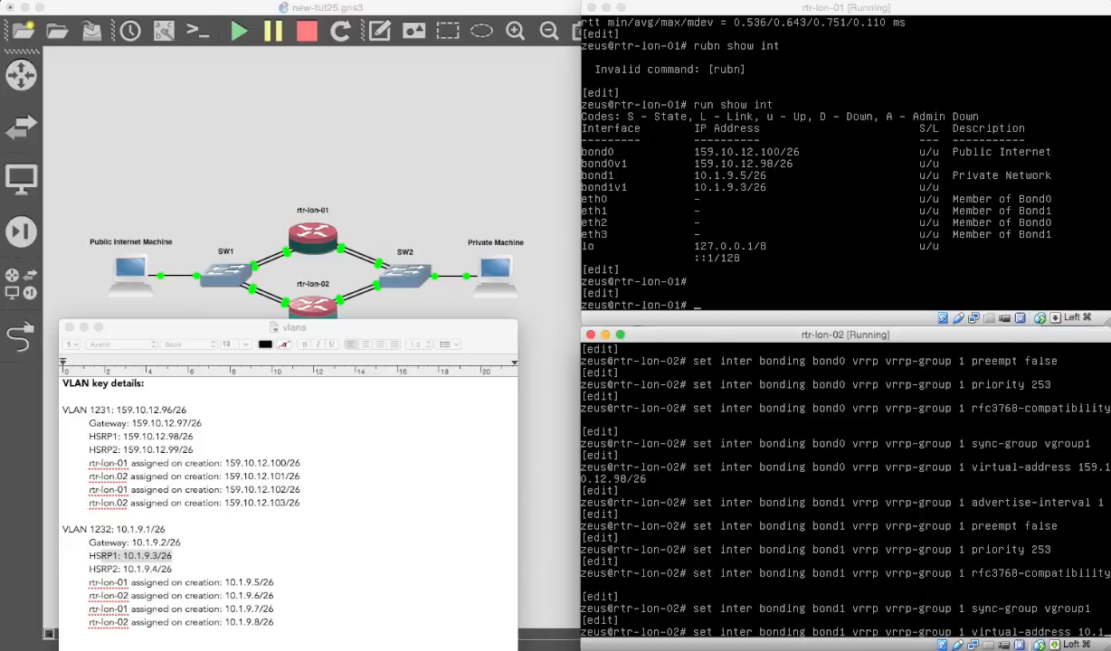
scroll("down", 3)
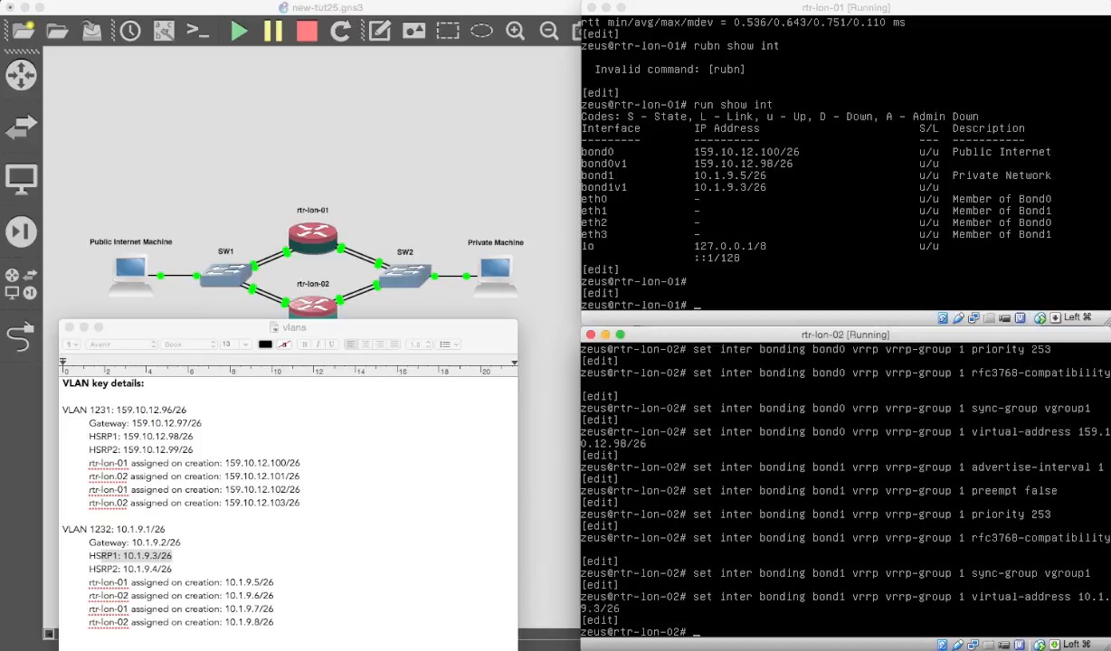
Commit and save, then show VRRP confirming both rtr-lon-02 groups are BACKUP
type("commit")
type("run s")
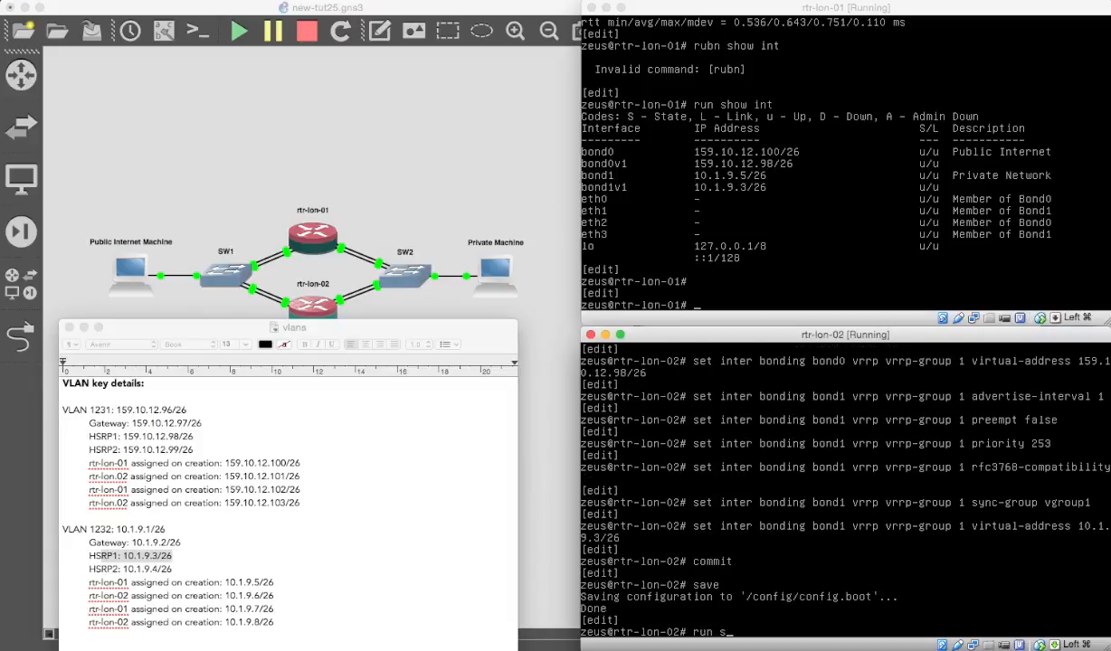
type("how vrrp")
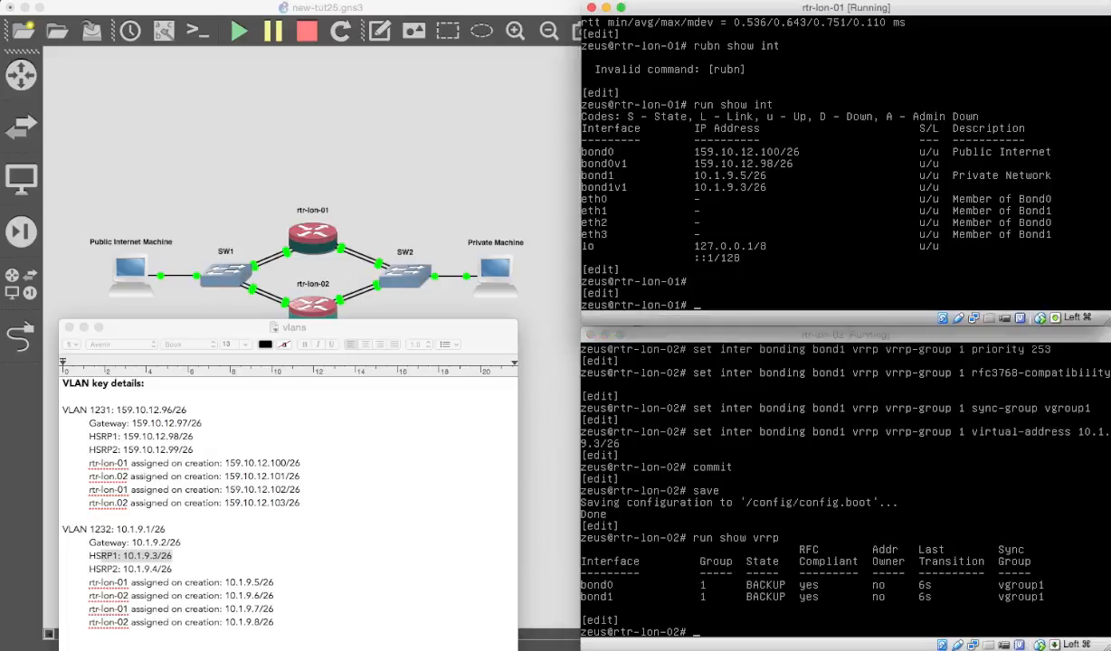
type("show vrr")
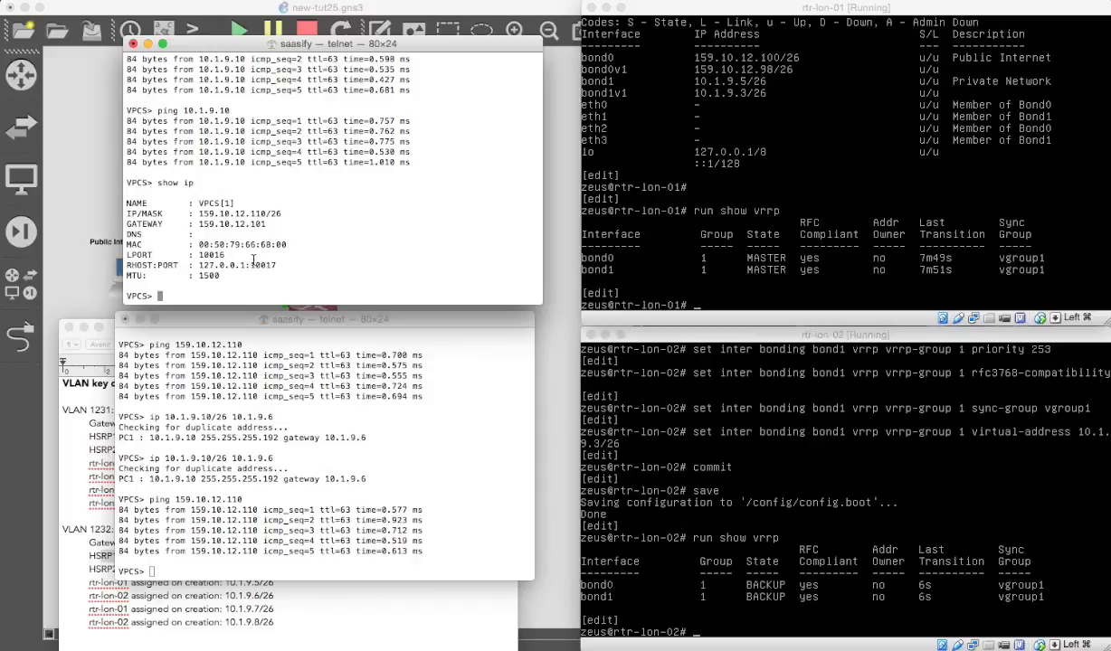
Set the public VPCS host to 159.10.12.110/26 with VRRP virtual gateway 159.10.12.98
type("ping 10.1.9.10")
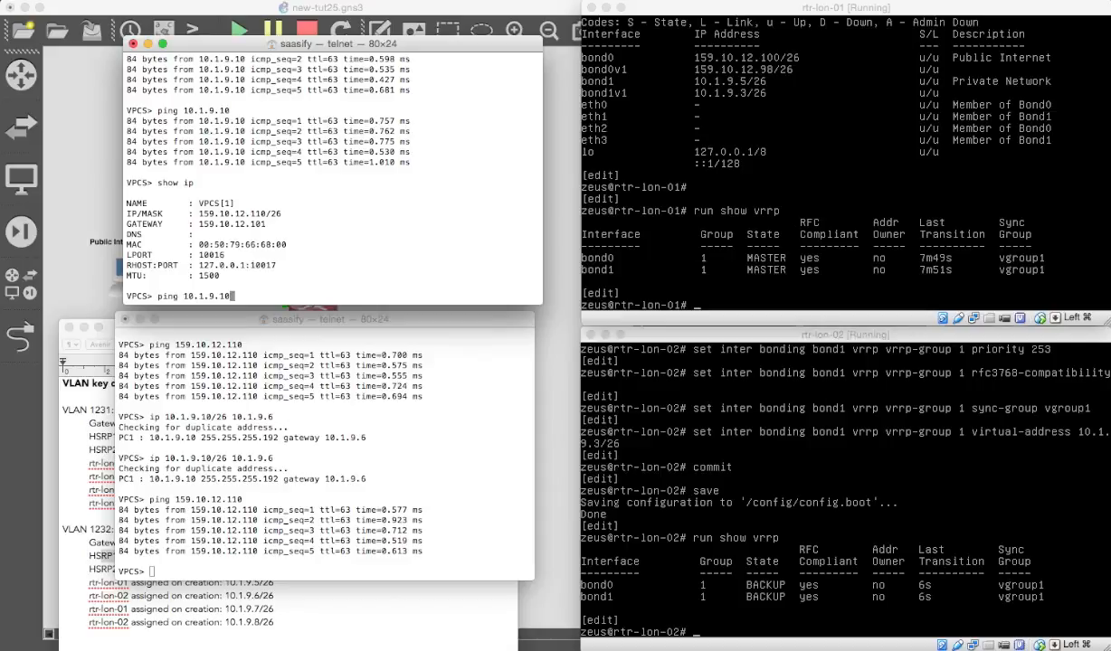
type("ip 159.10.12.110/26 159.10.12.101")
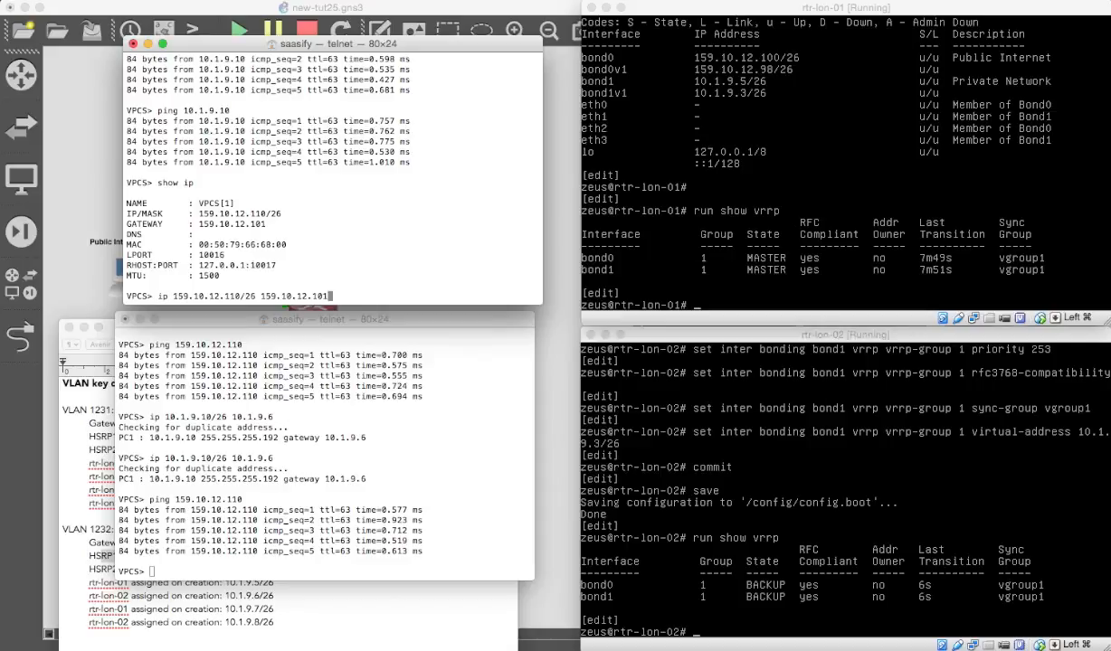
key("BackSpace")
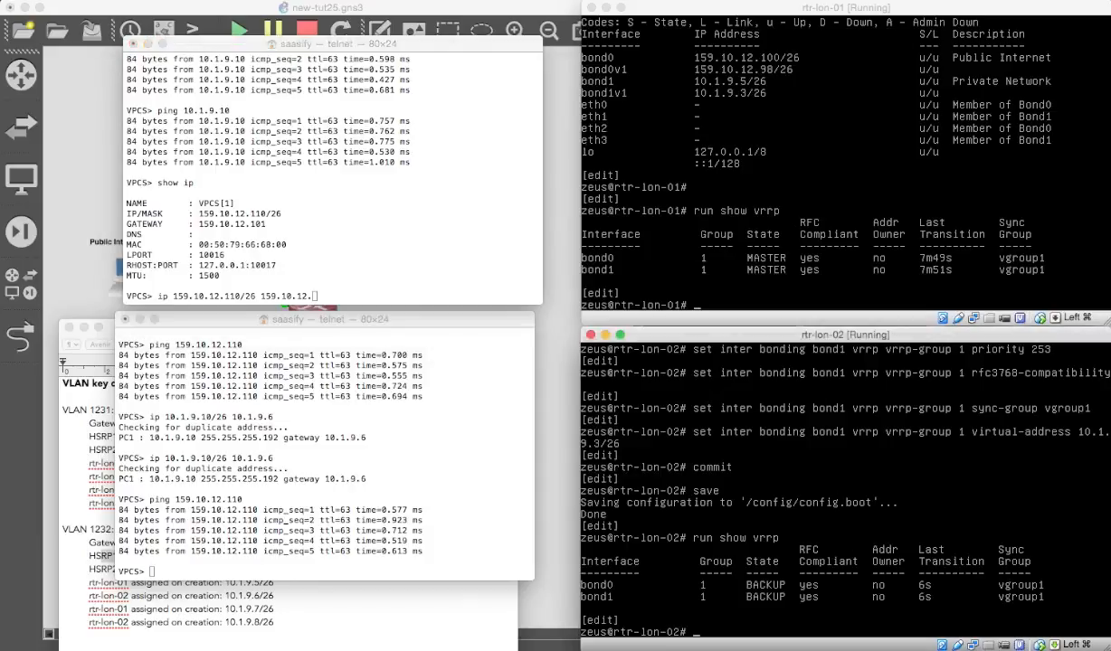
type("run show inter")
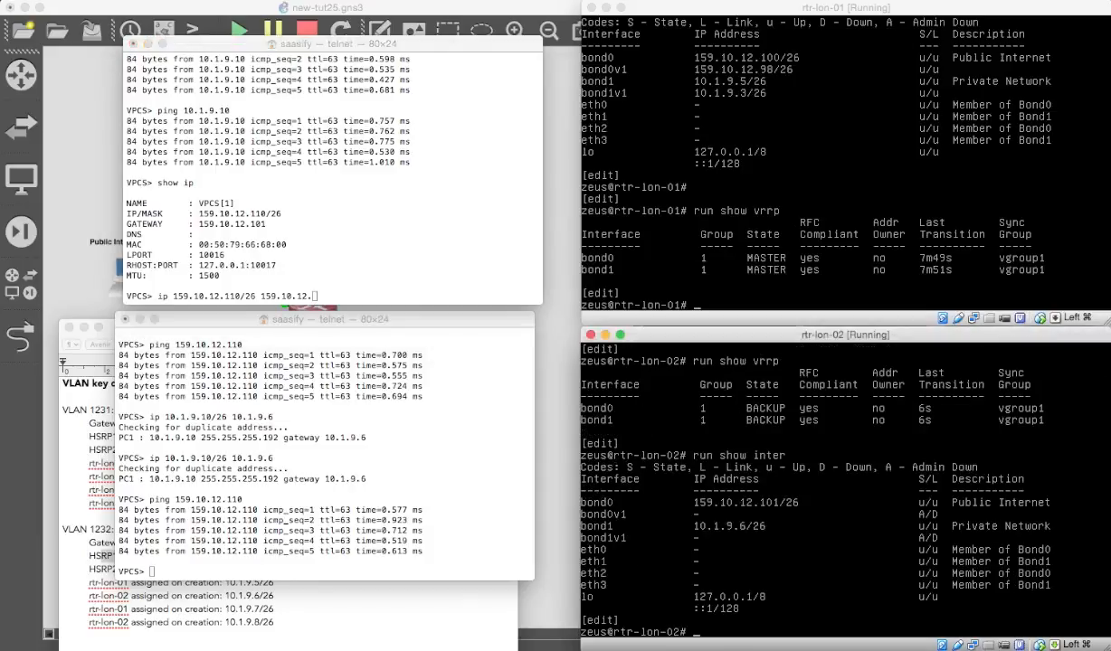
mouse_move(568, 521)
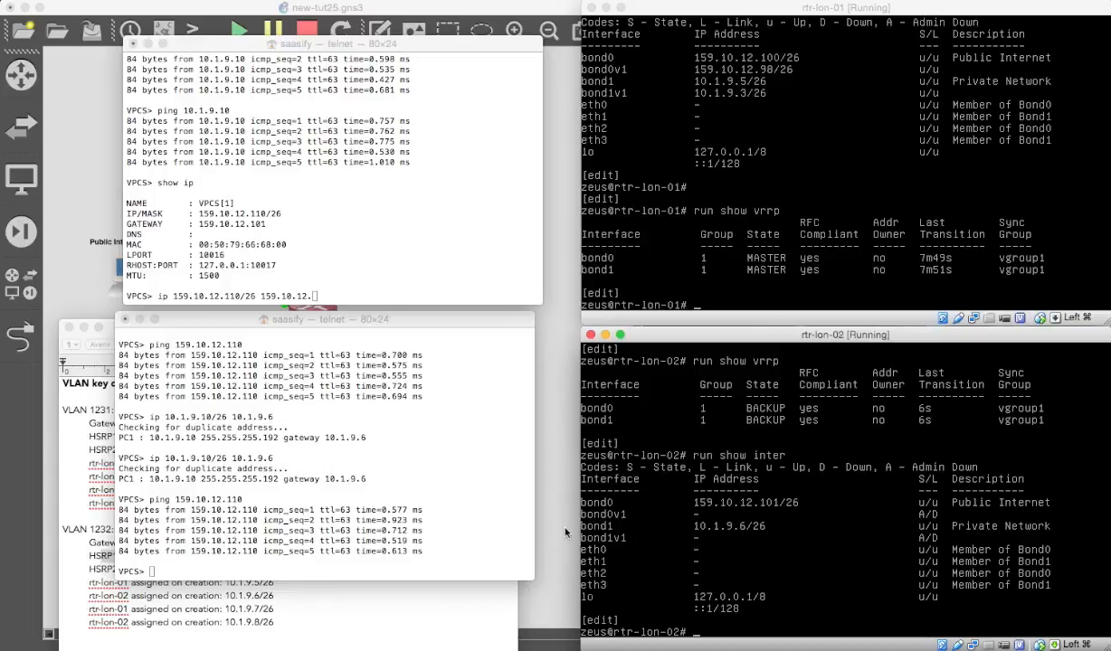
mouse_move(565, 543)
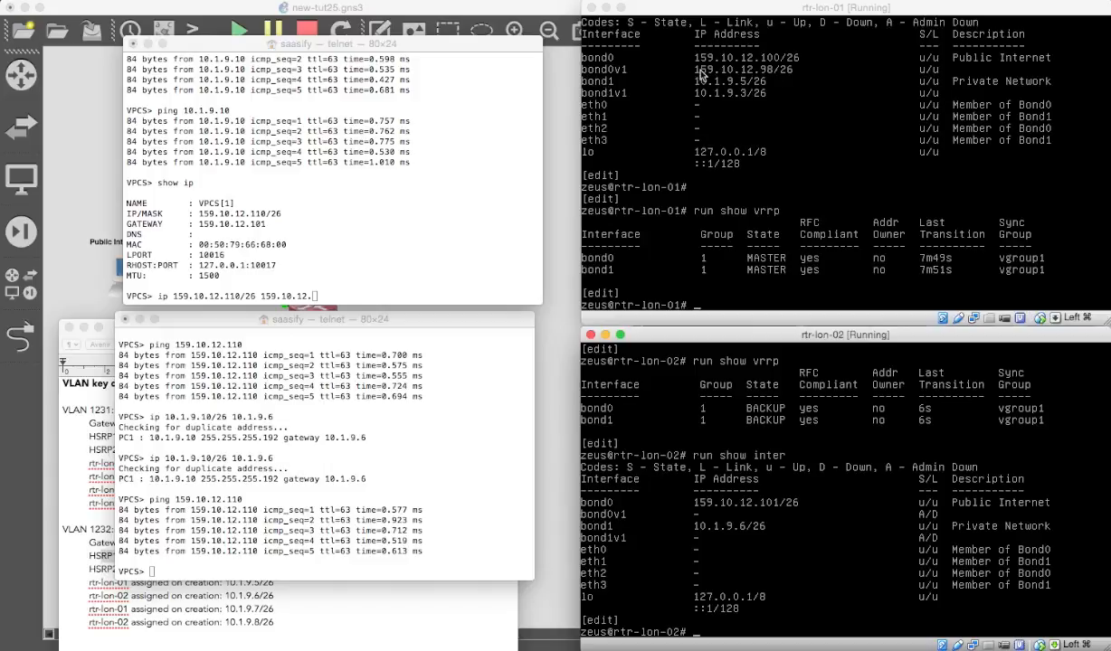
mouse_move(298, 195)
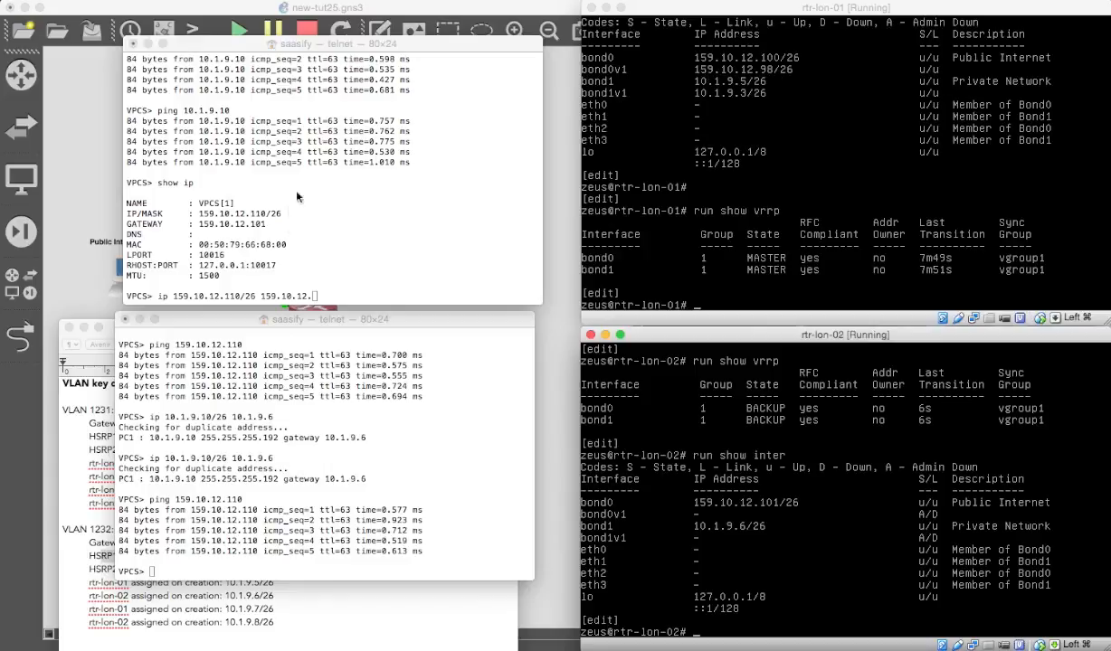
type("98")
left_click(326, 570)
type("ping 159.10.12.110")
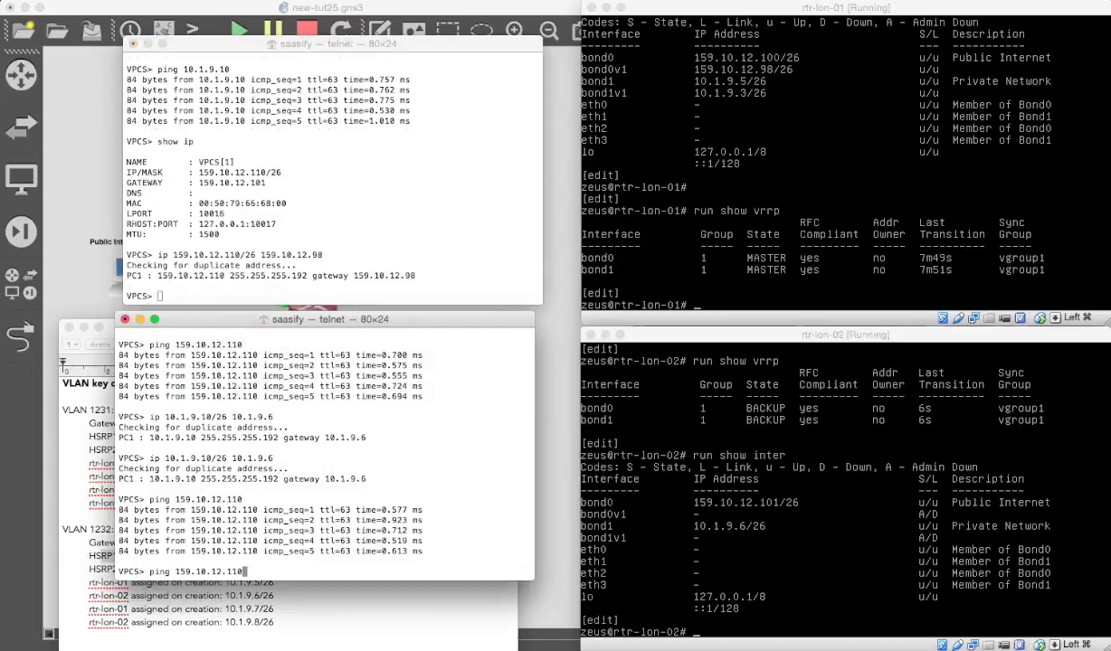
Set the private VPCS host to 10.1.9.10/26 with VRRP virtual gateway 10.1.9.3
type("ip 10.1.9.10/26 10.1.9.")
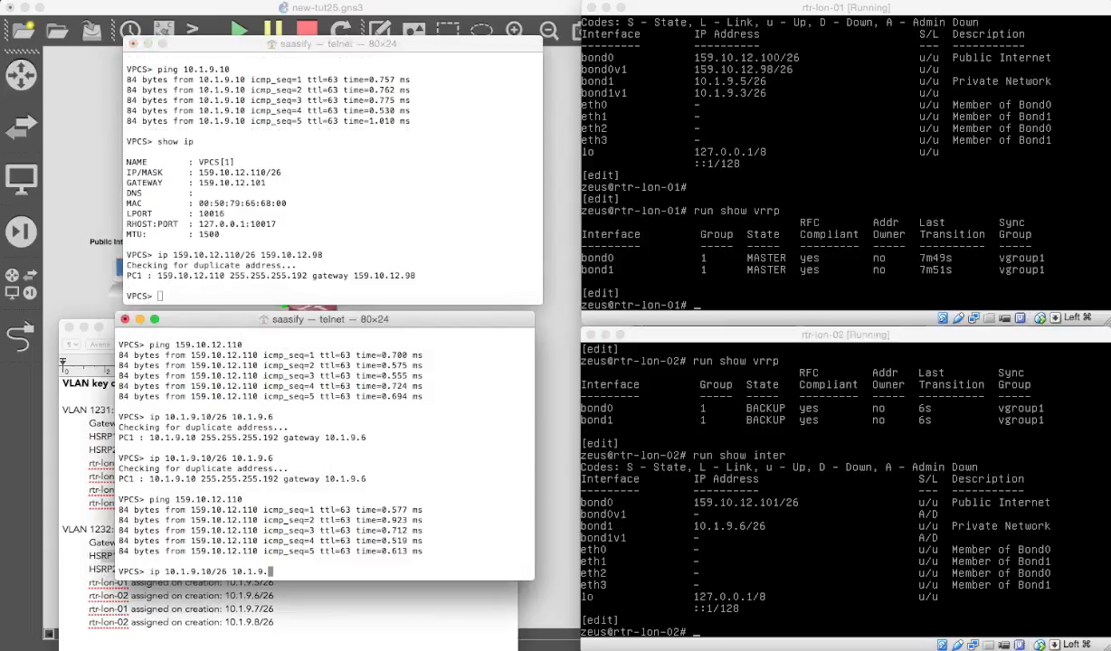
type("3")
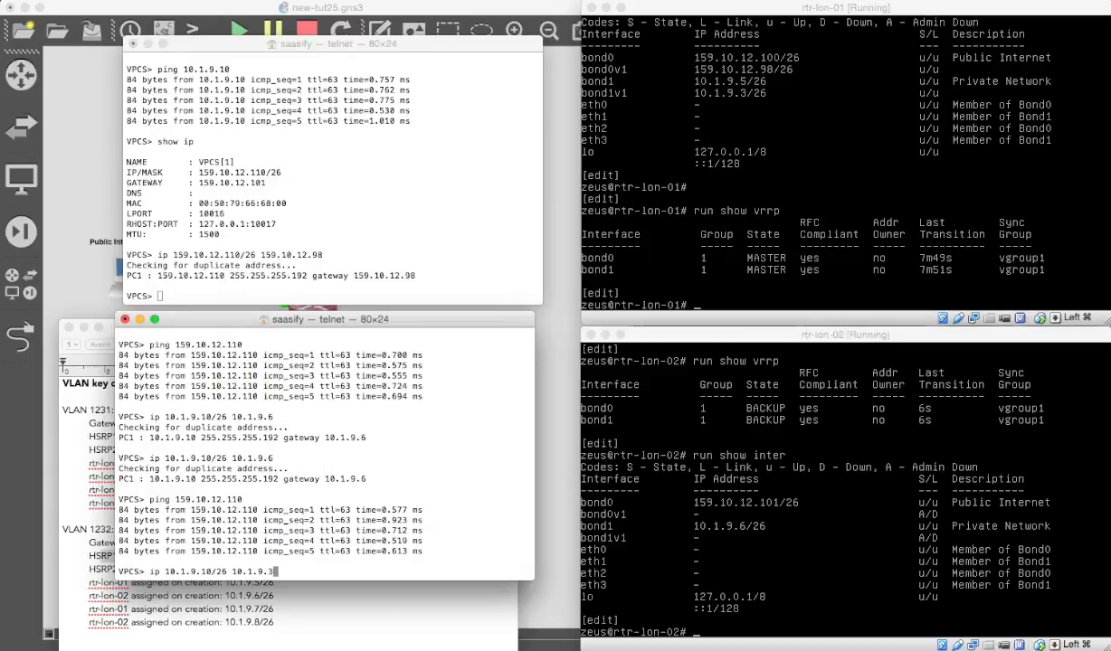
key("Return")
type("ping")
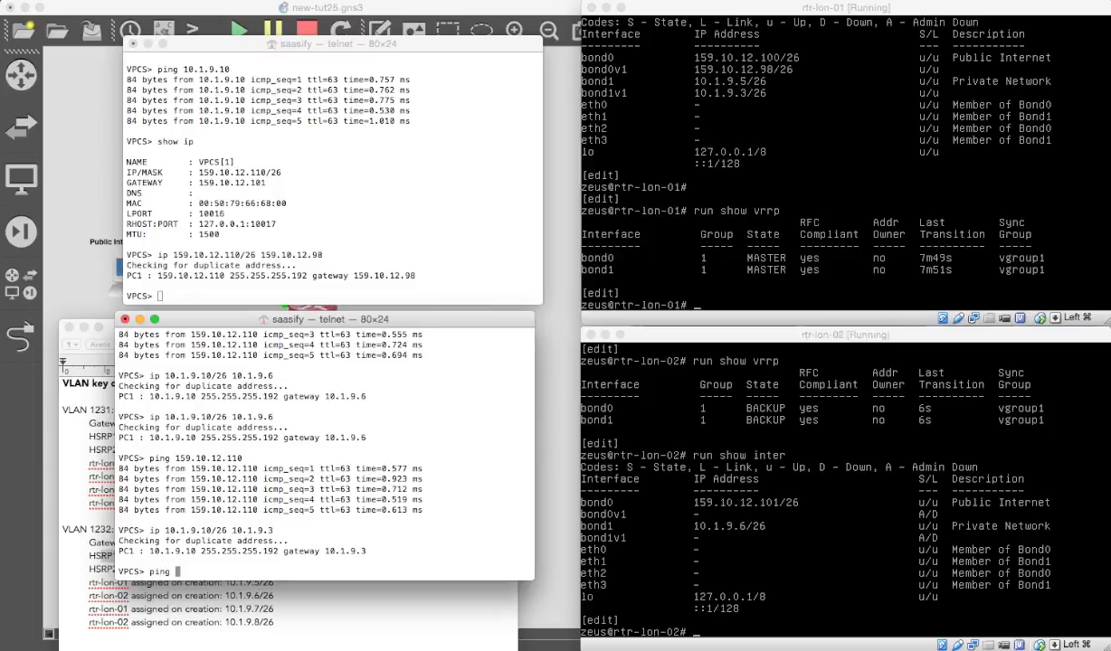
Leave the VPCS consoles and return to the London topology canvas
type("159.")
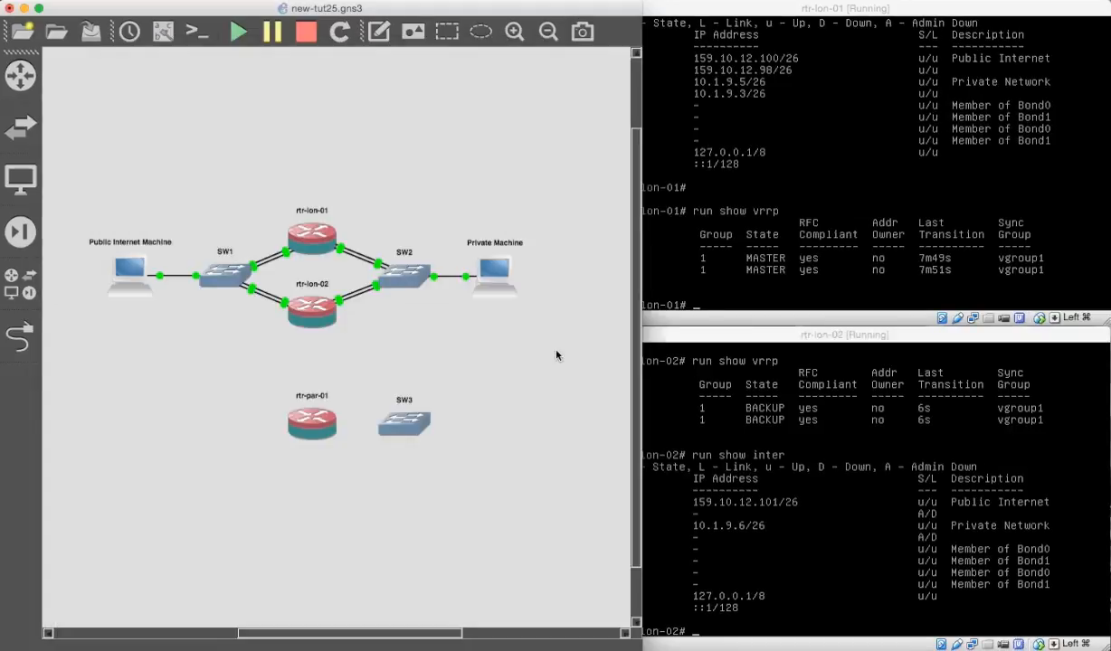
mouse_move(311, 239)
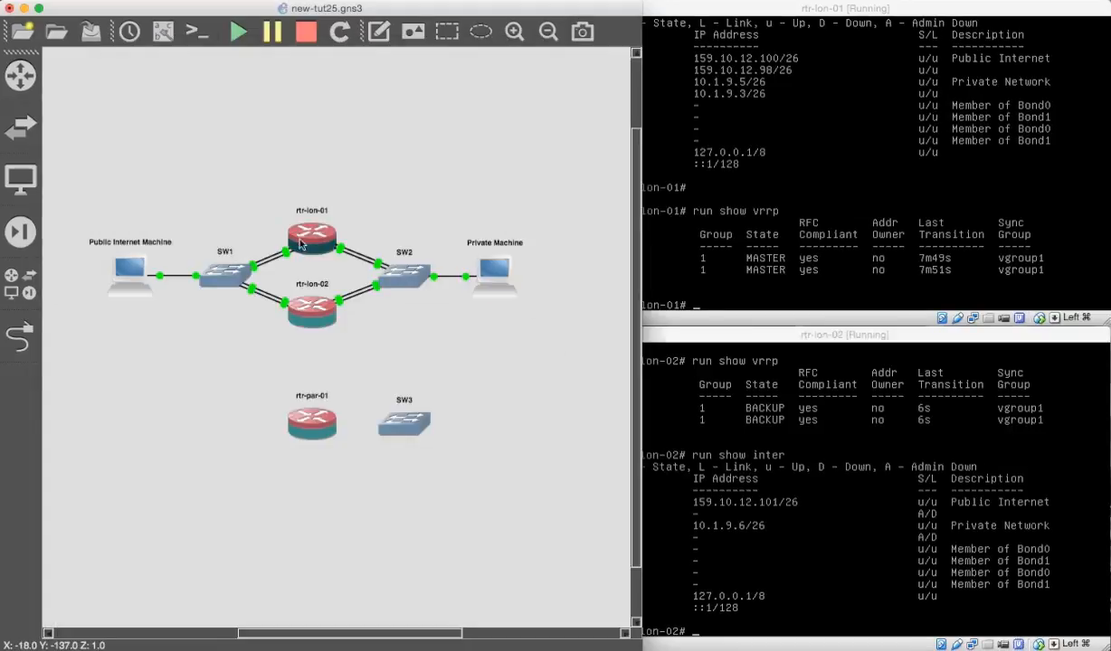
Stop rtr-lon-01 and ping 10.1.9.10 to confirm rtr-lon-02 took over as VRRP master
right_click(312, 239)
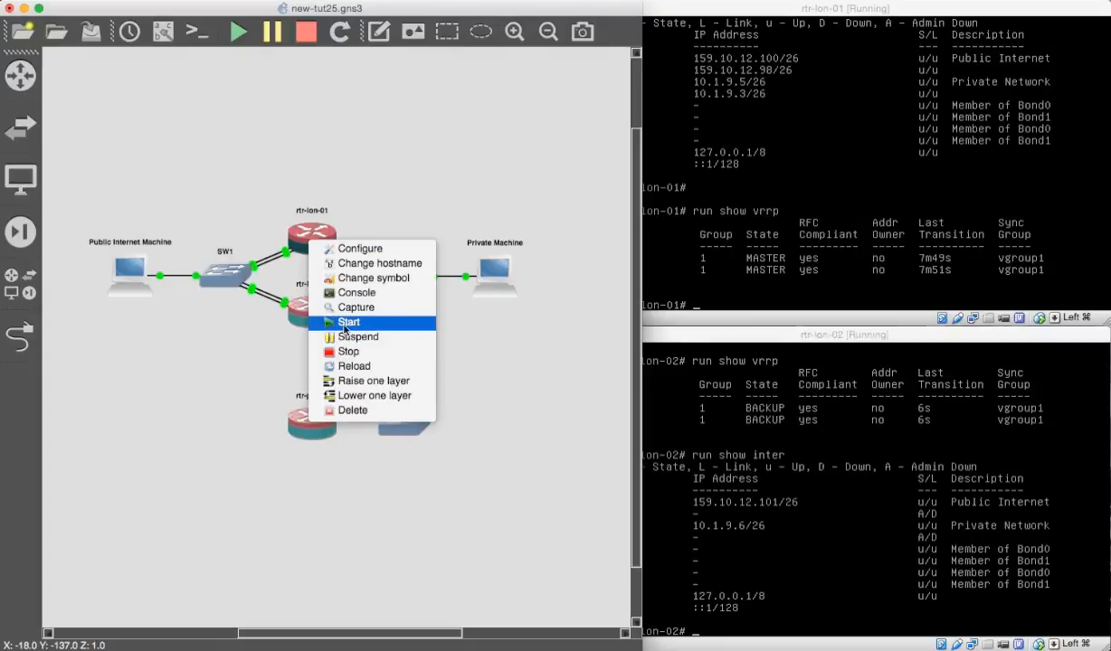
mouse_move(347, 351)
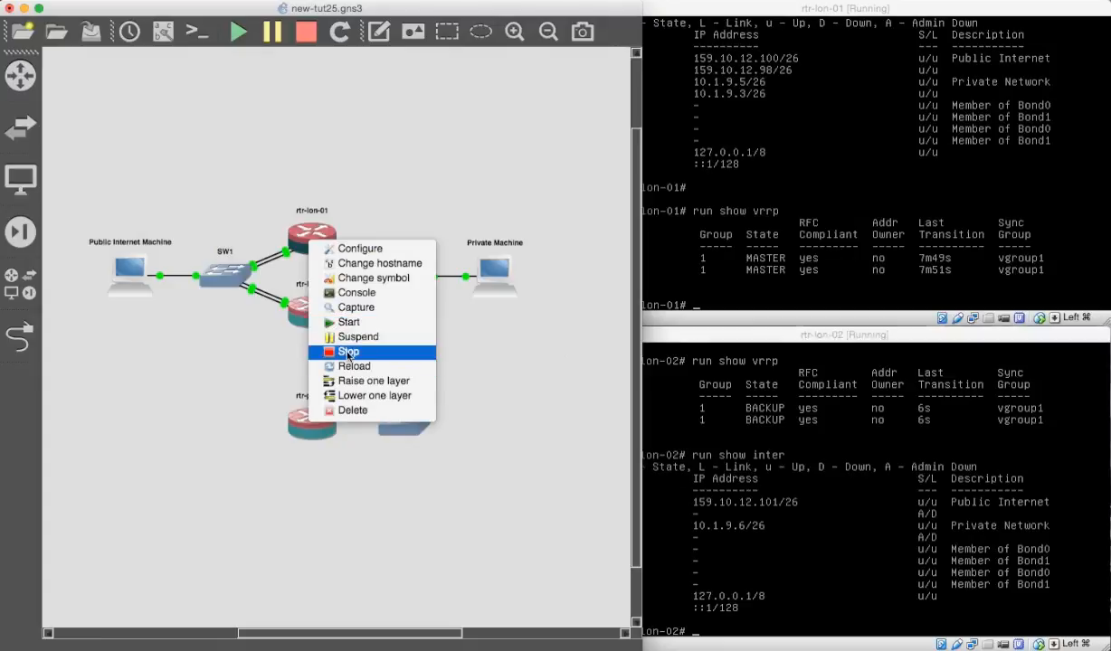
left_click(347, 351)
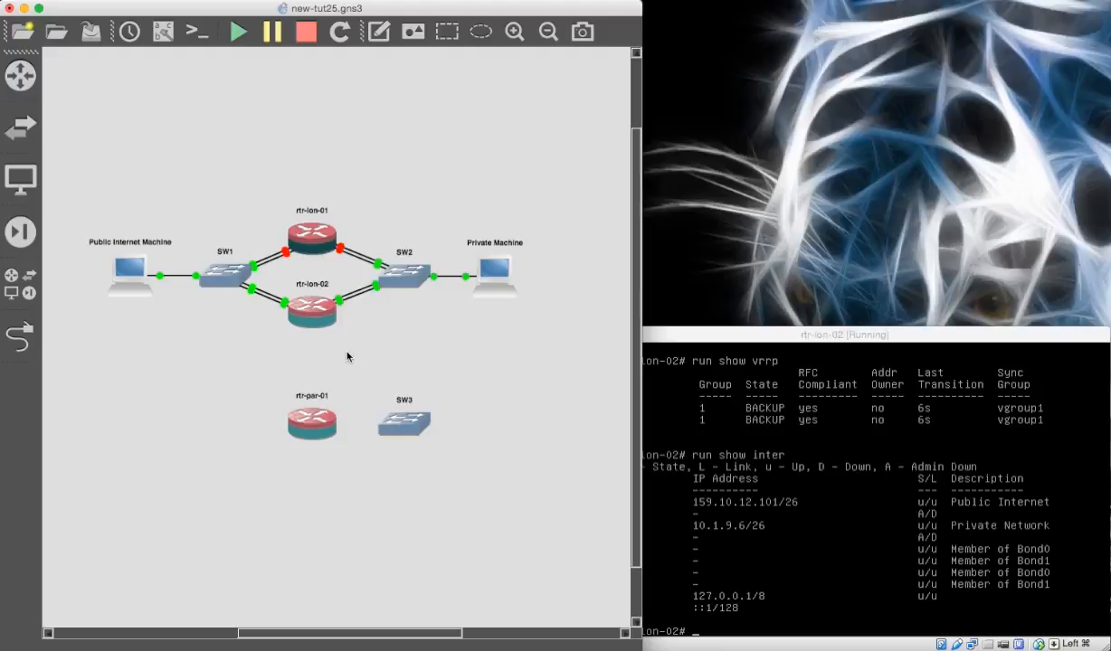
mouse_move(348, 358)
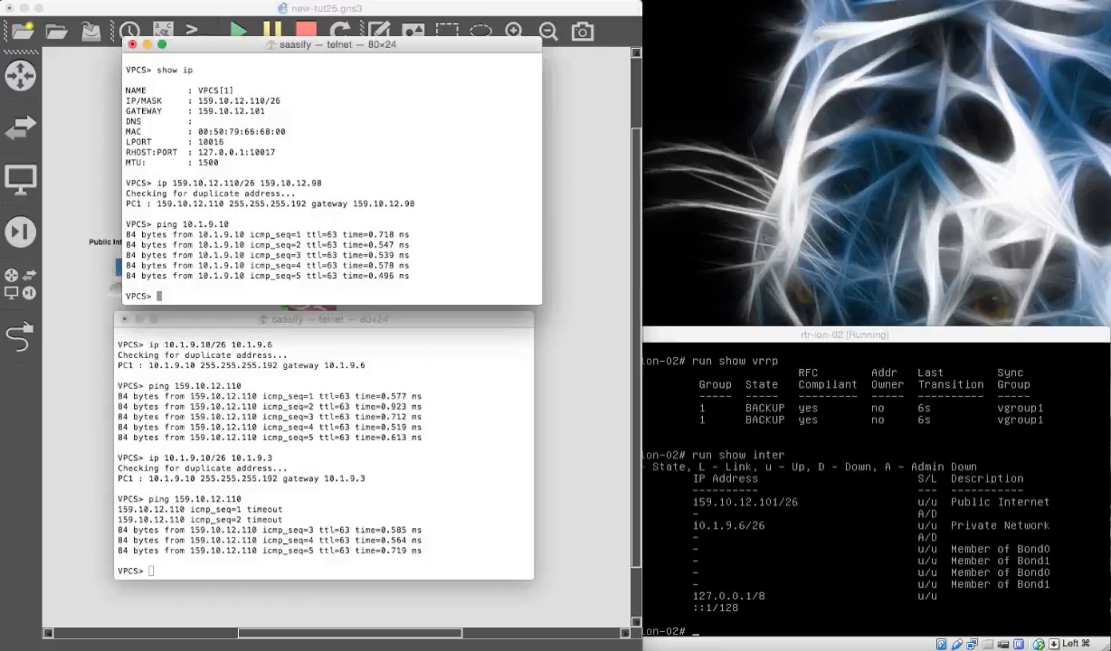
type("ping 10.1.9.10")
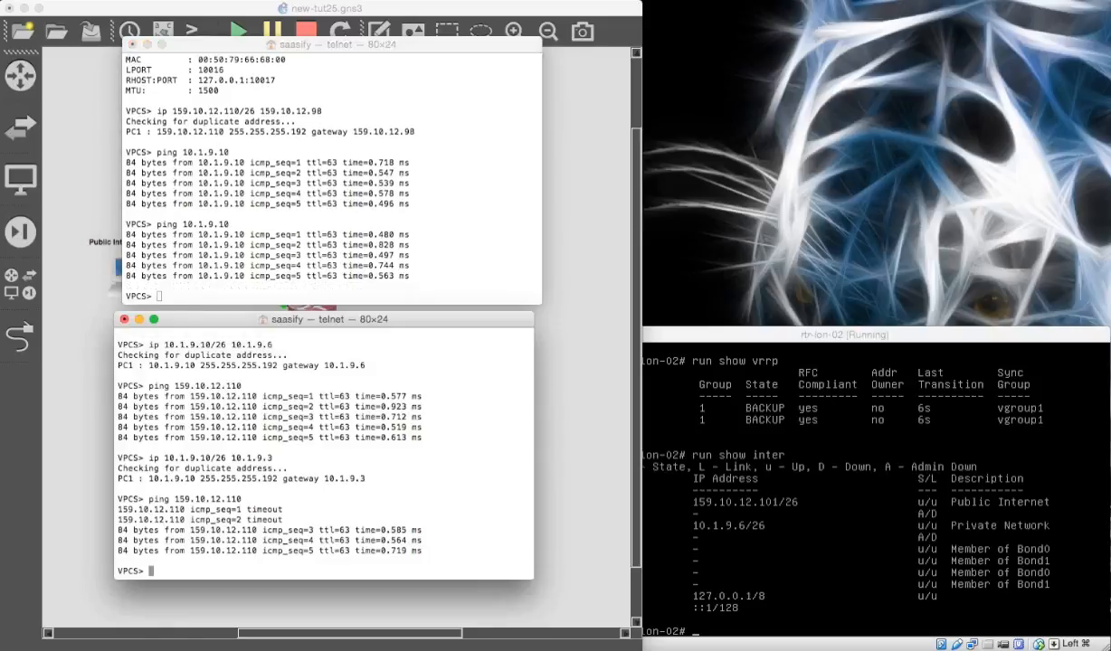
scroll("down", 3)
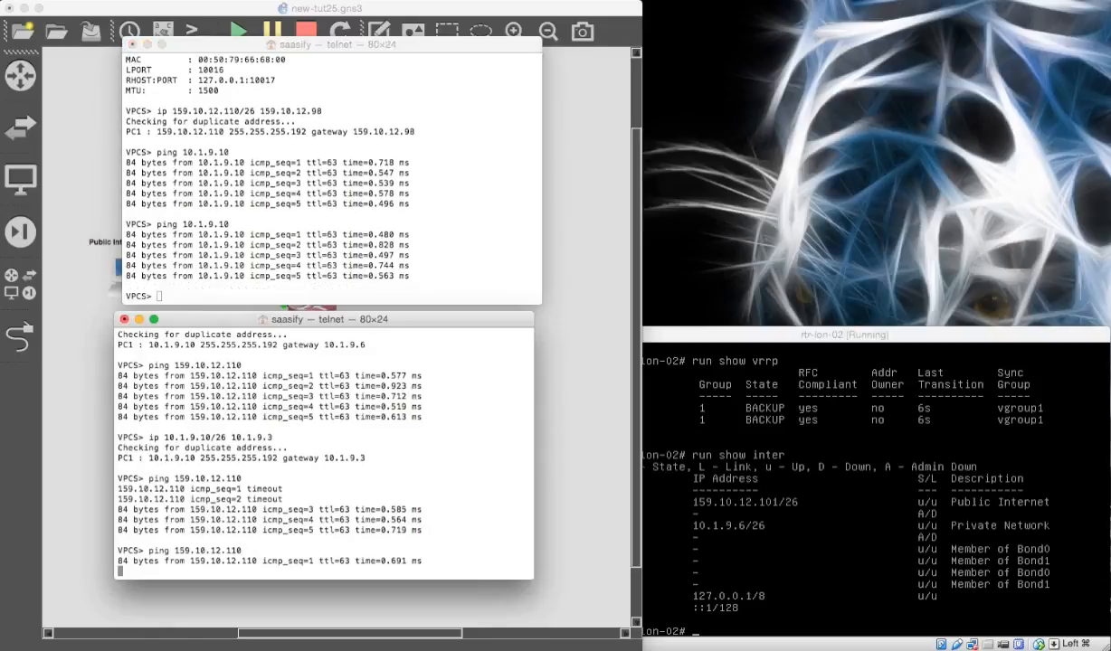
scroll("down", 3)
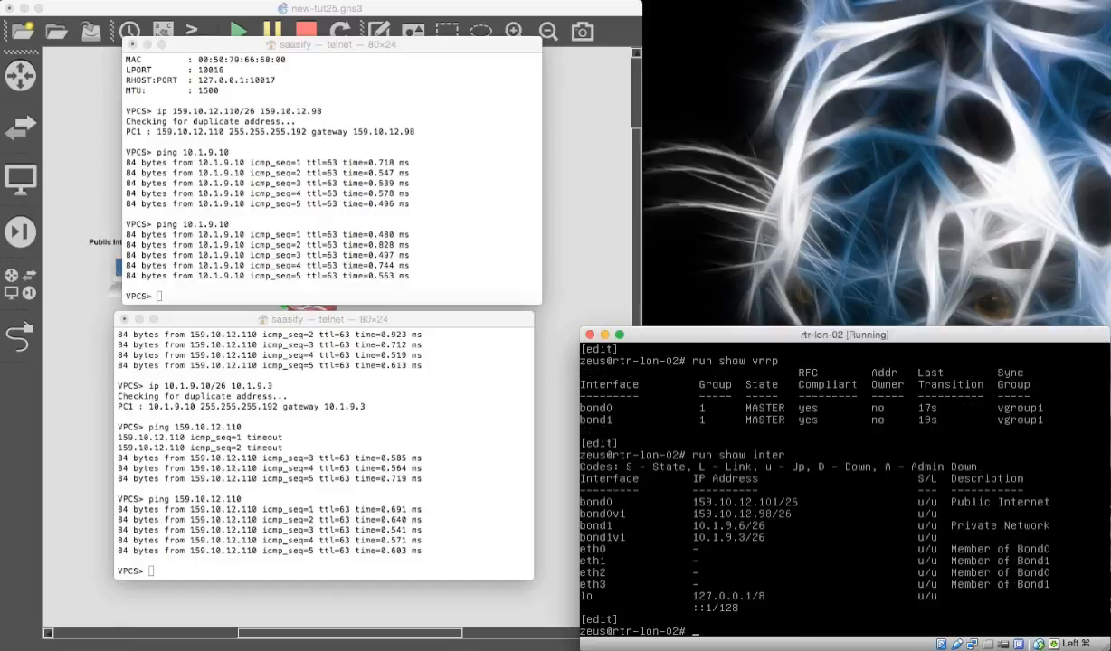
mouse_move(724, 257)
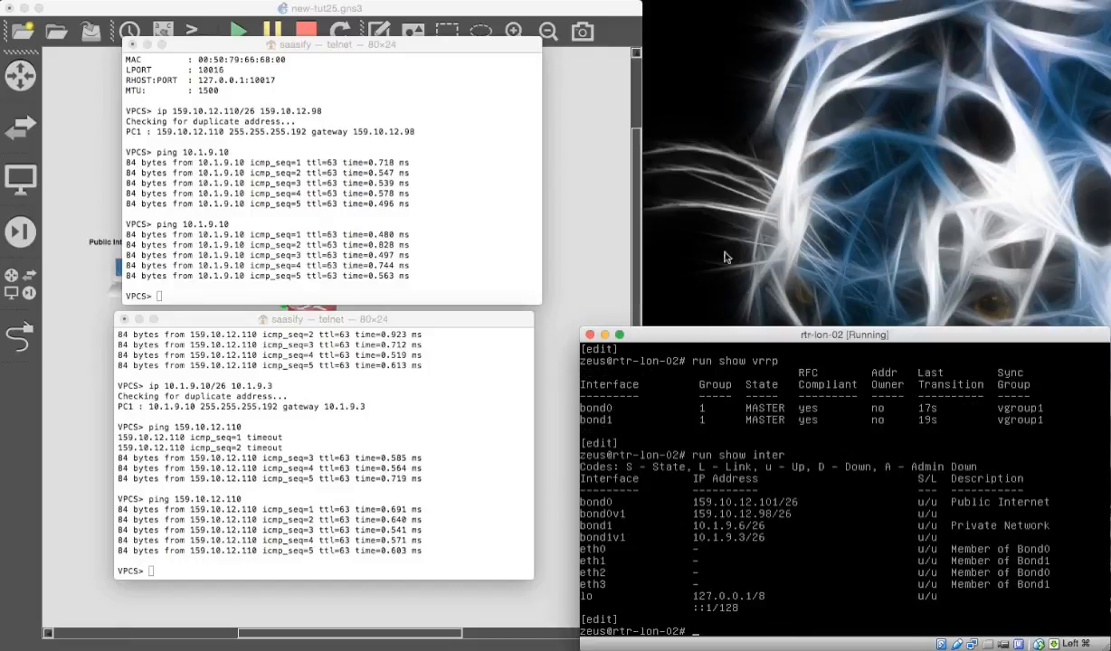
mouse_move(565, 543)
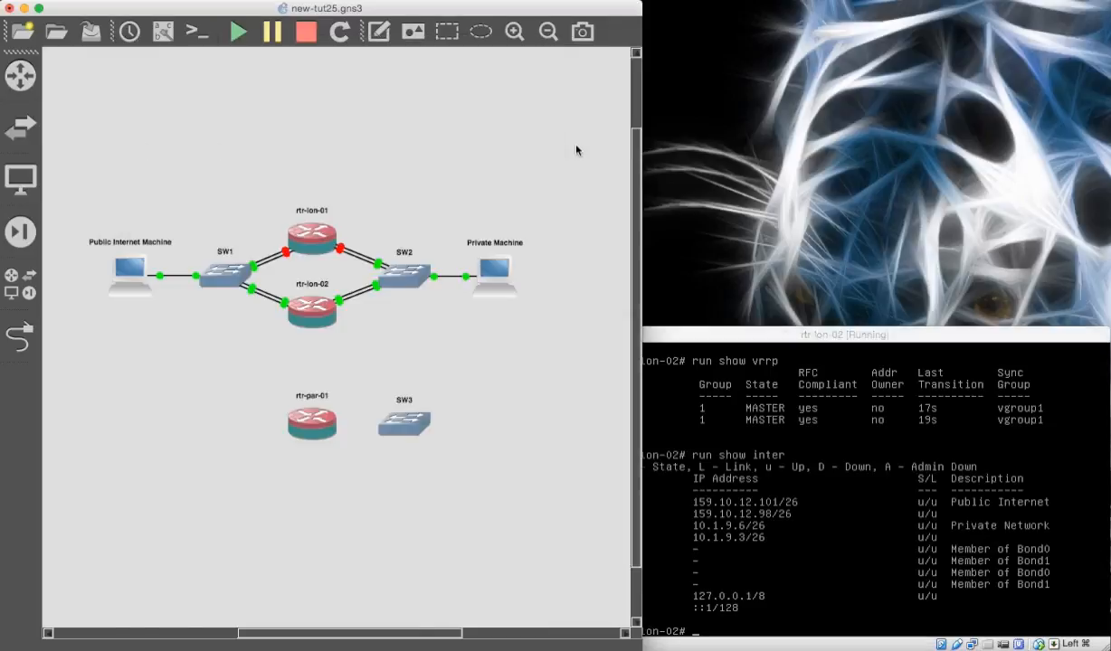
Start rtr-lon-01 again and run show vrrp to see it rejoin as BACKUP
right_click(311, 245)
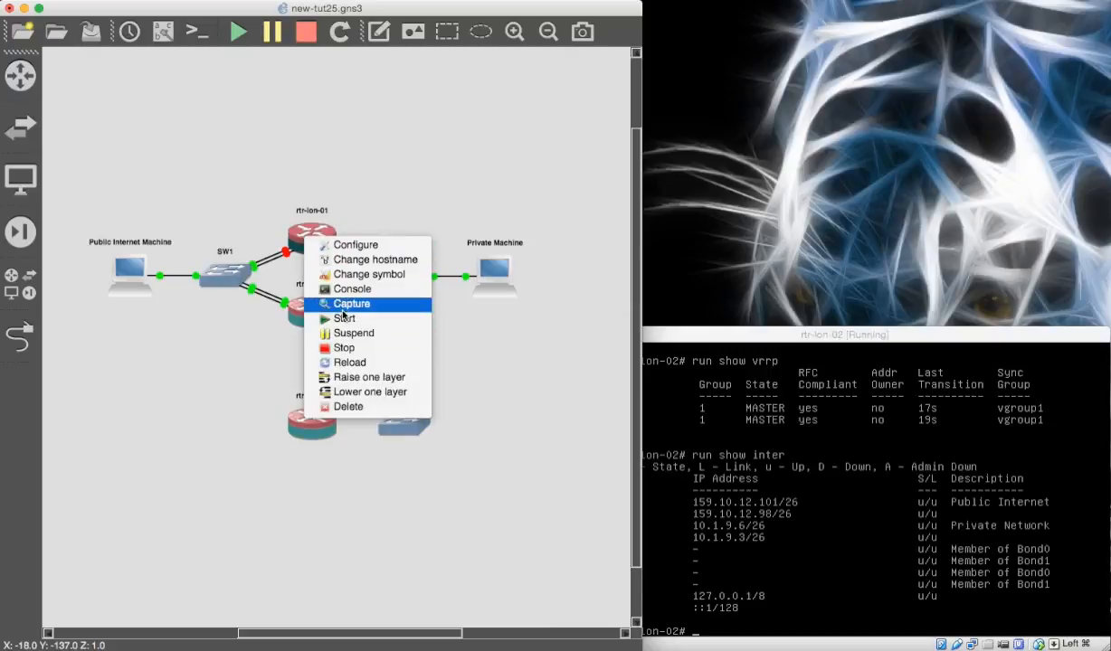
left_click(427, 138)
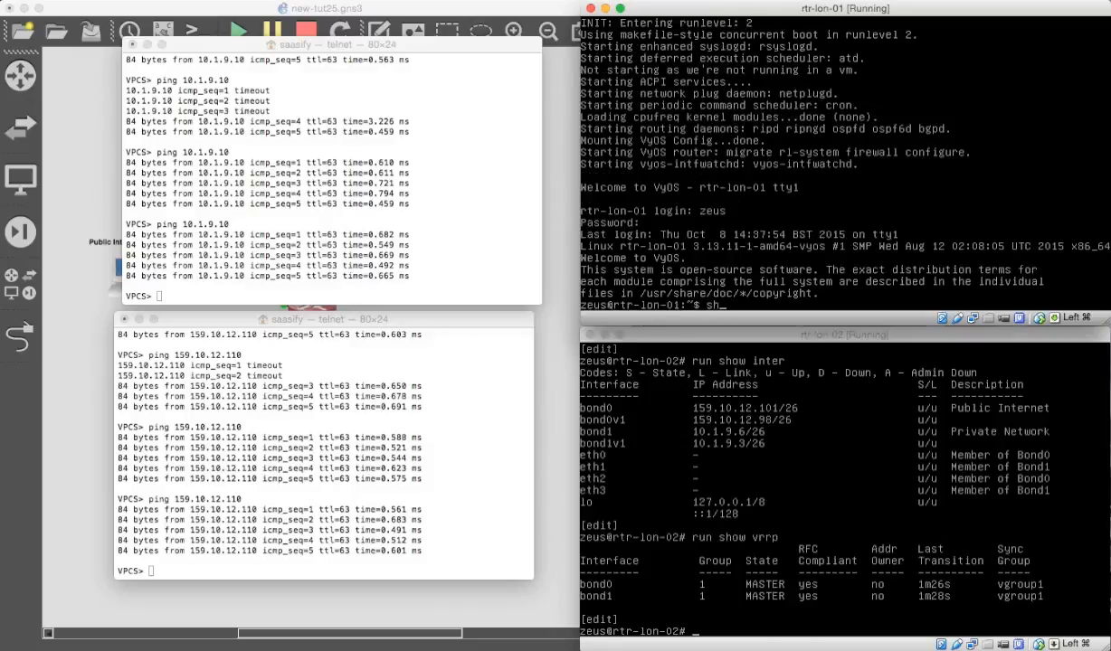
type("show vrrp")
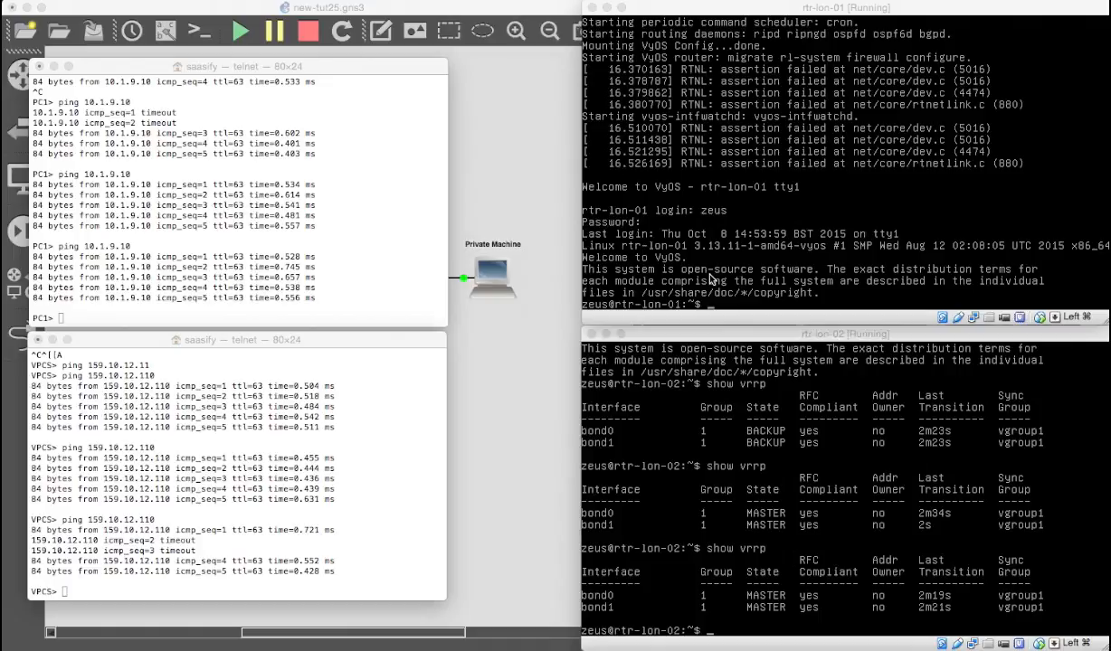
type("sh")
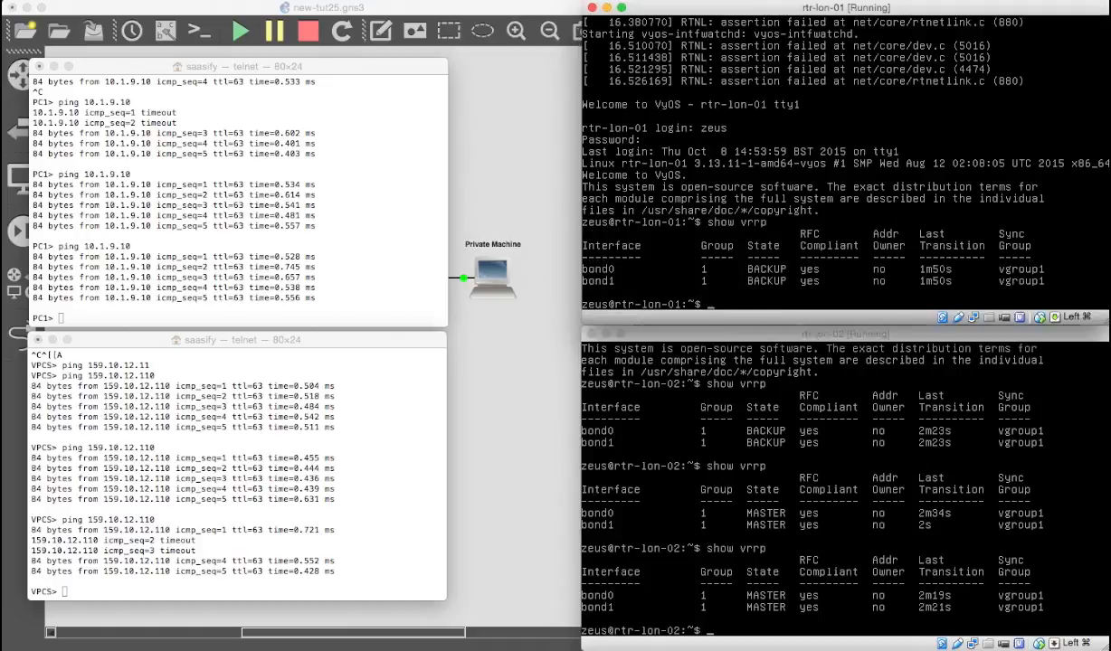
mouse_move(293, 369)
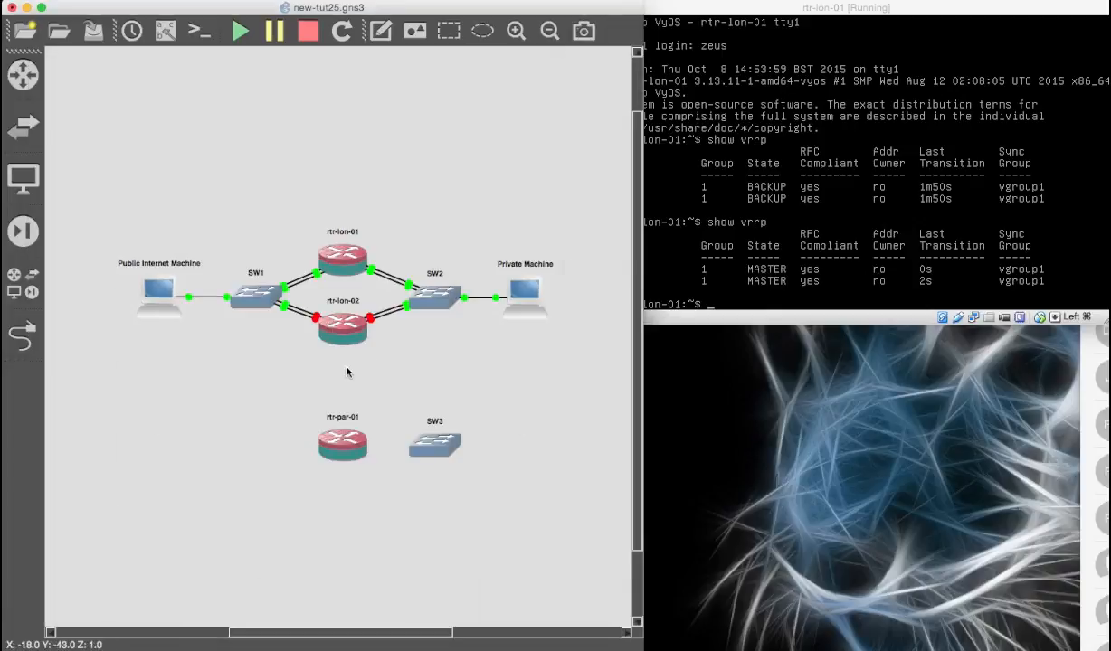
mouse_move(507, 383)
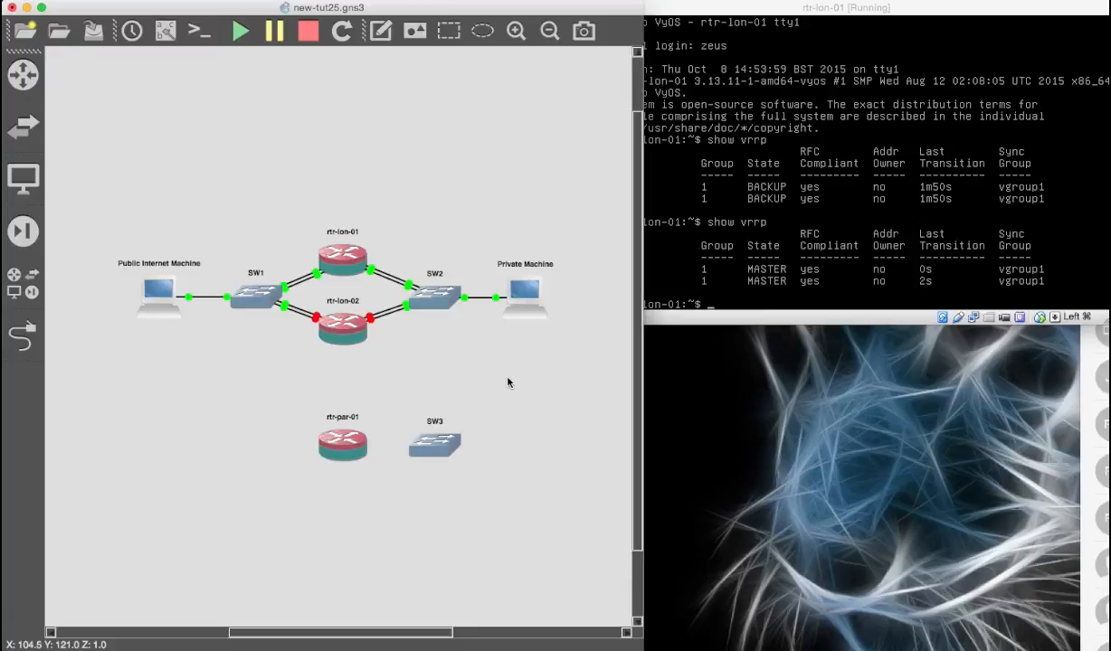
mouse_move(373, 340)
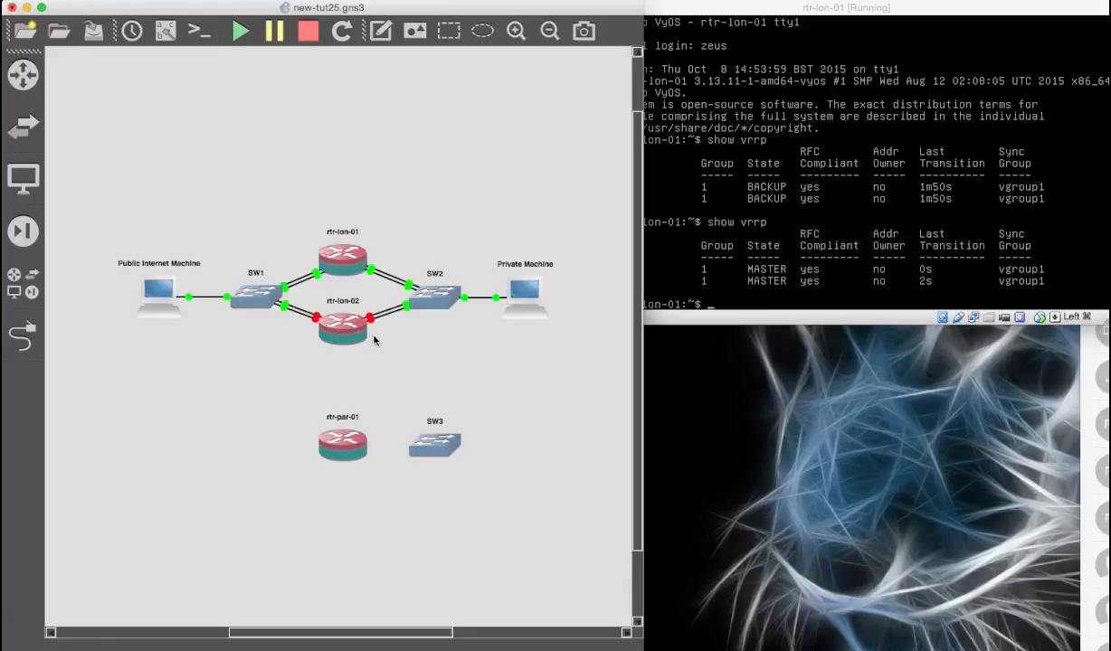
Start rtr-lon-02 again and watch its console boot to the login prompt
right_click(344, 326)
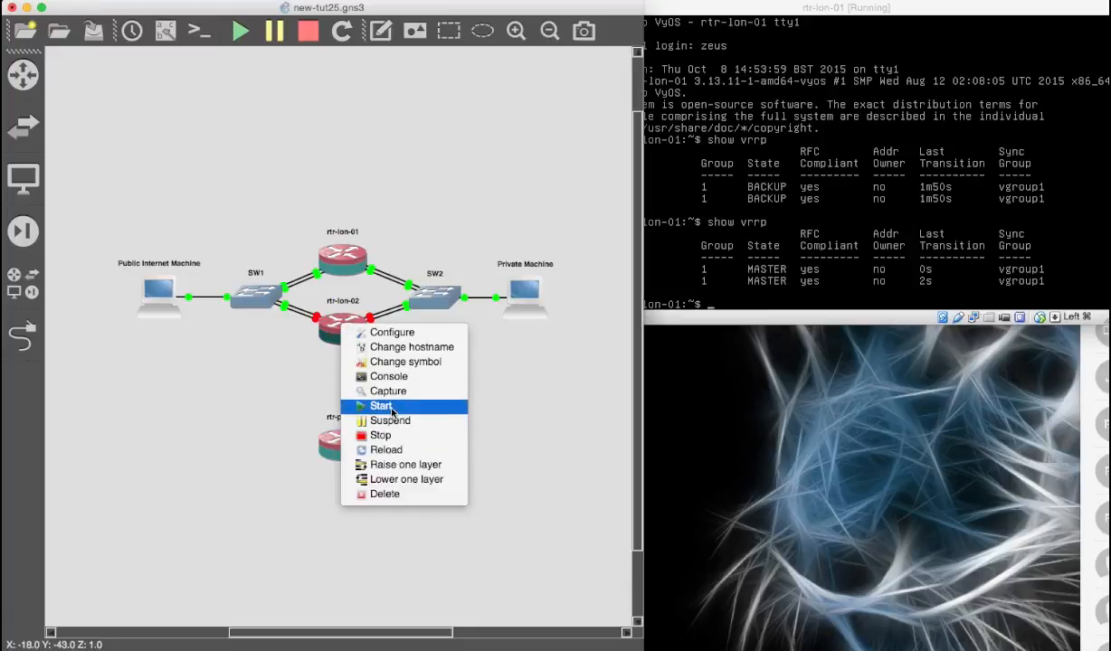
left_click(380, 405)
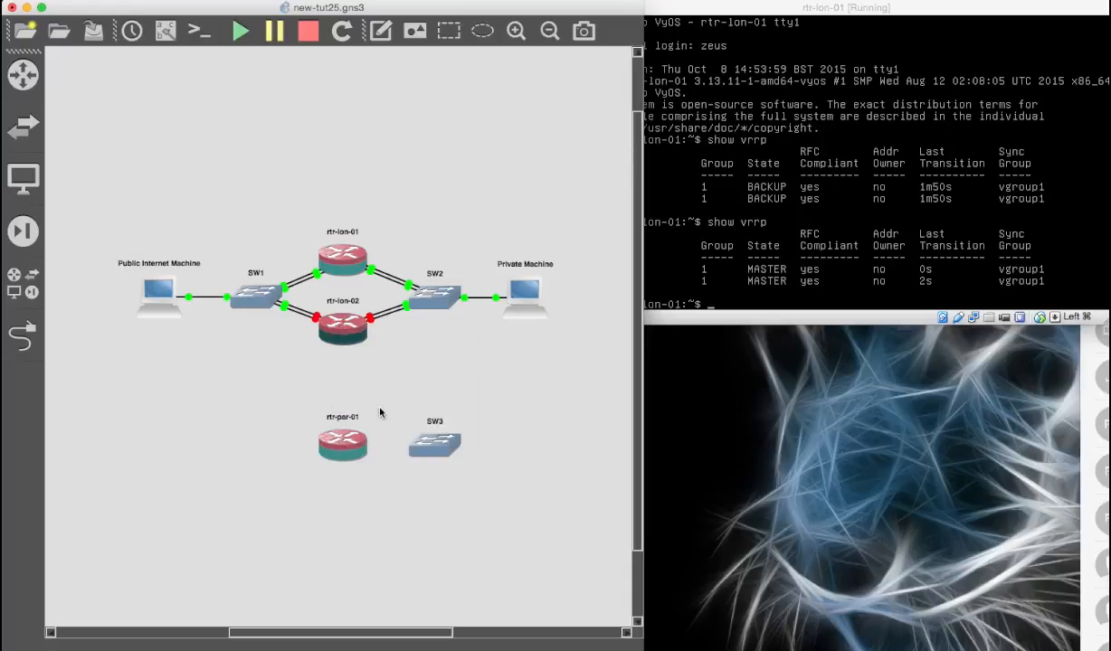
double_click(342, 323)
type("show vrrp")
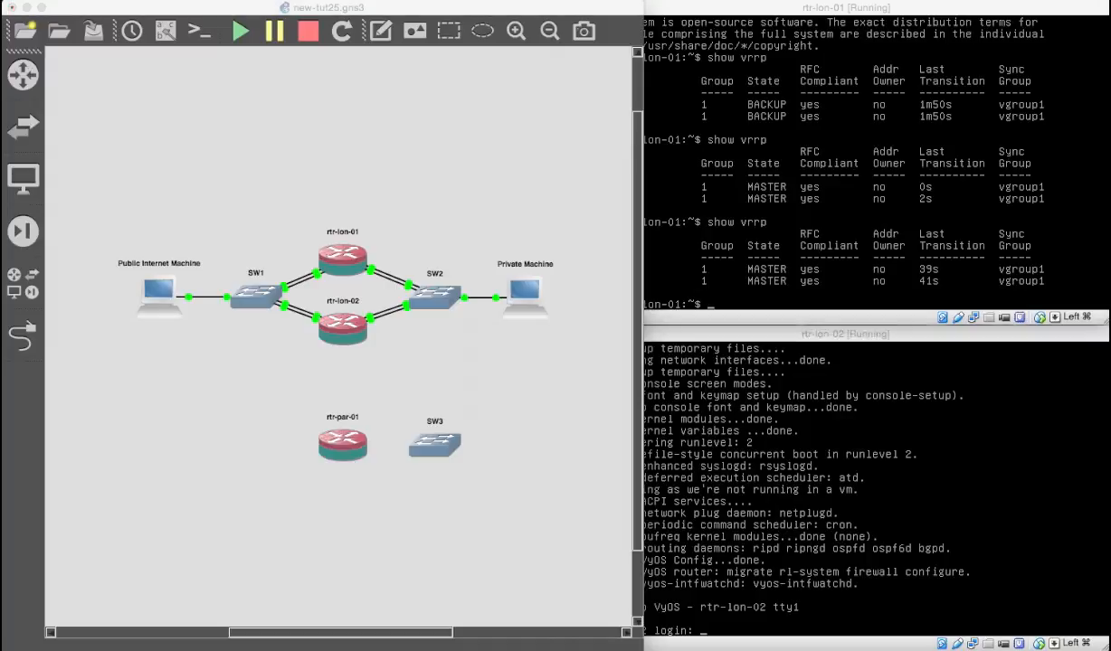
mouse_move(409, 373)
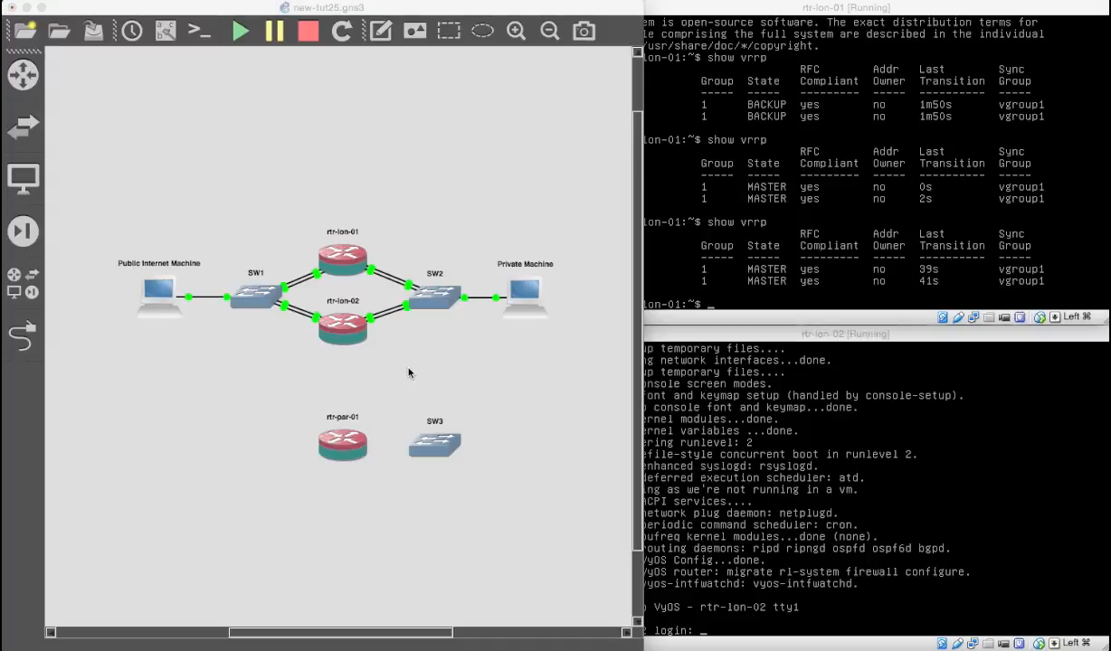
mouse_move(492, 307)
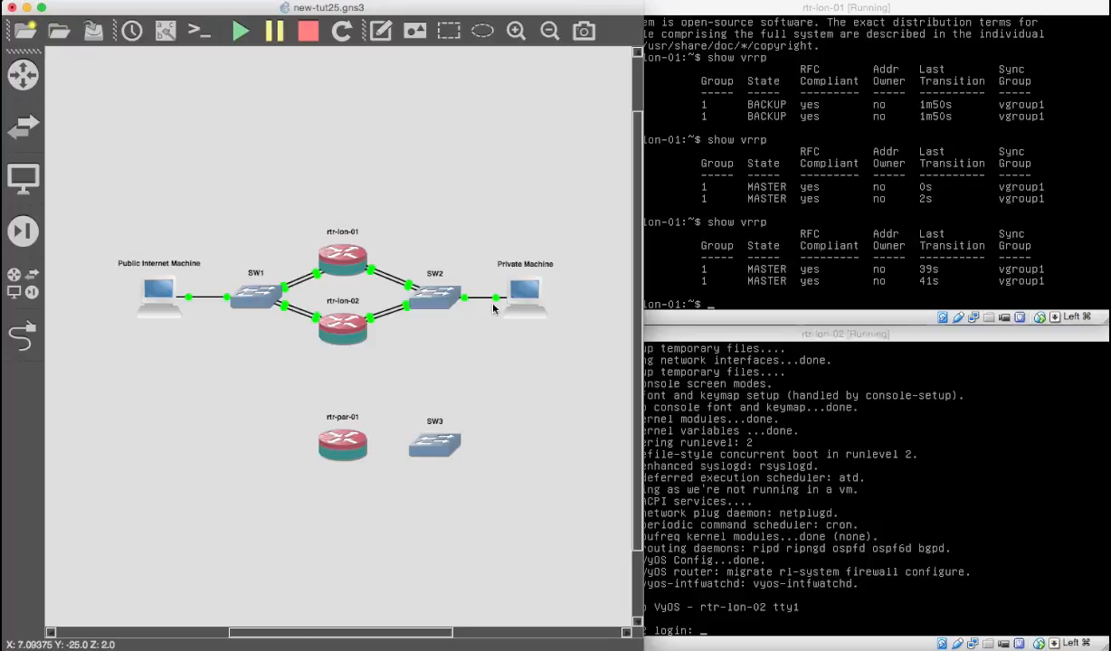
mouse_move(435, 293)
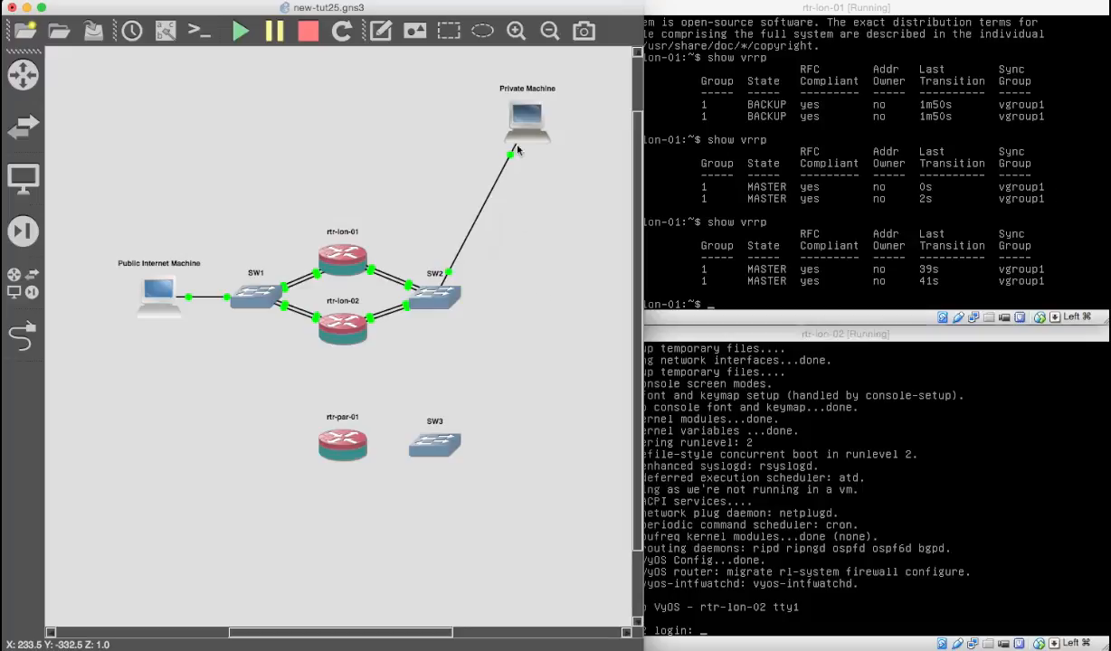
mouse_move(514, 471)
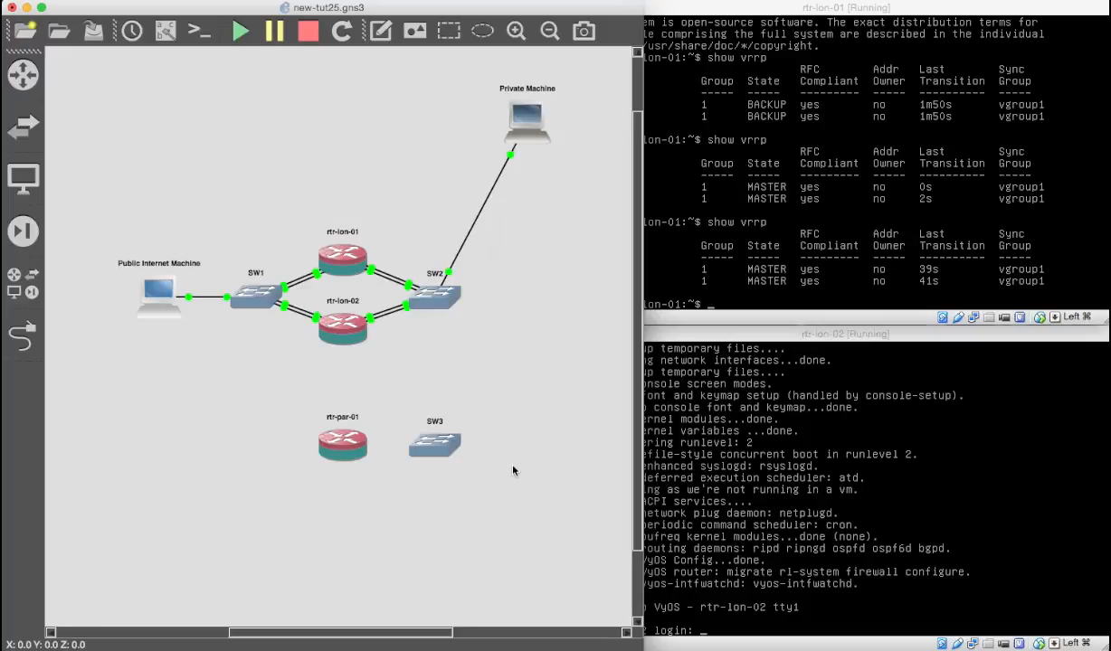